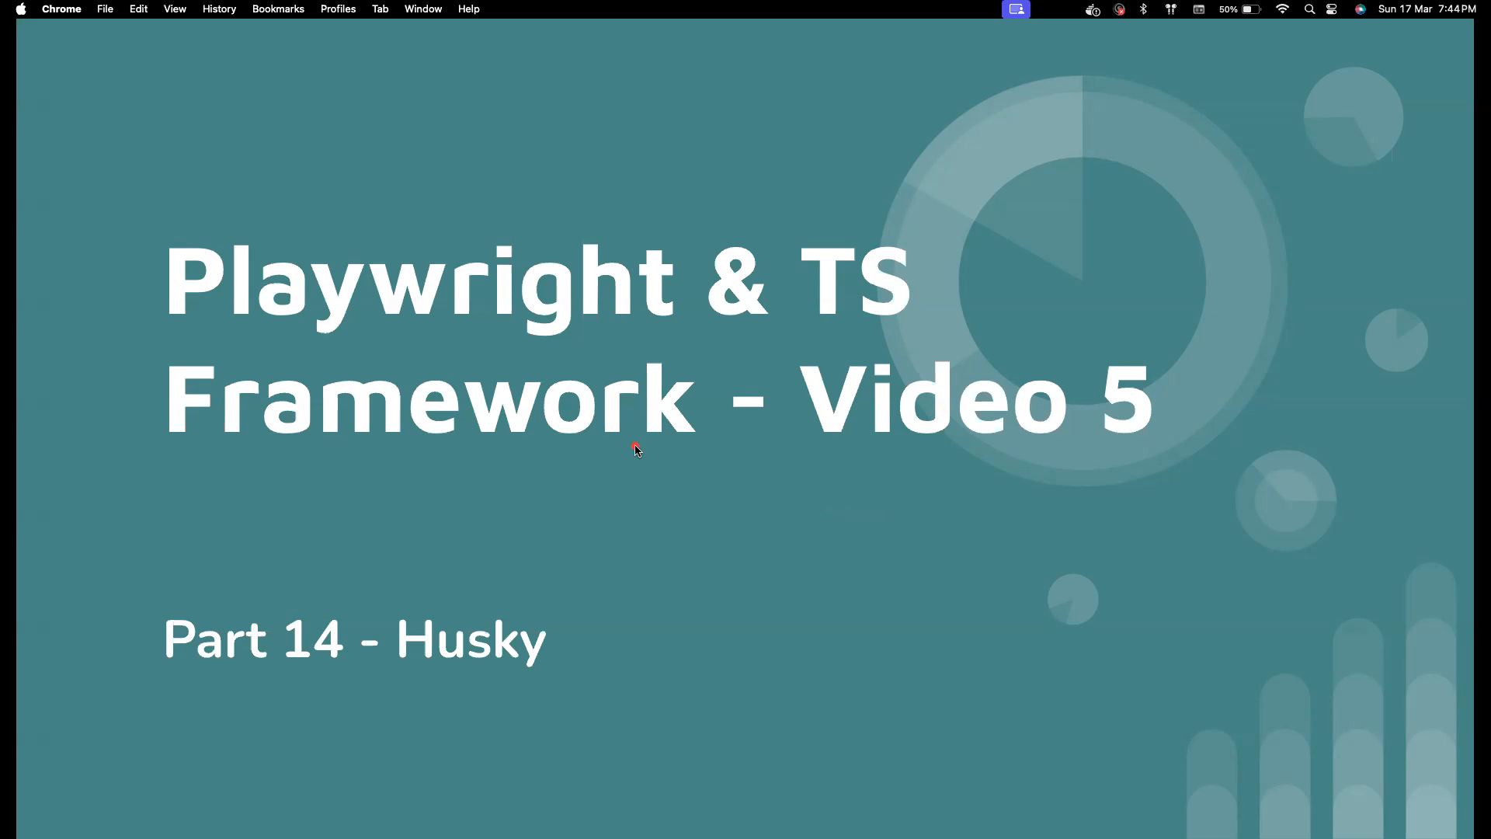
mouse_move(635, 450)
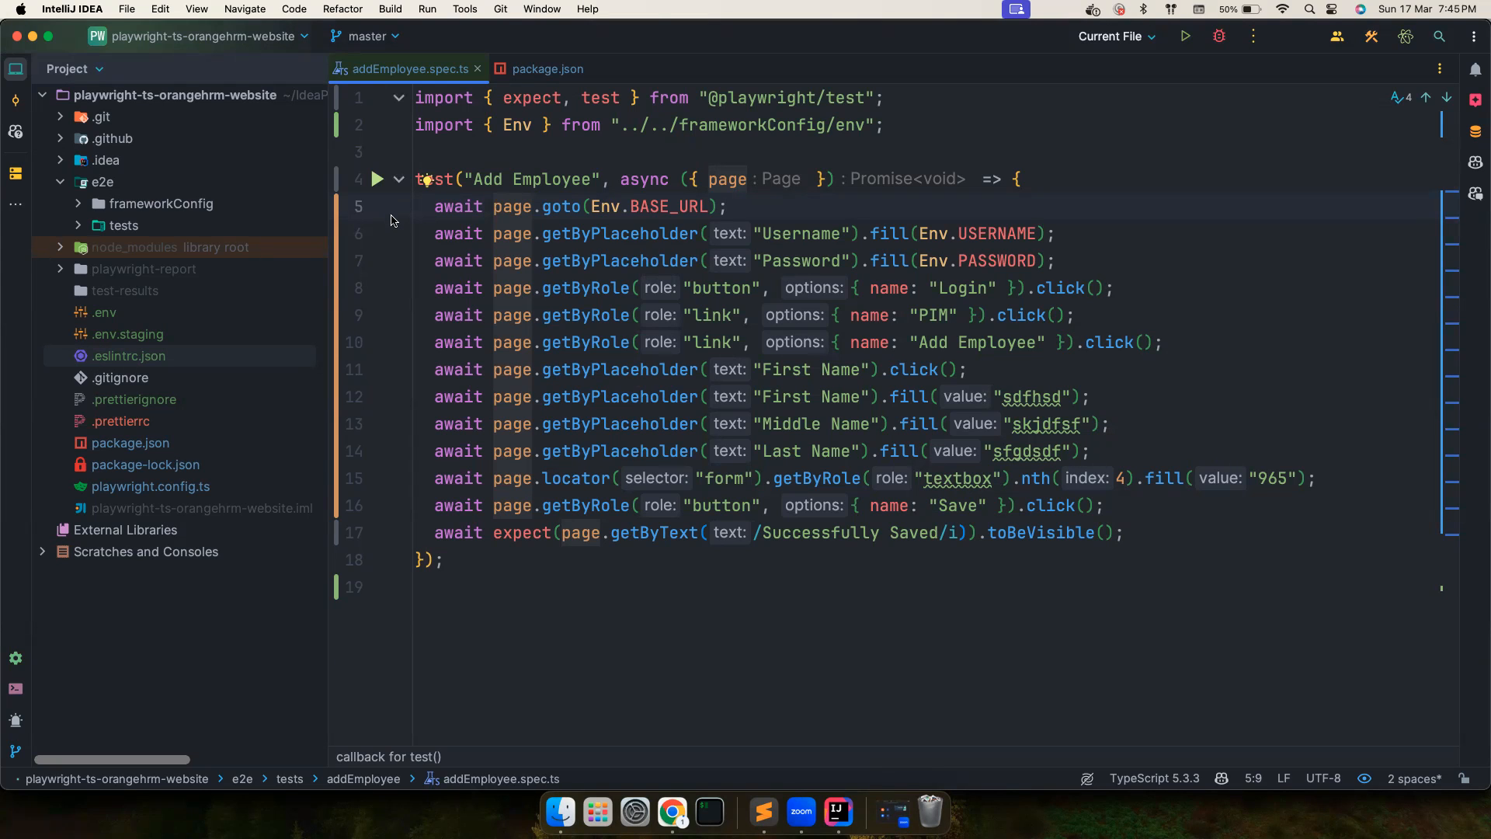
mouse_move(410, 247)
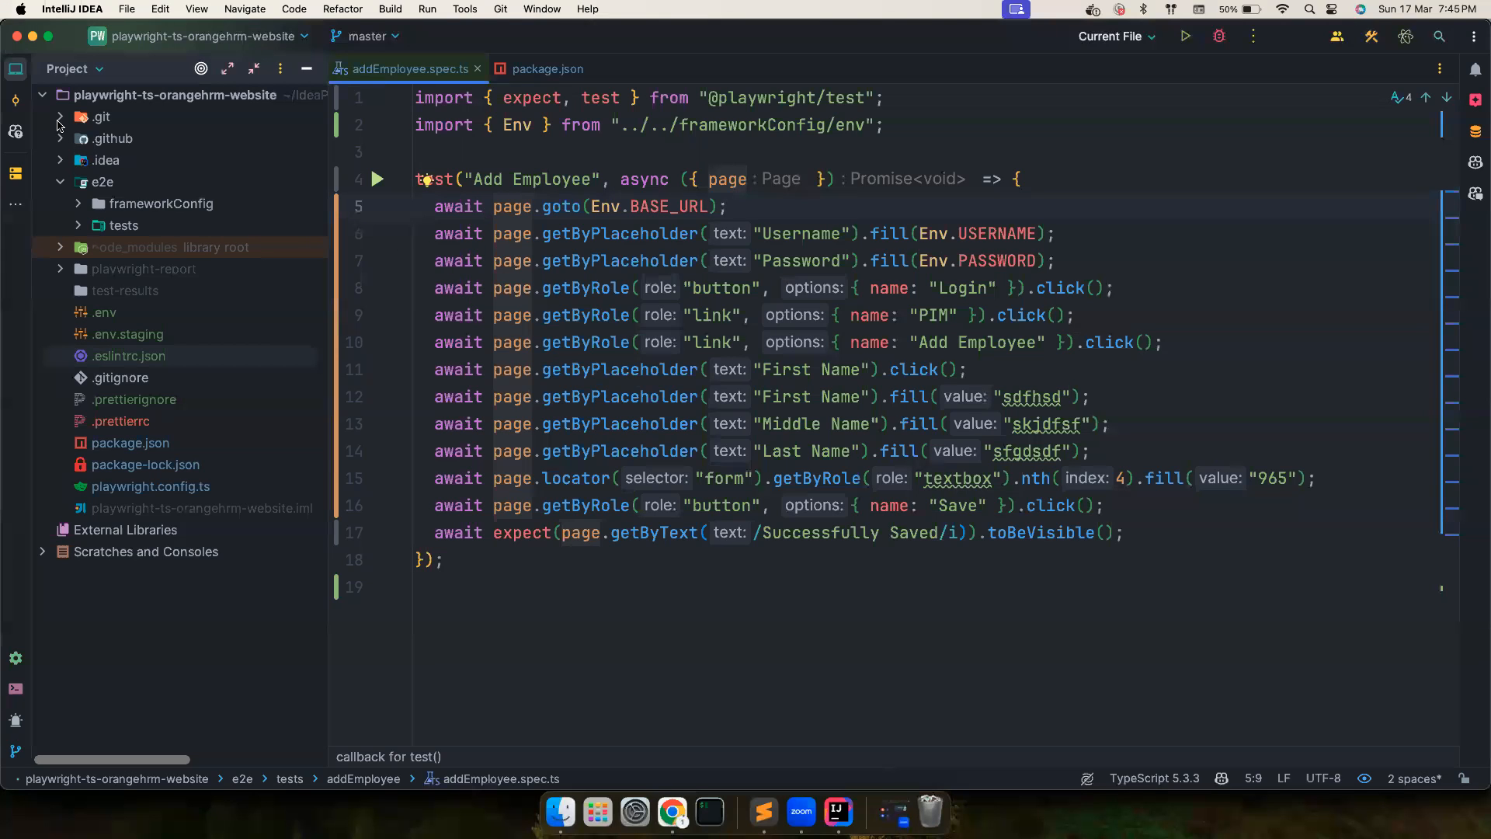
- Run npm run format:fix over the project, leaving package.json's scripts visible
click(59, 116)
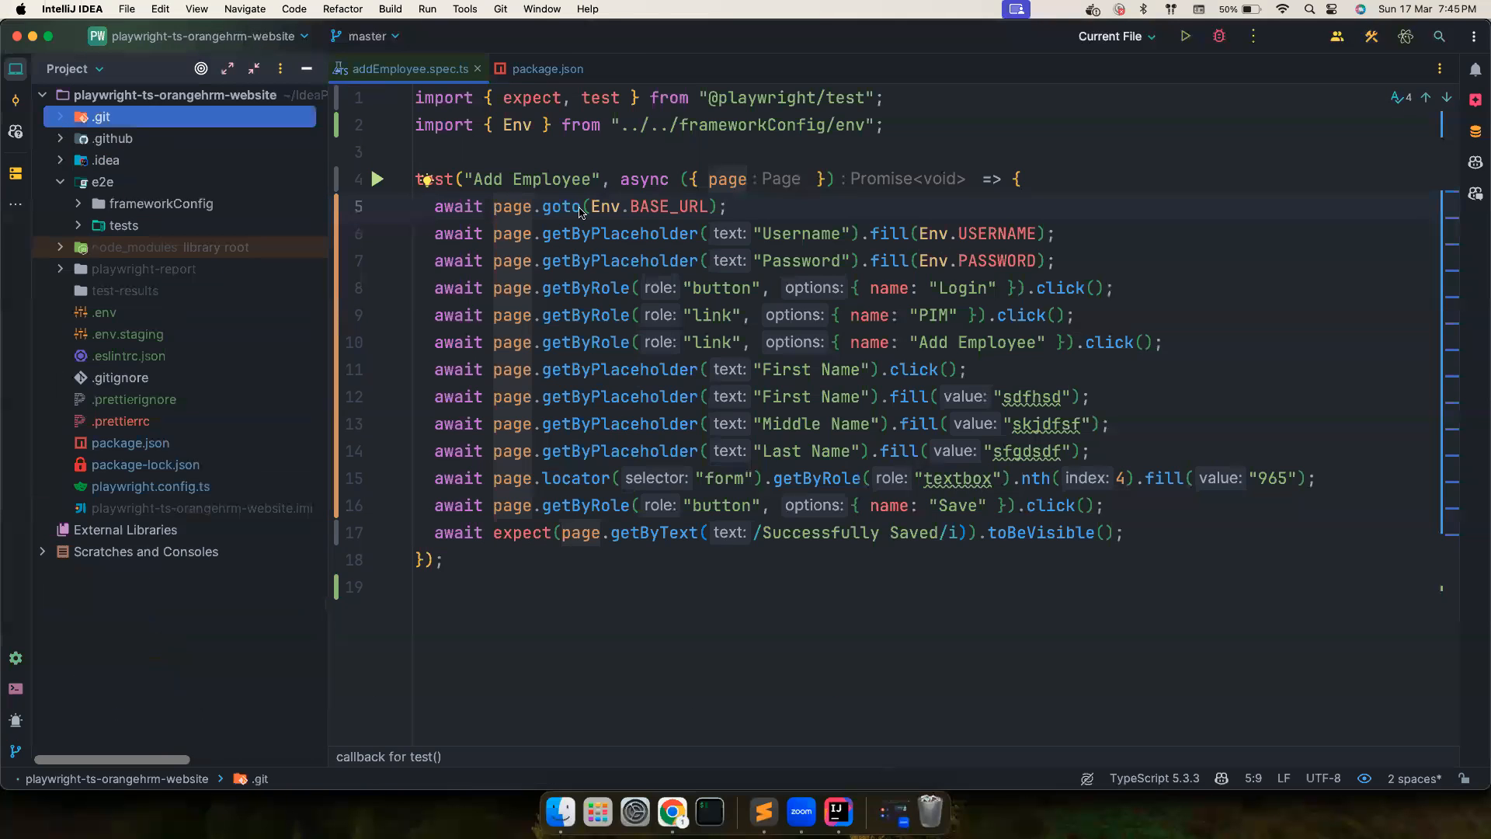
mouse_move(149, 398)
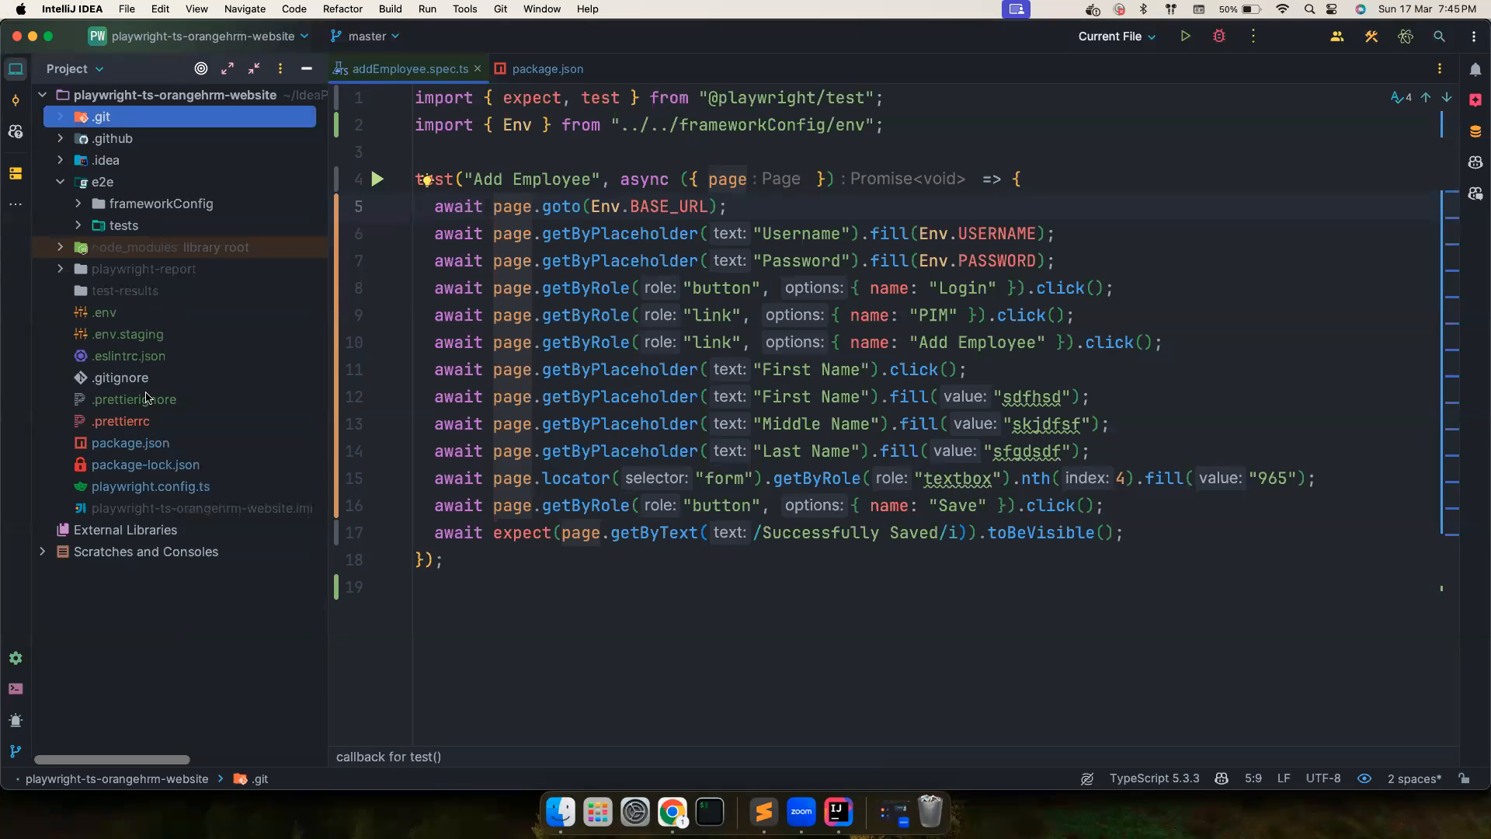
click(547, 68)
text(npm run format:fix)
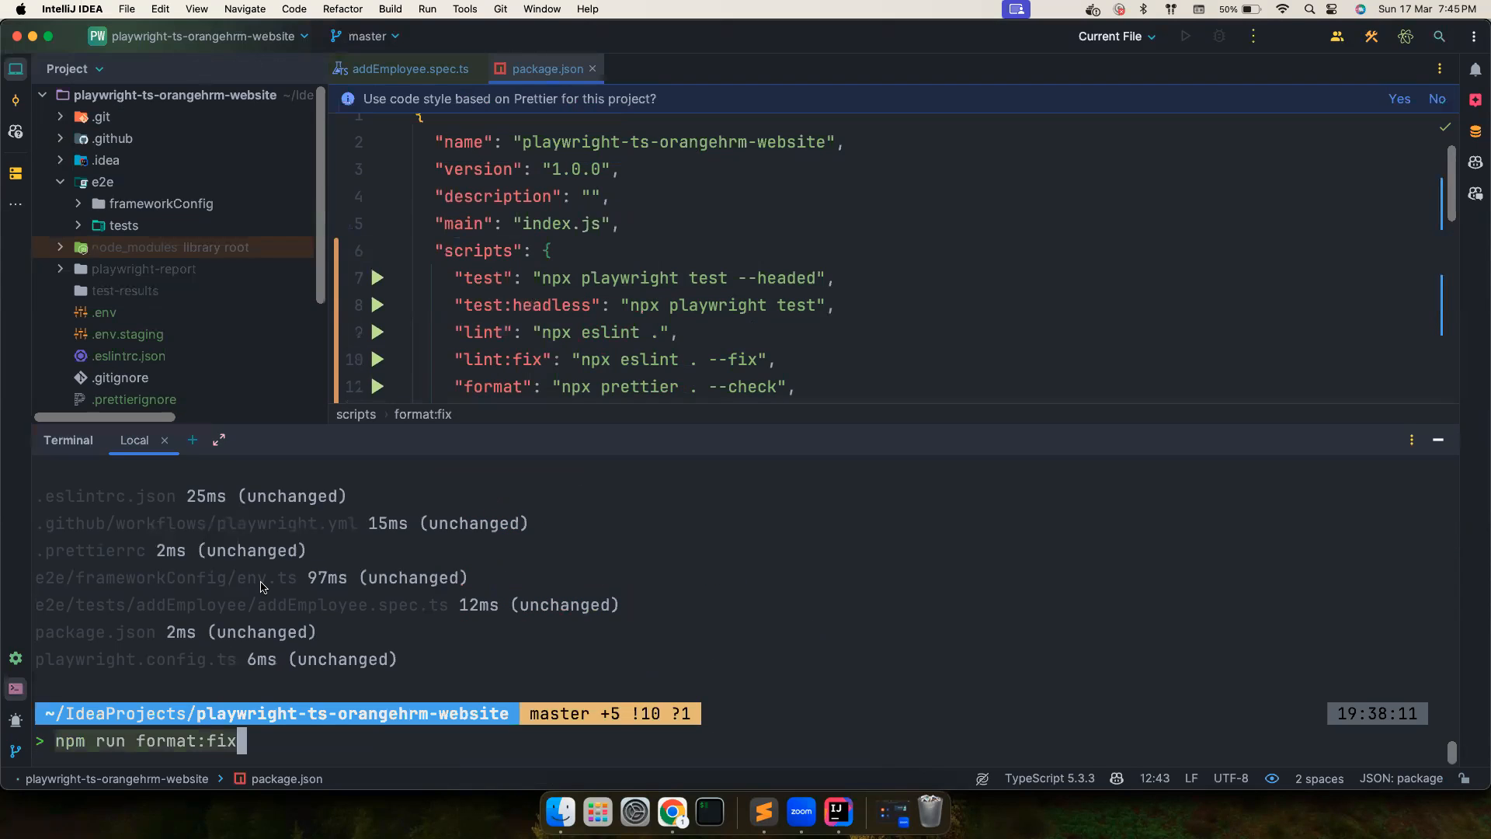
key(Enter)
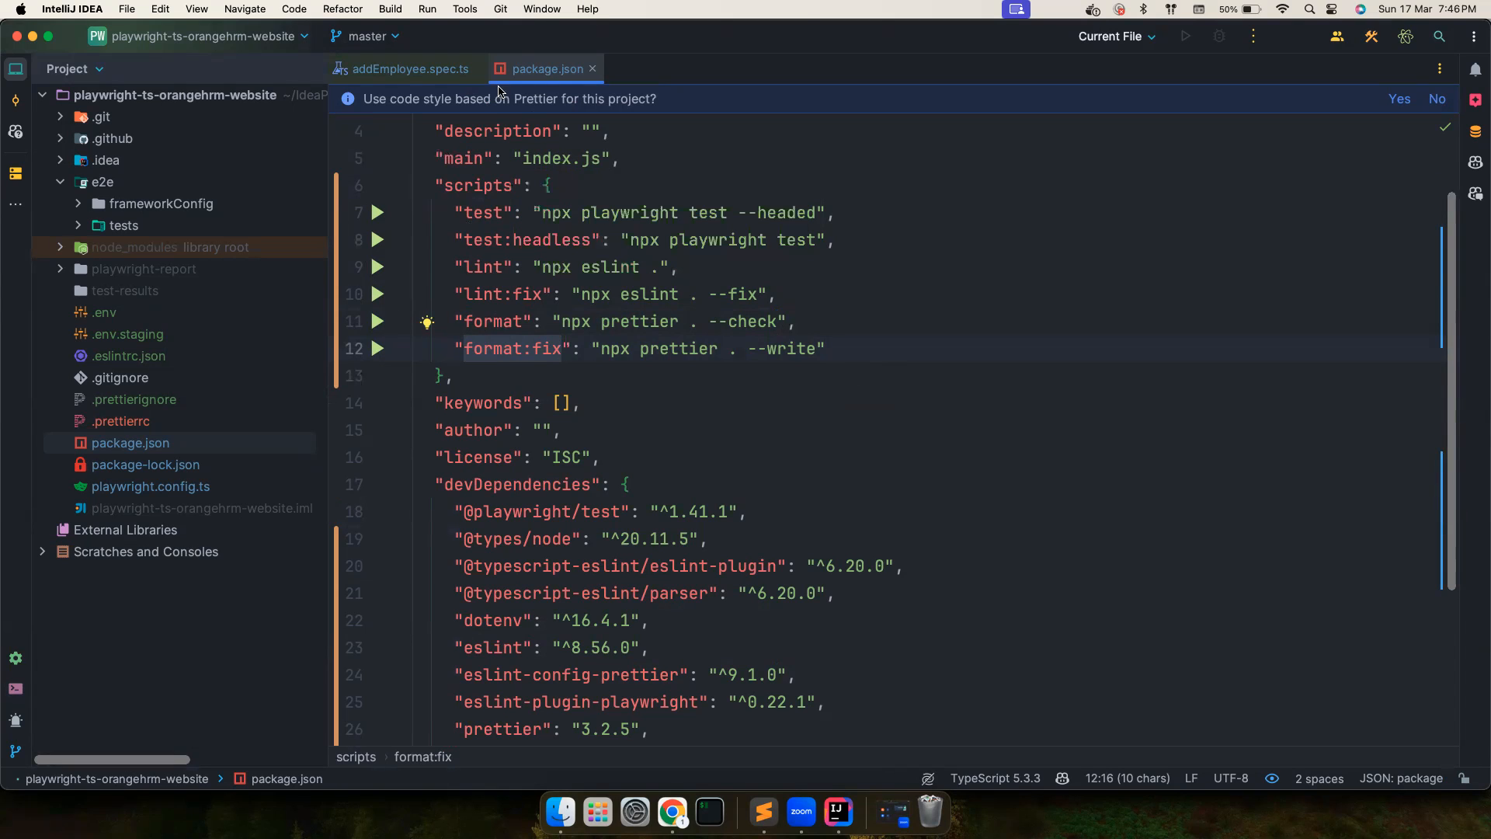
mouse_move(522, 299)
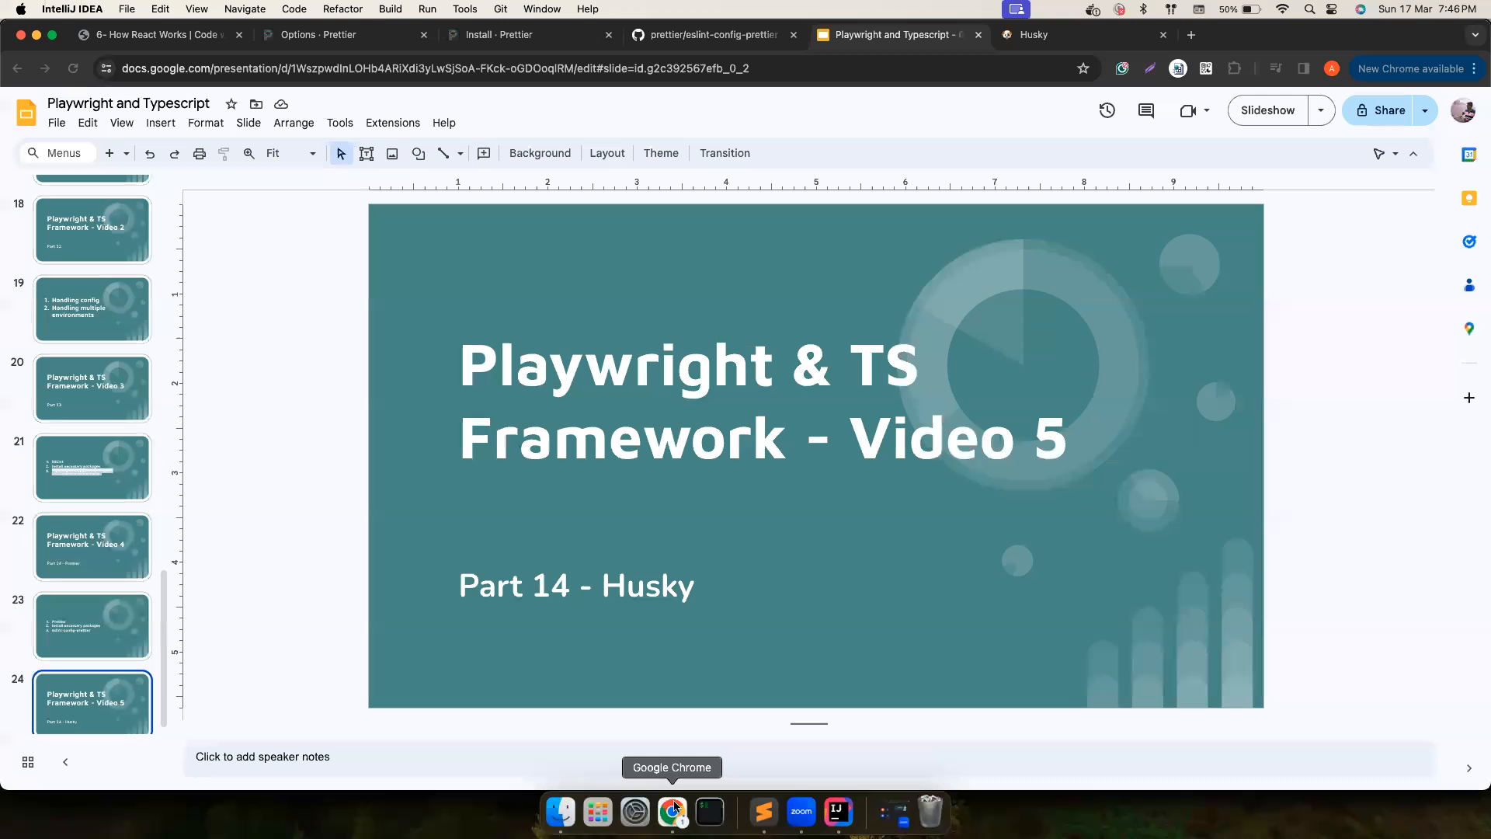
- Read the Husky docs intro and open the 'All 13 client-side Git hooks' link in a new tab
click(1035, 34)
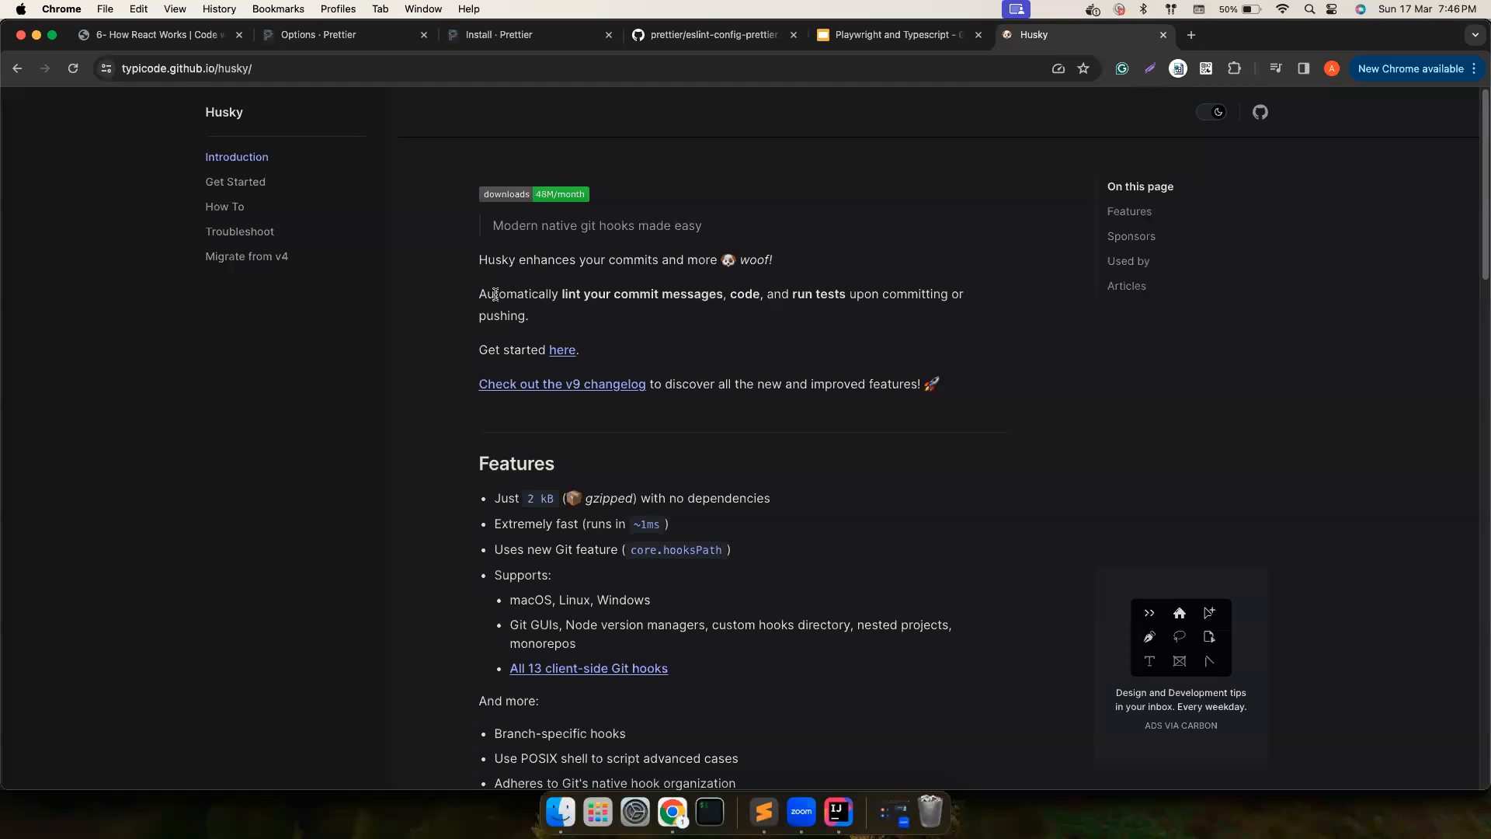
double_click(547, 260)
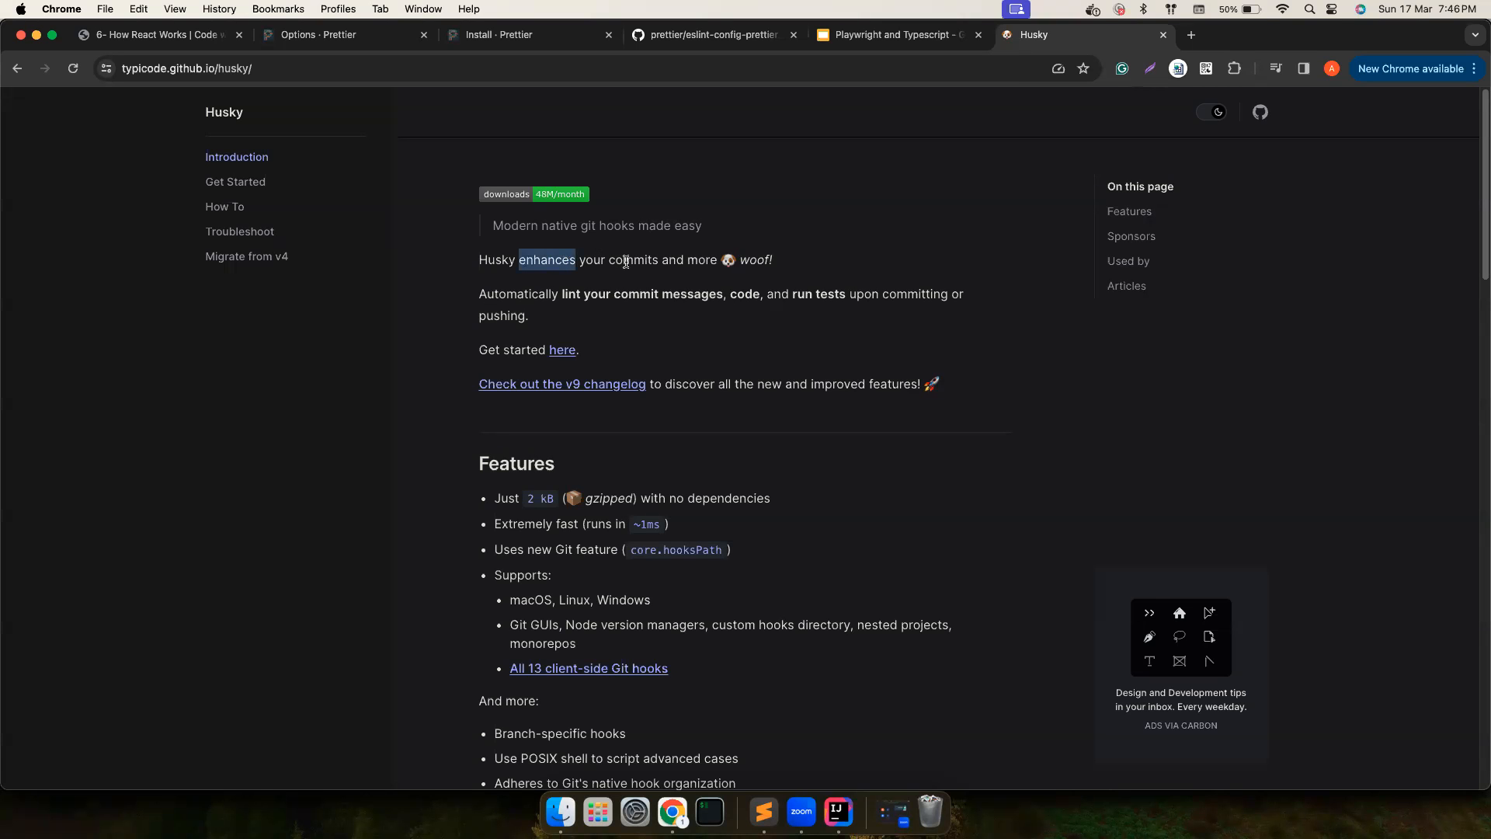
double_click(547, 260)
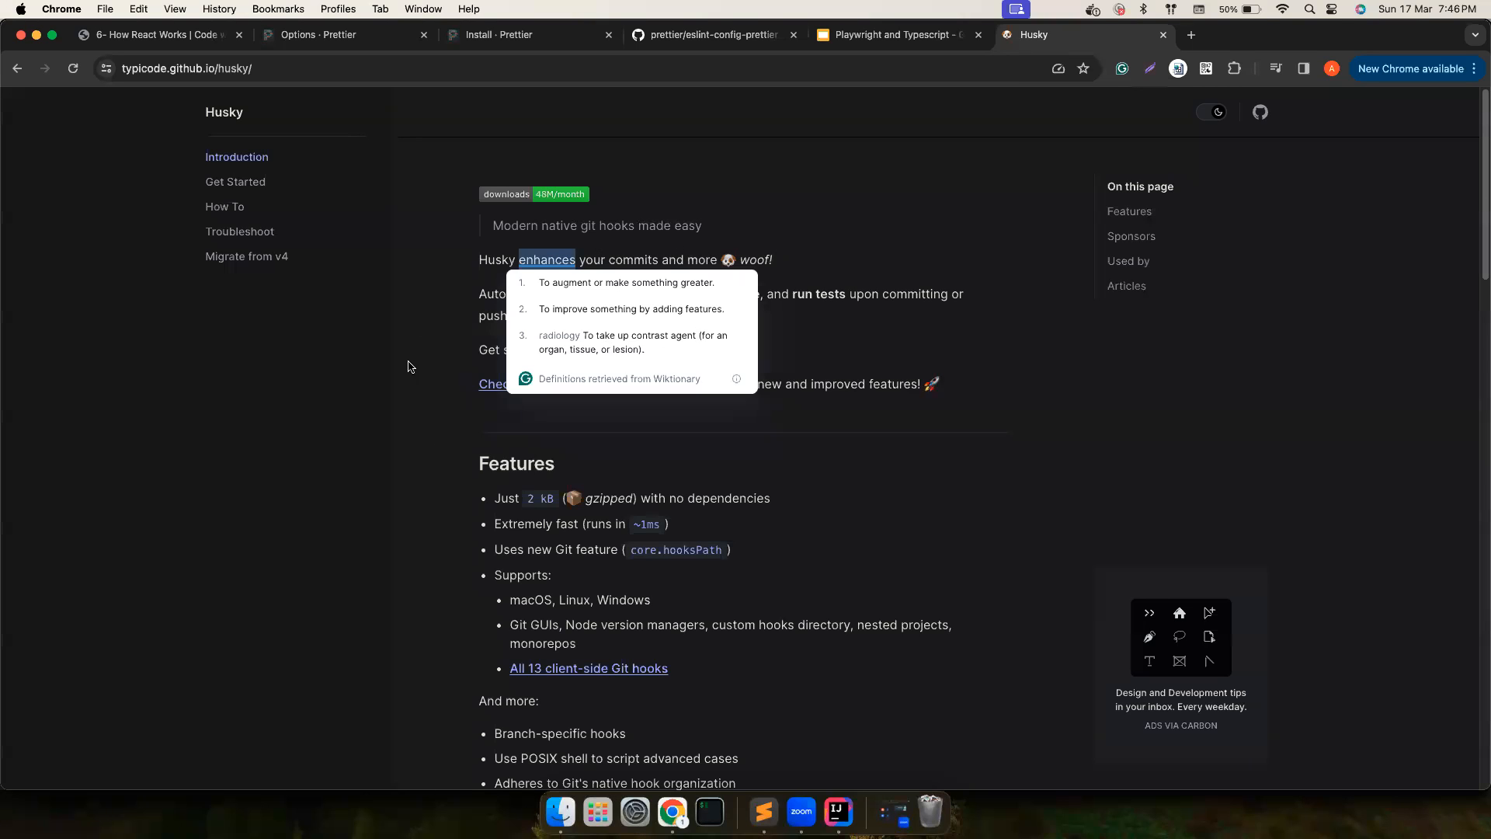
scroll(down, 3)
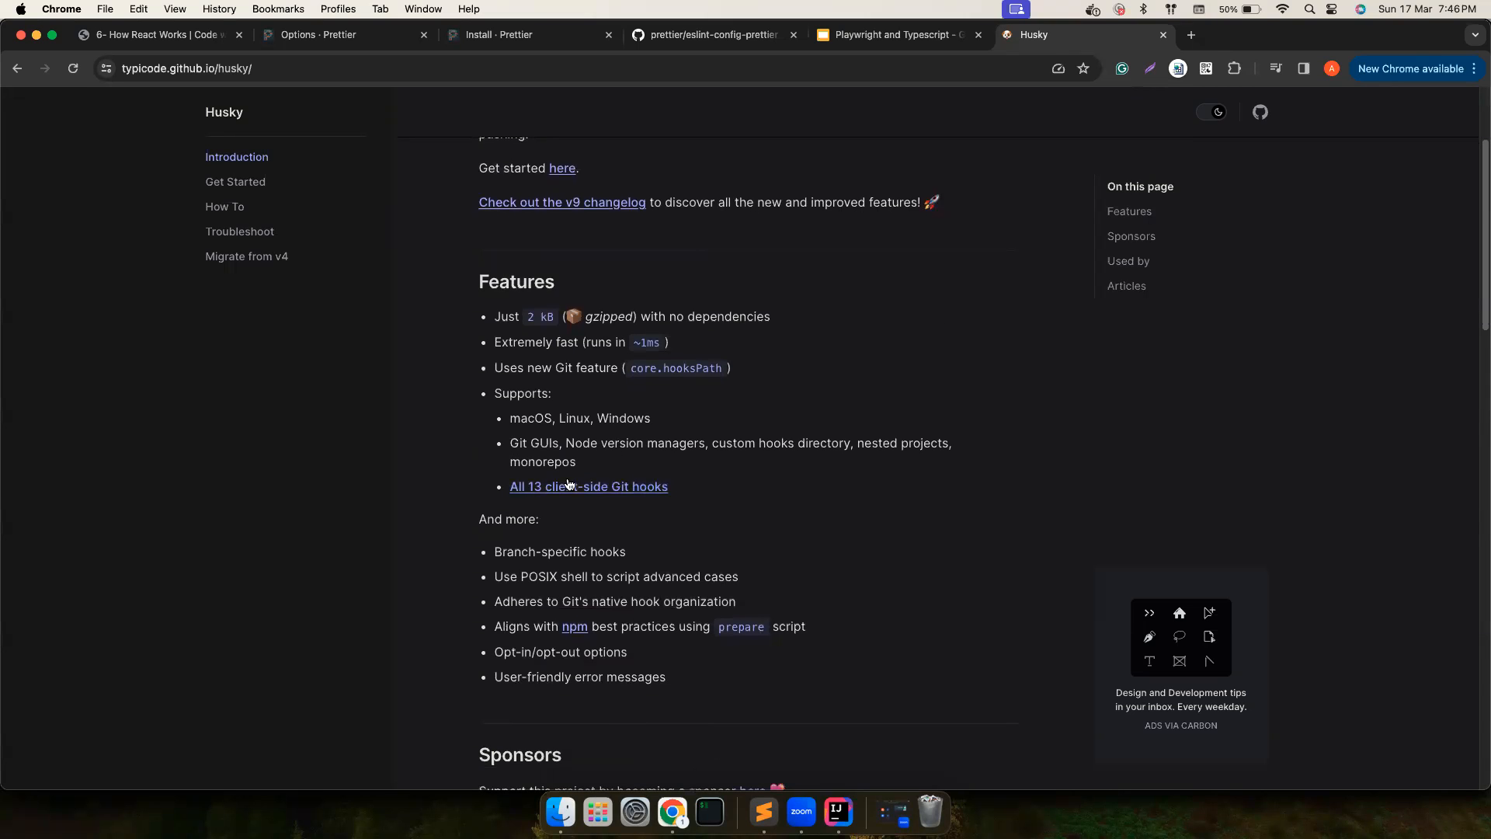
mouse_move(538, 499)
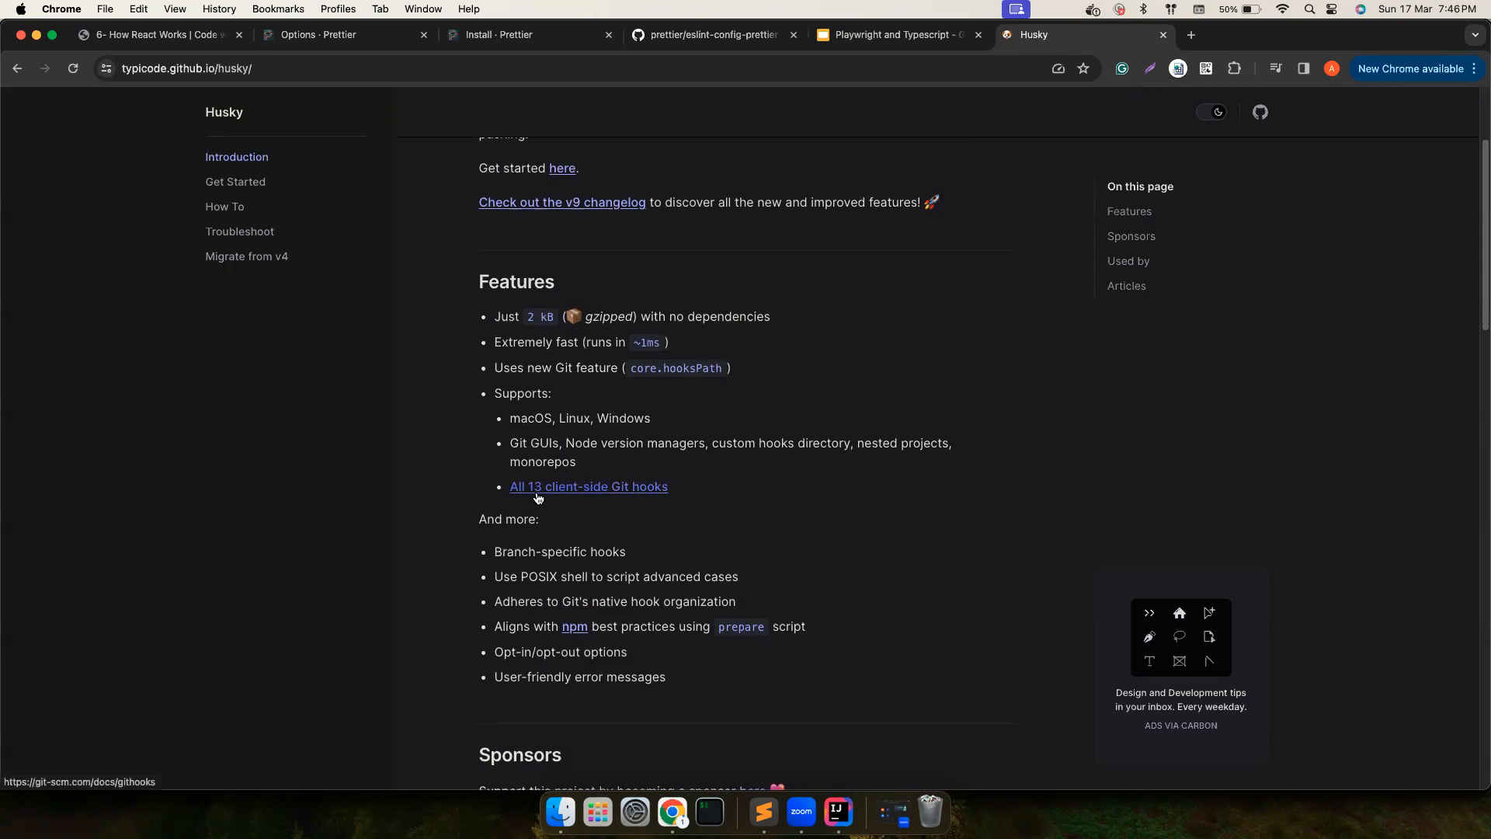
right_click(589, 486)
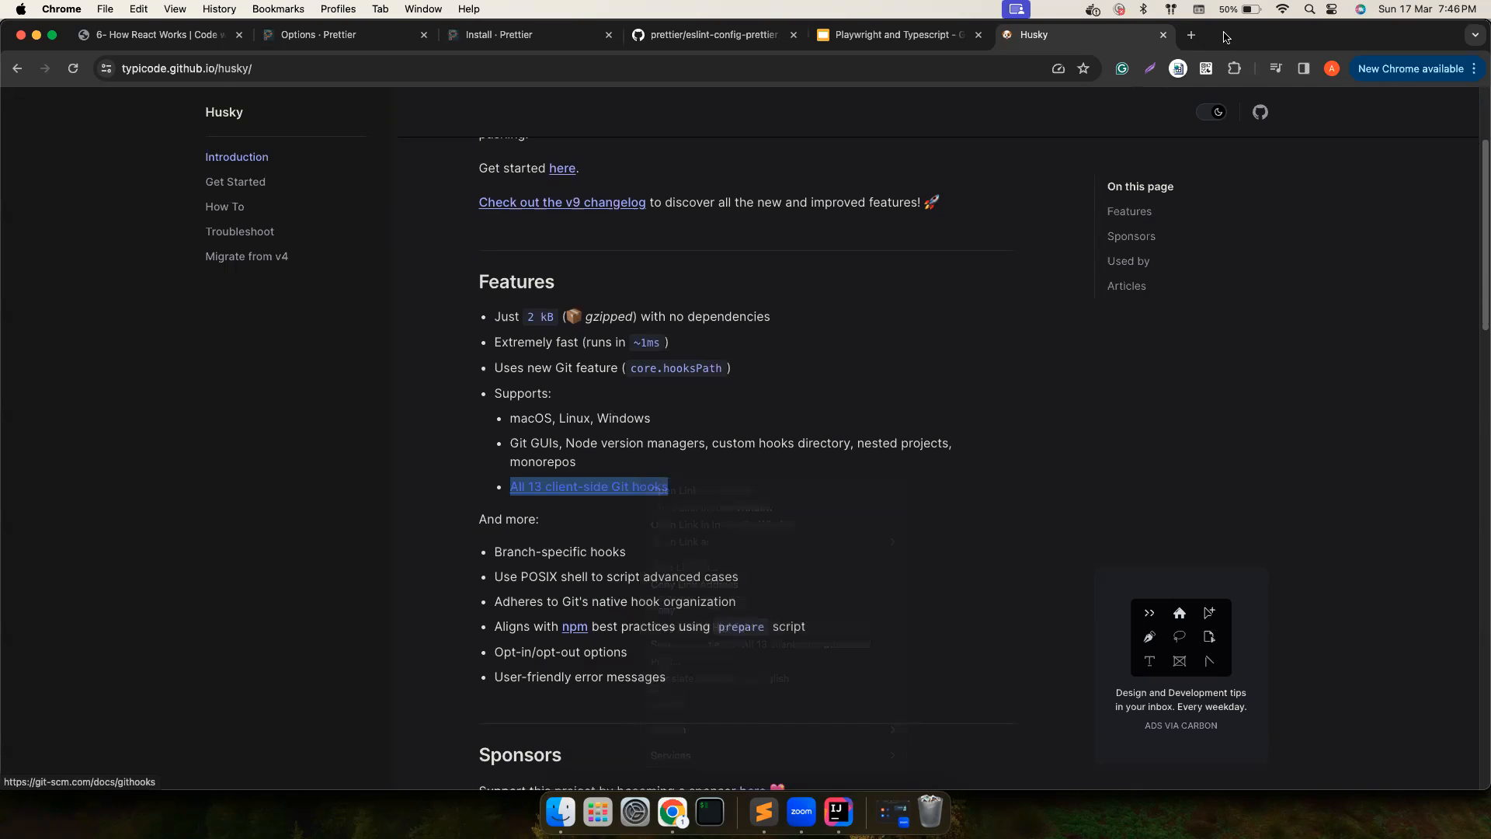
click(588, 486)
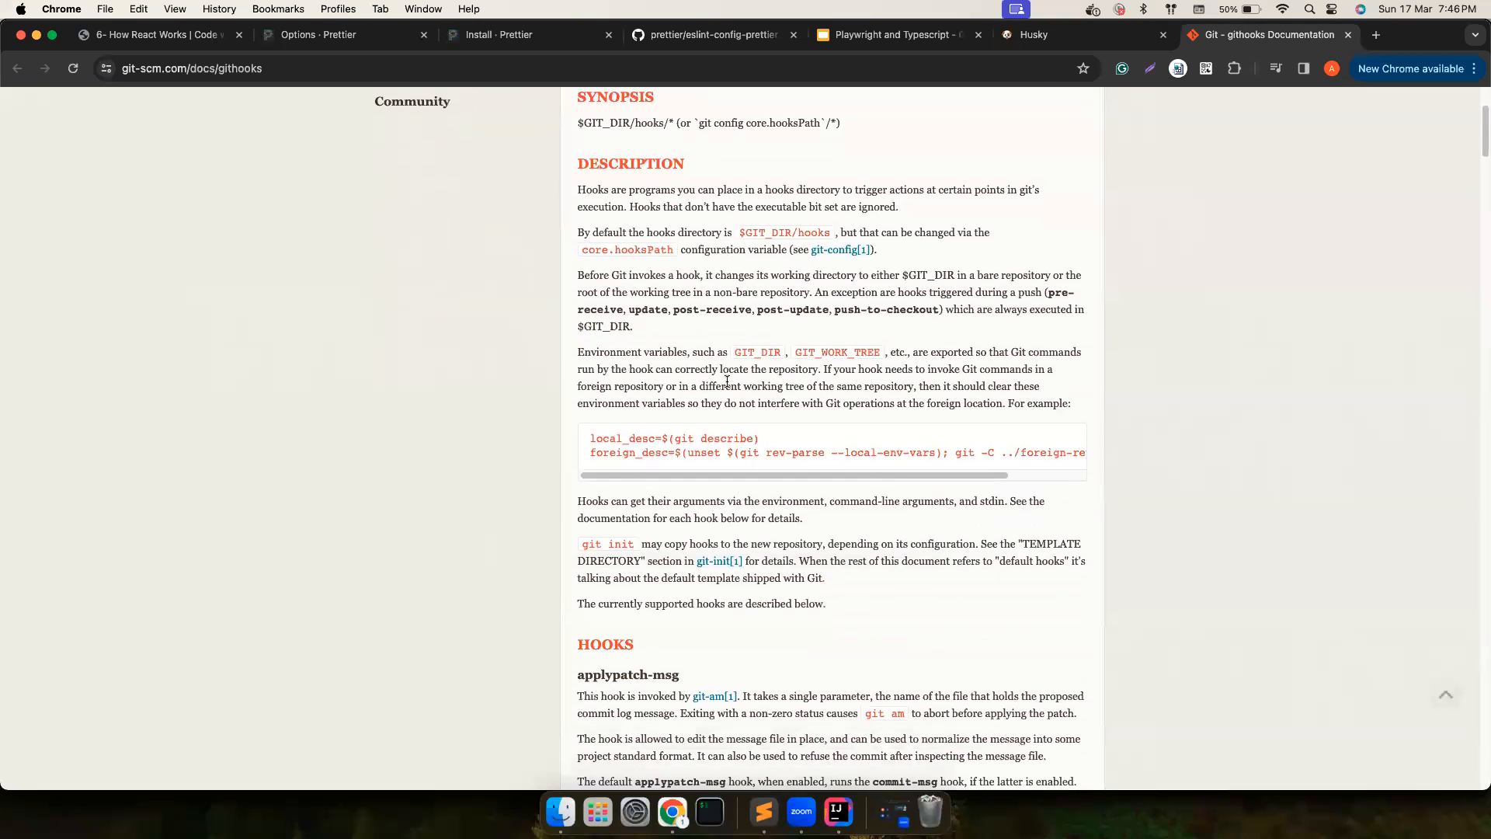
- Read the githooks HOOKS list down to the pre-commit hook, then return to the Husky docs
scroll(down, 3)
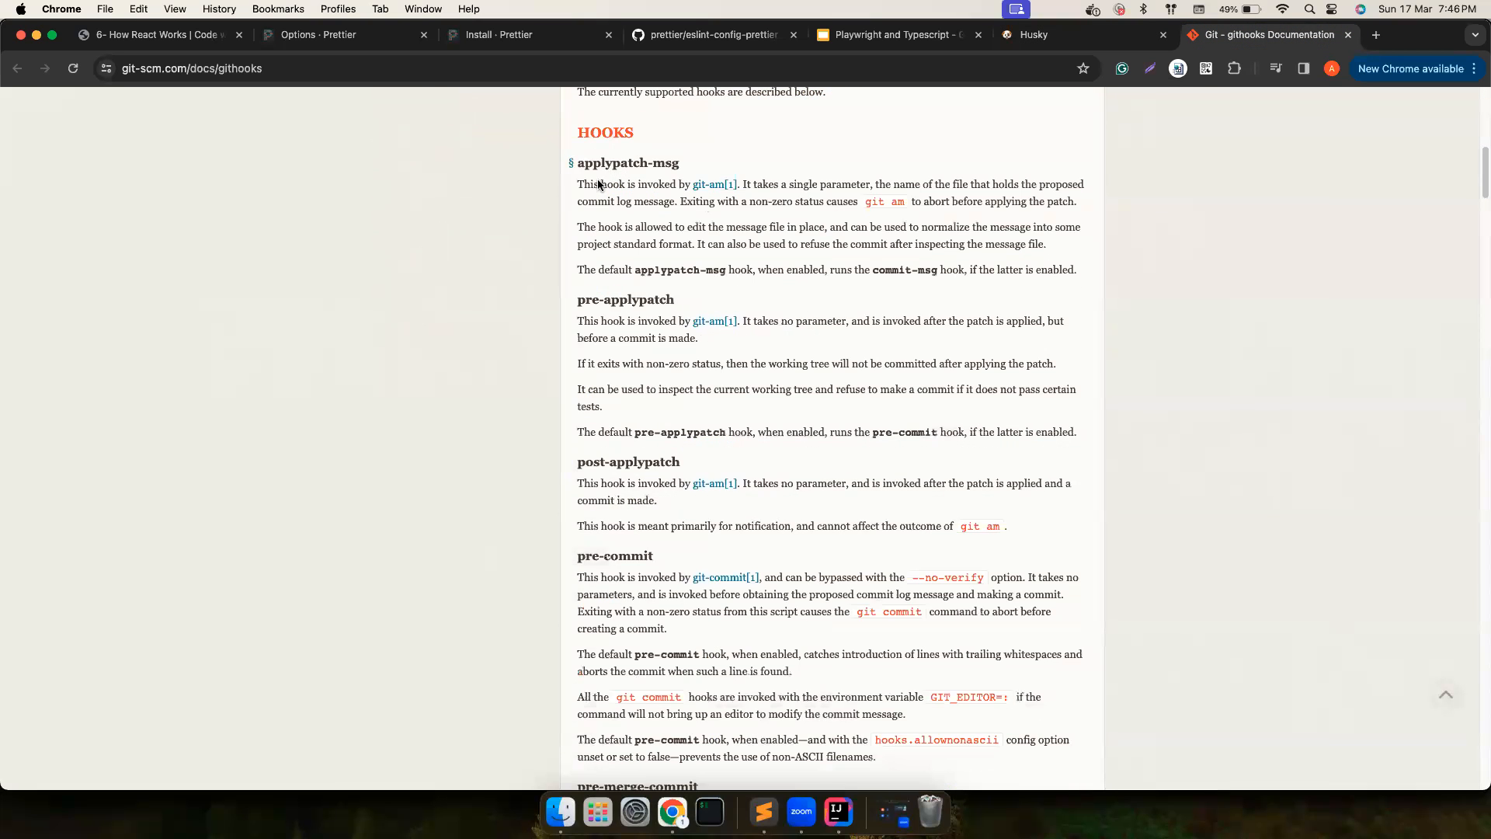
double_click(587, 299)
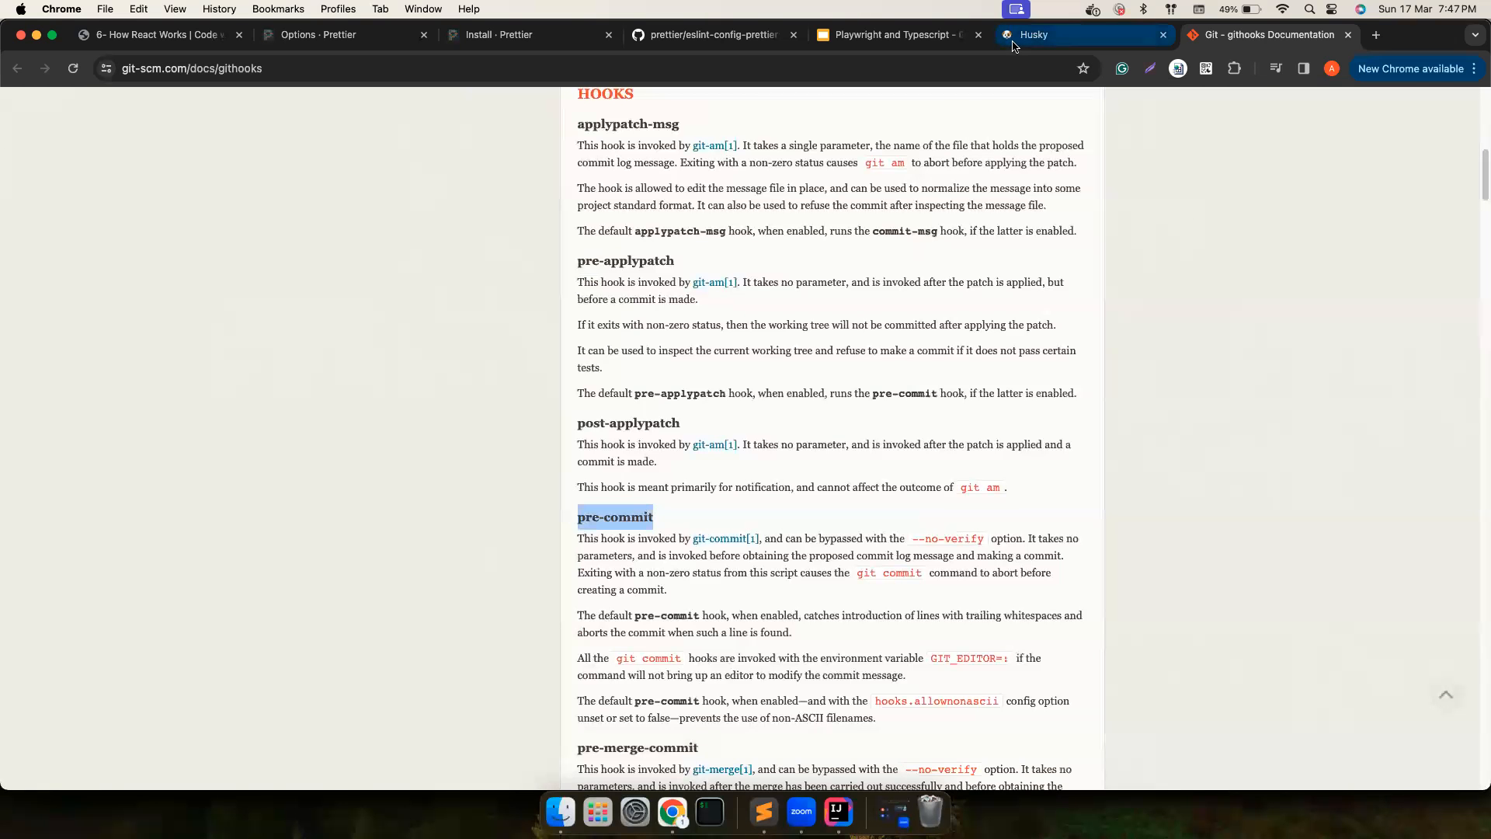
click(1035, 34)
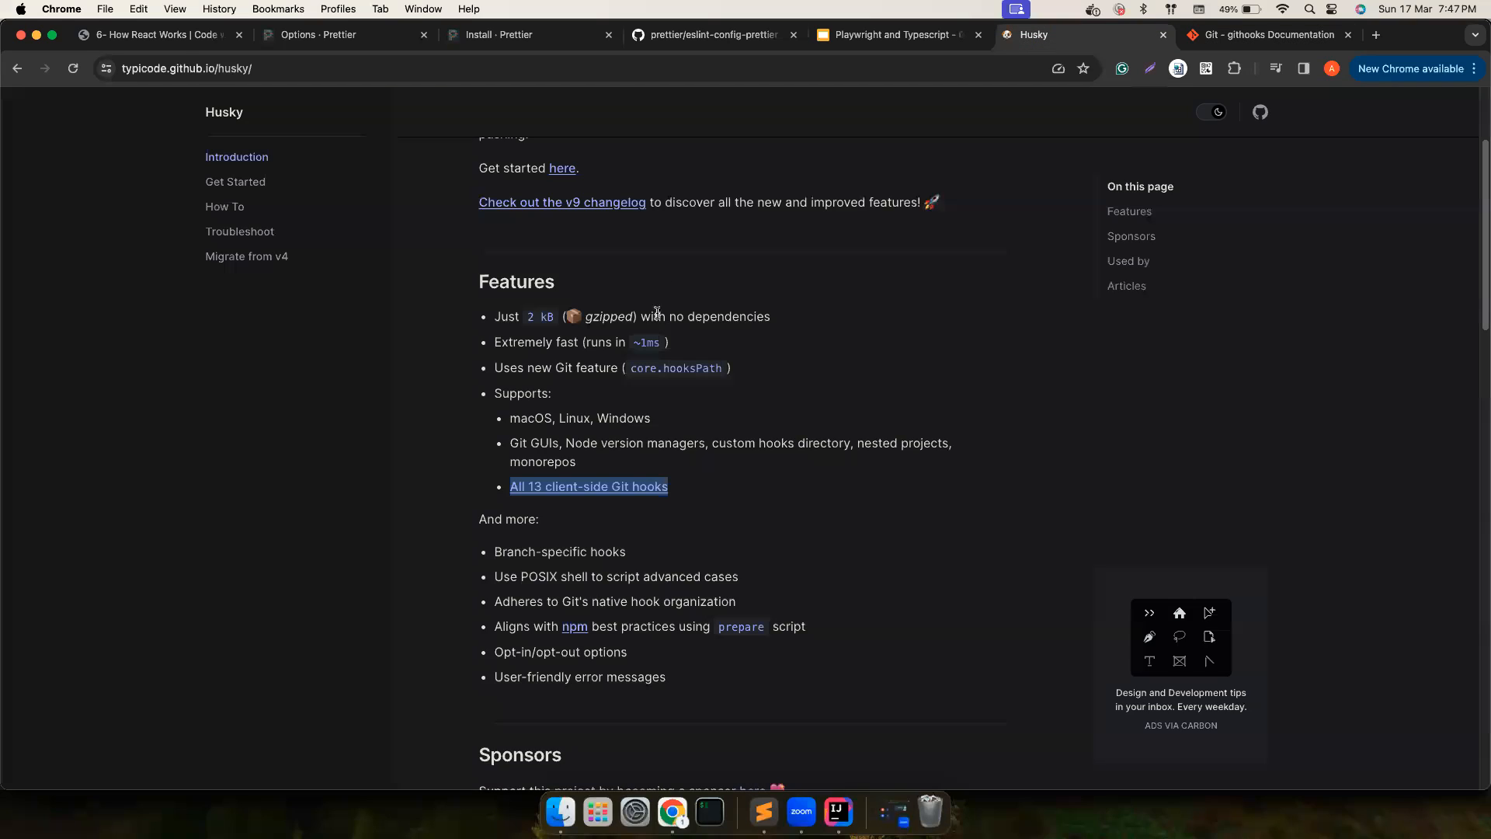
- Install husky via npm install --save-dev husky and copy the npx husky init command from Get started
click(236, 182)
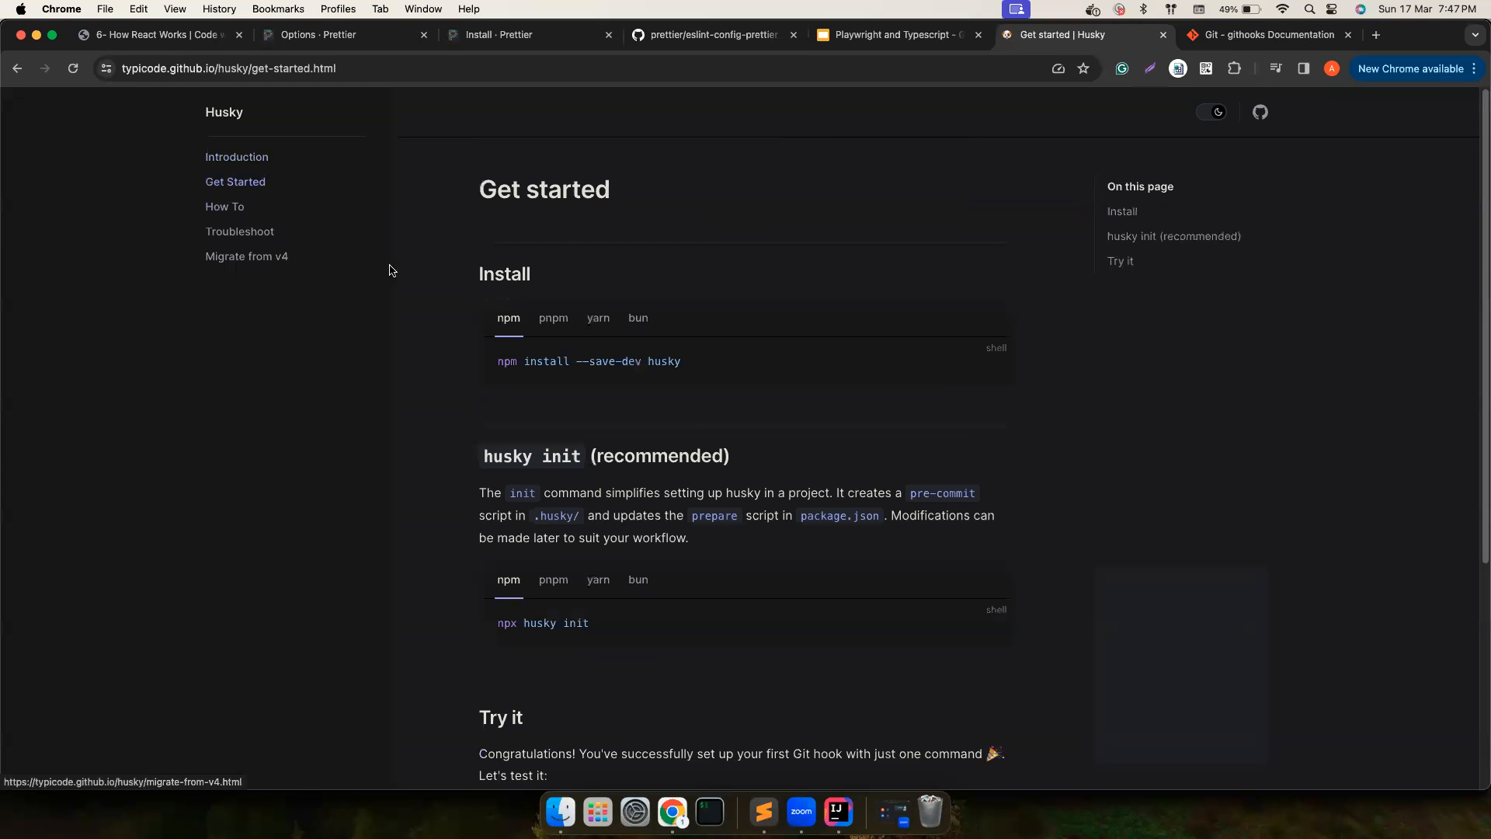
click(989, 360)
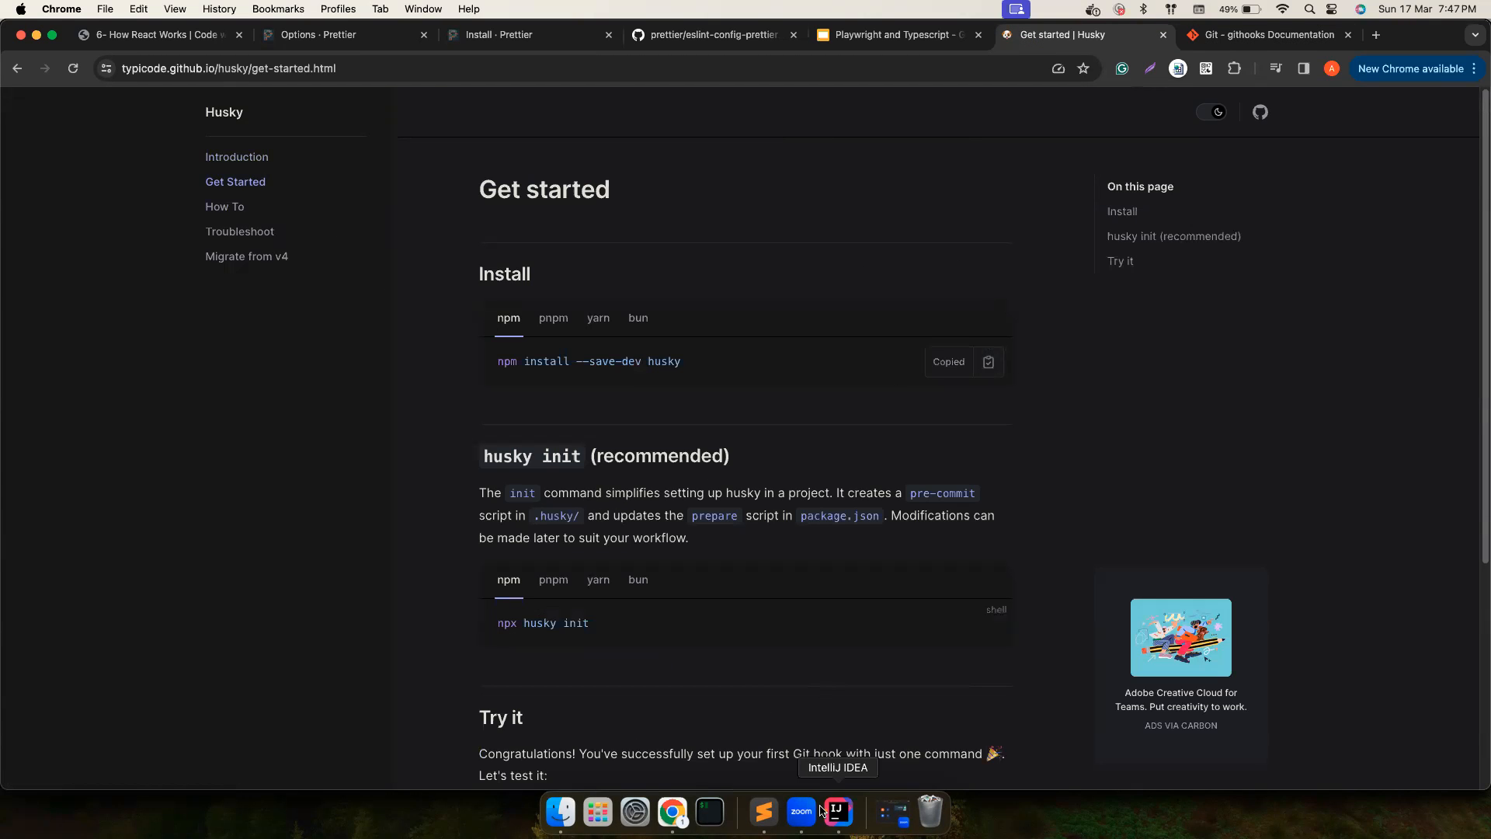
click(837, 811)
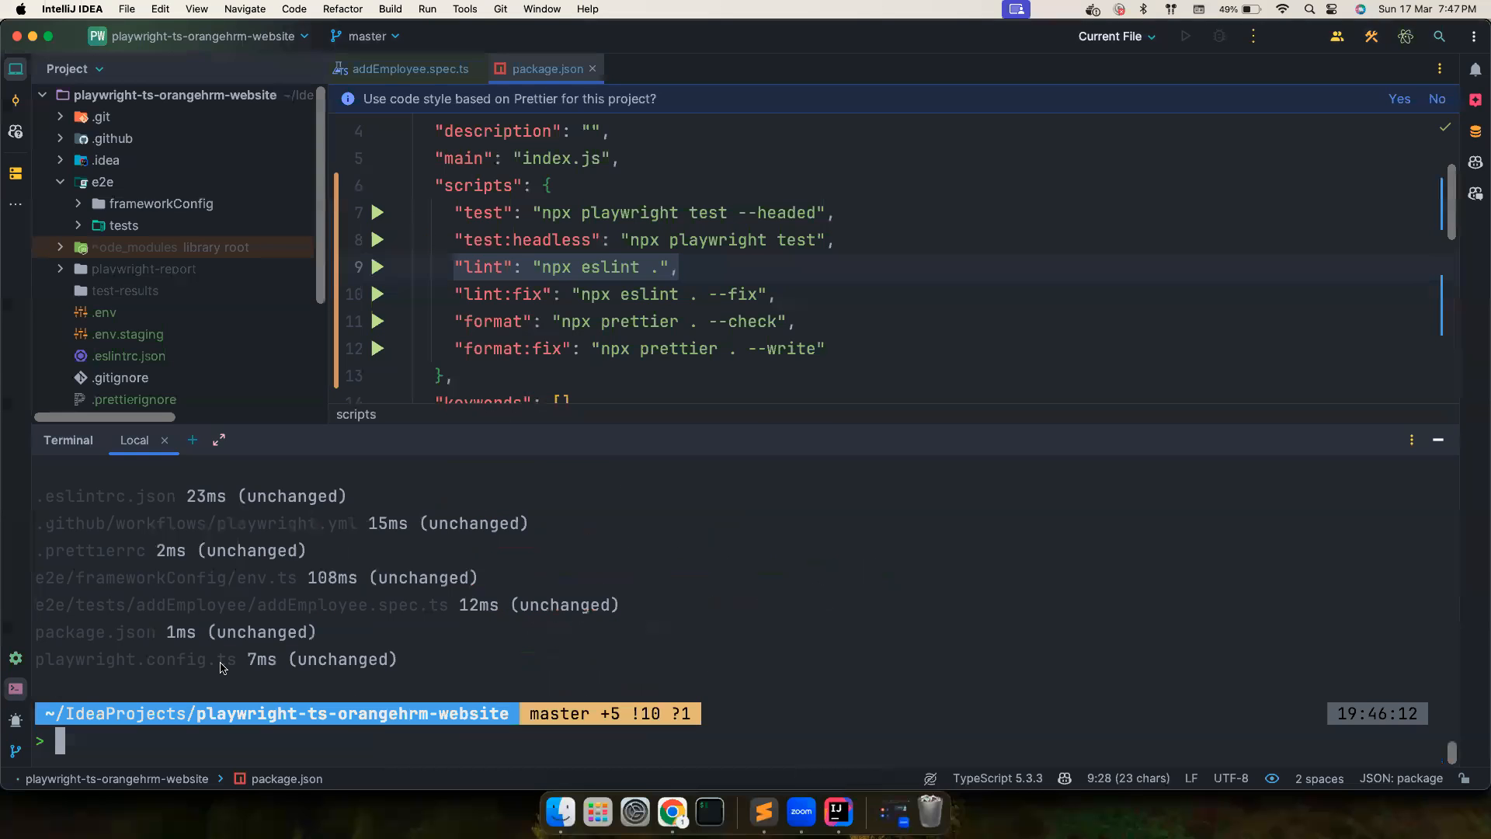
text(npm install --save-dev husky)
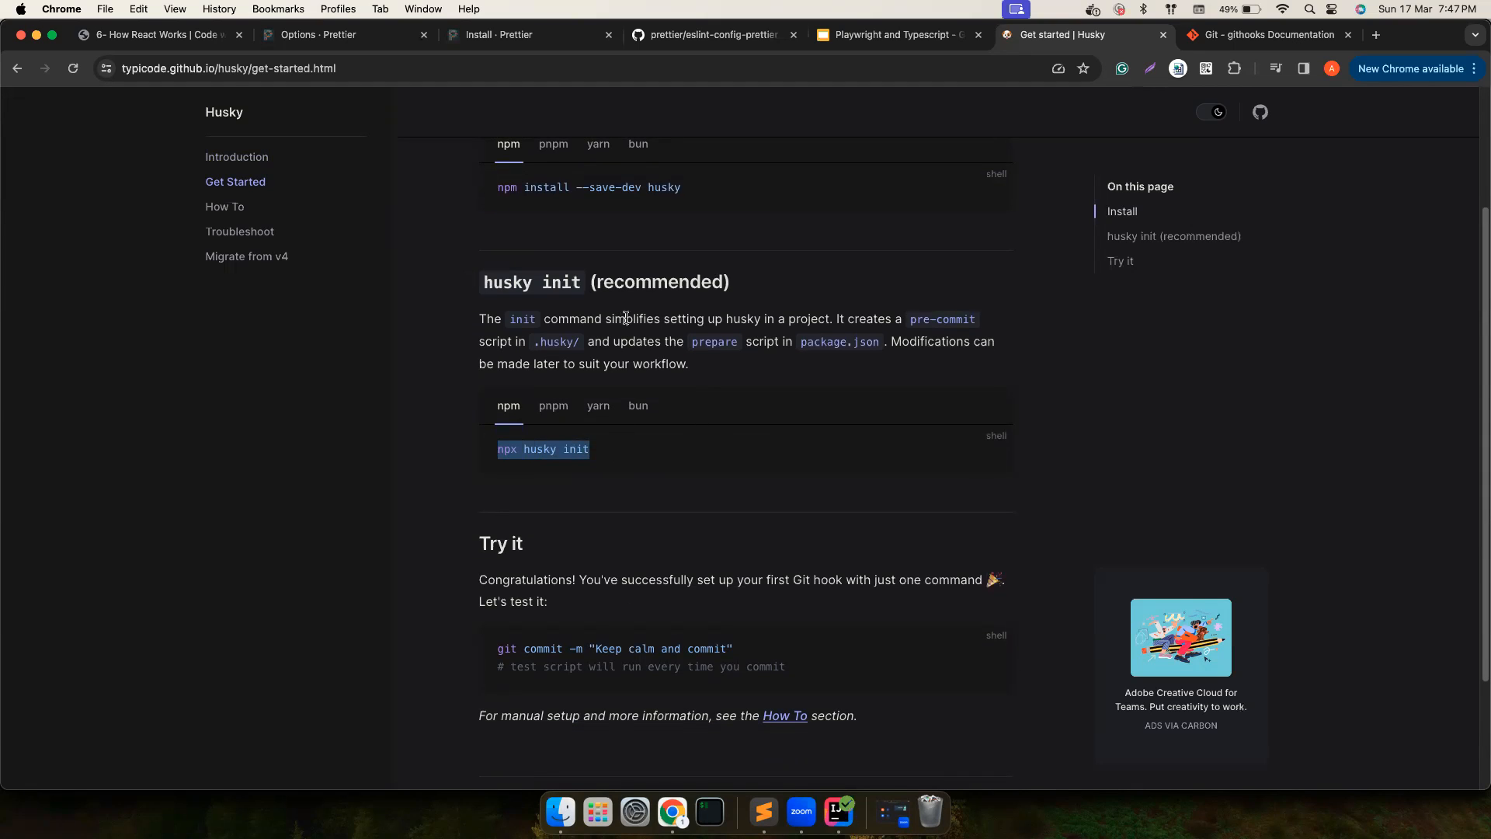
mouse_move(912, 320)
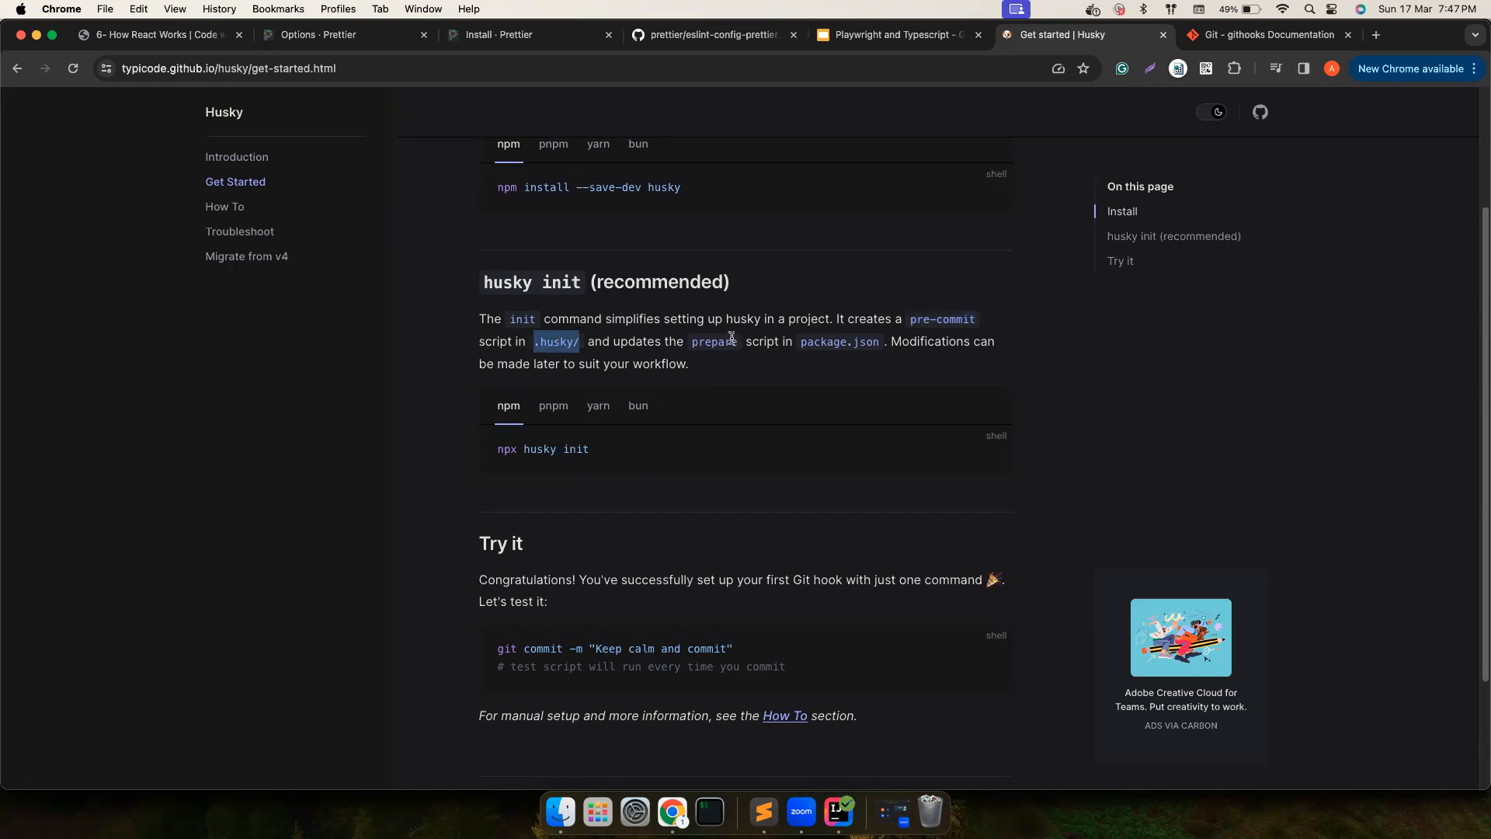
double_click(714, 341)
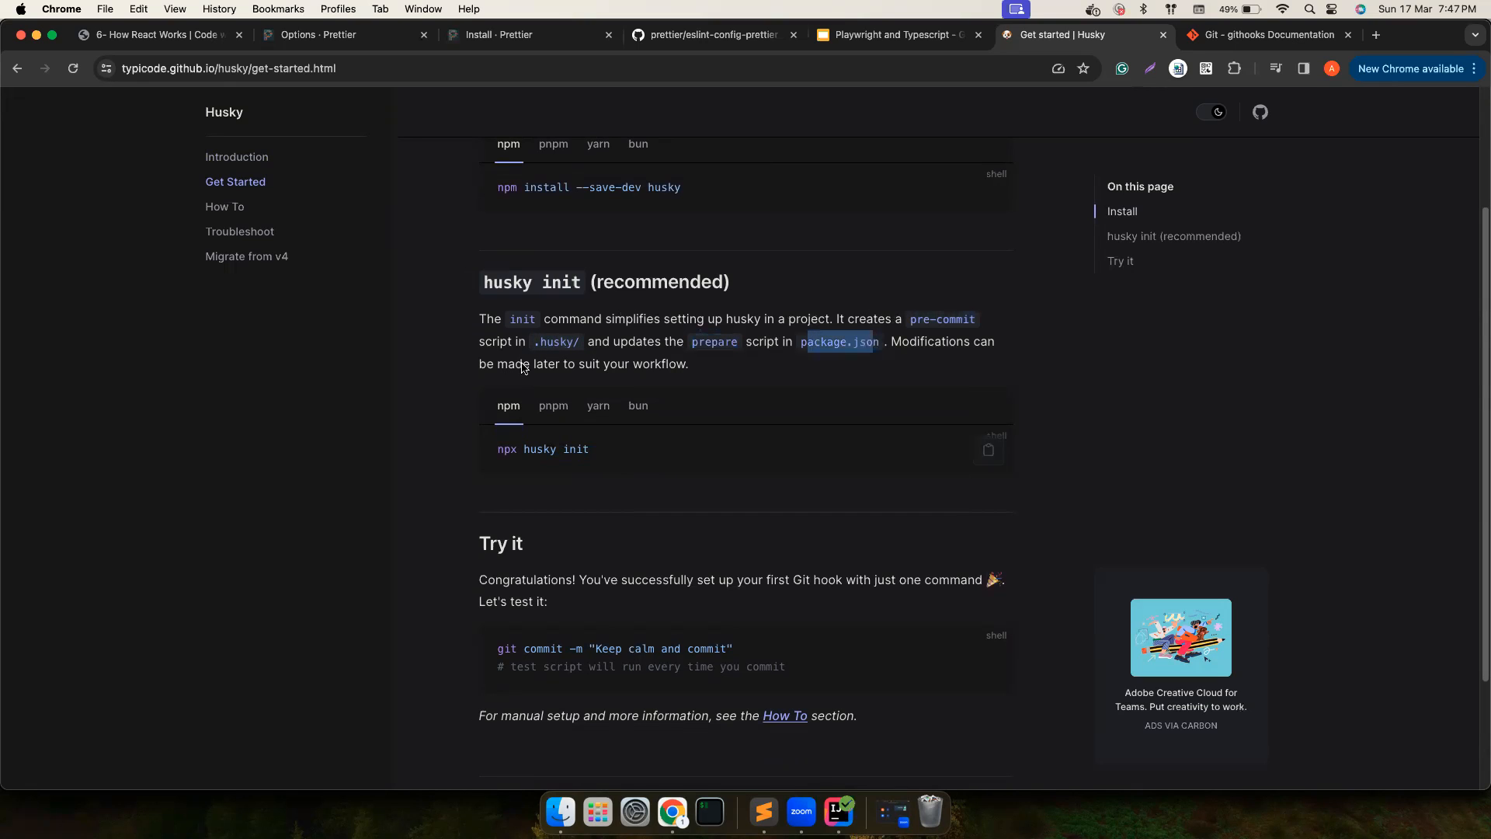
mouse_move(985, 450)
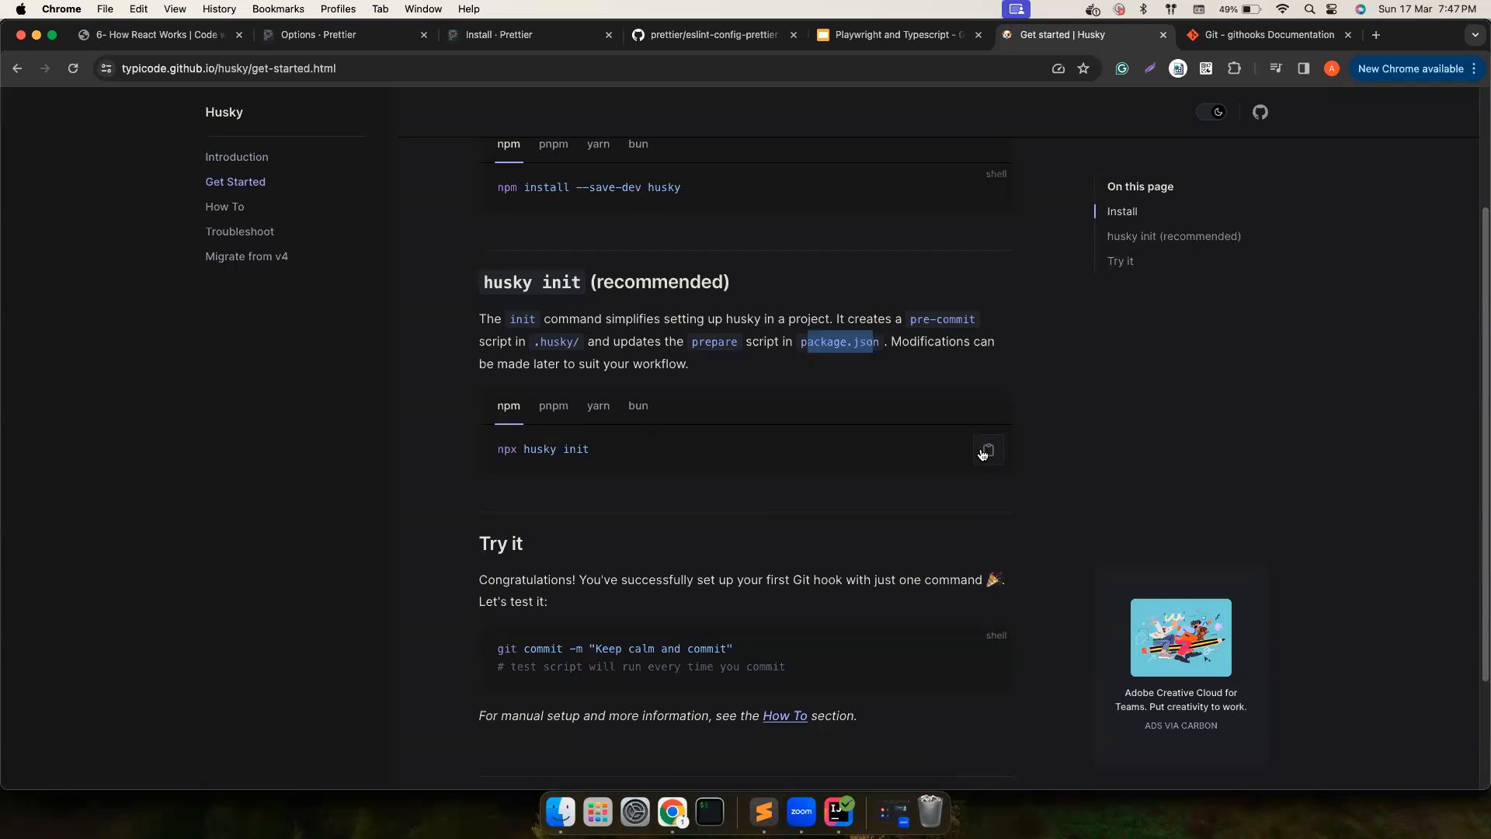
click(989, 451)
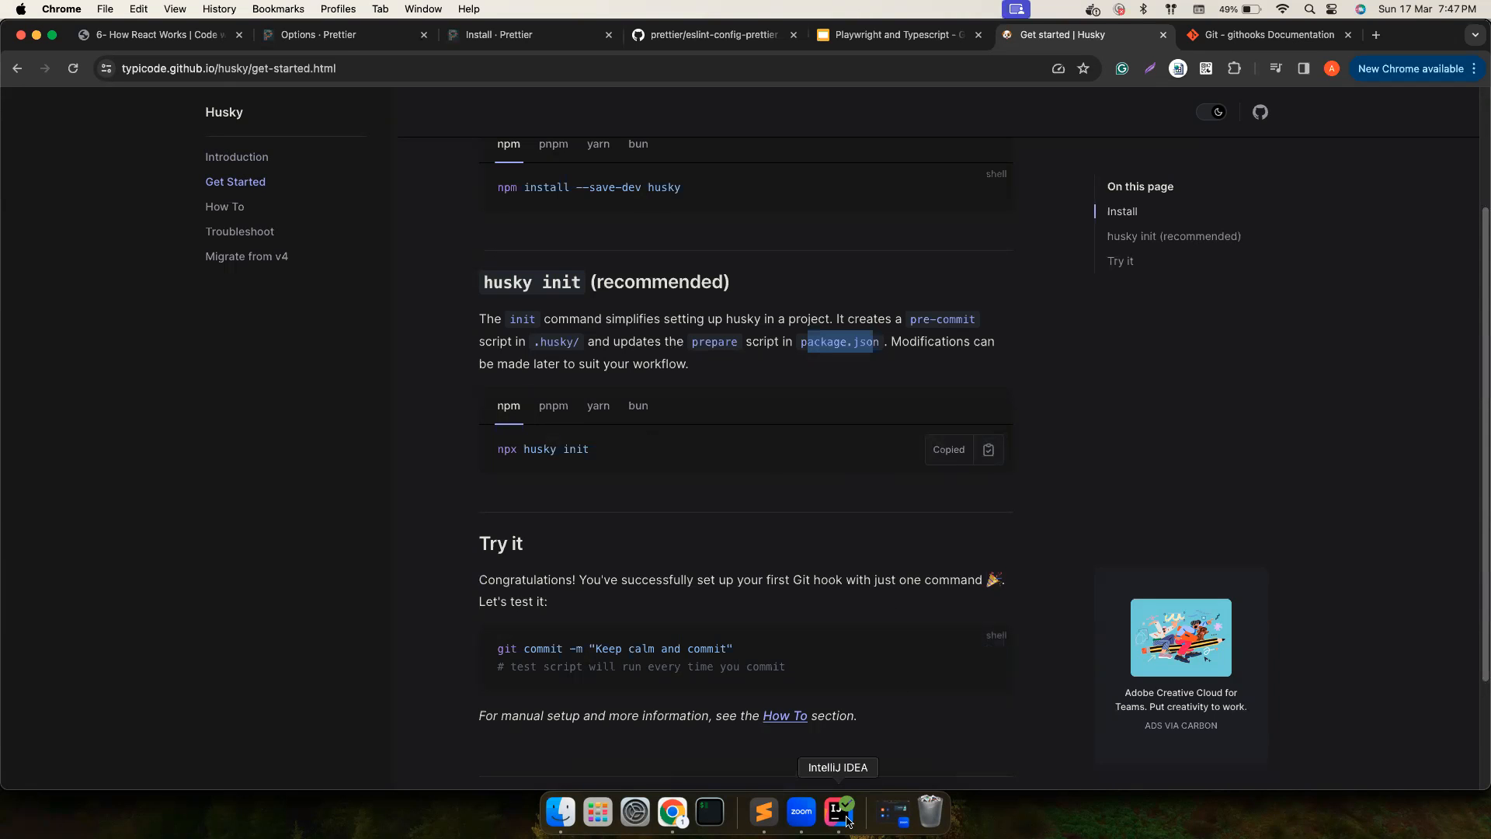
- Run npx husky init in the IntelliJ terminal, creating .husky and a "prepare": "husky" script
click(837, 812)
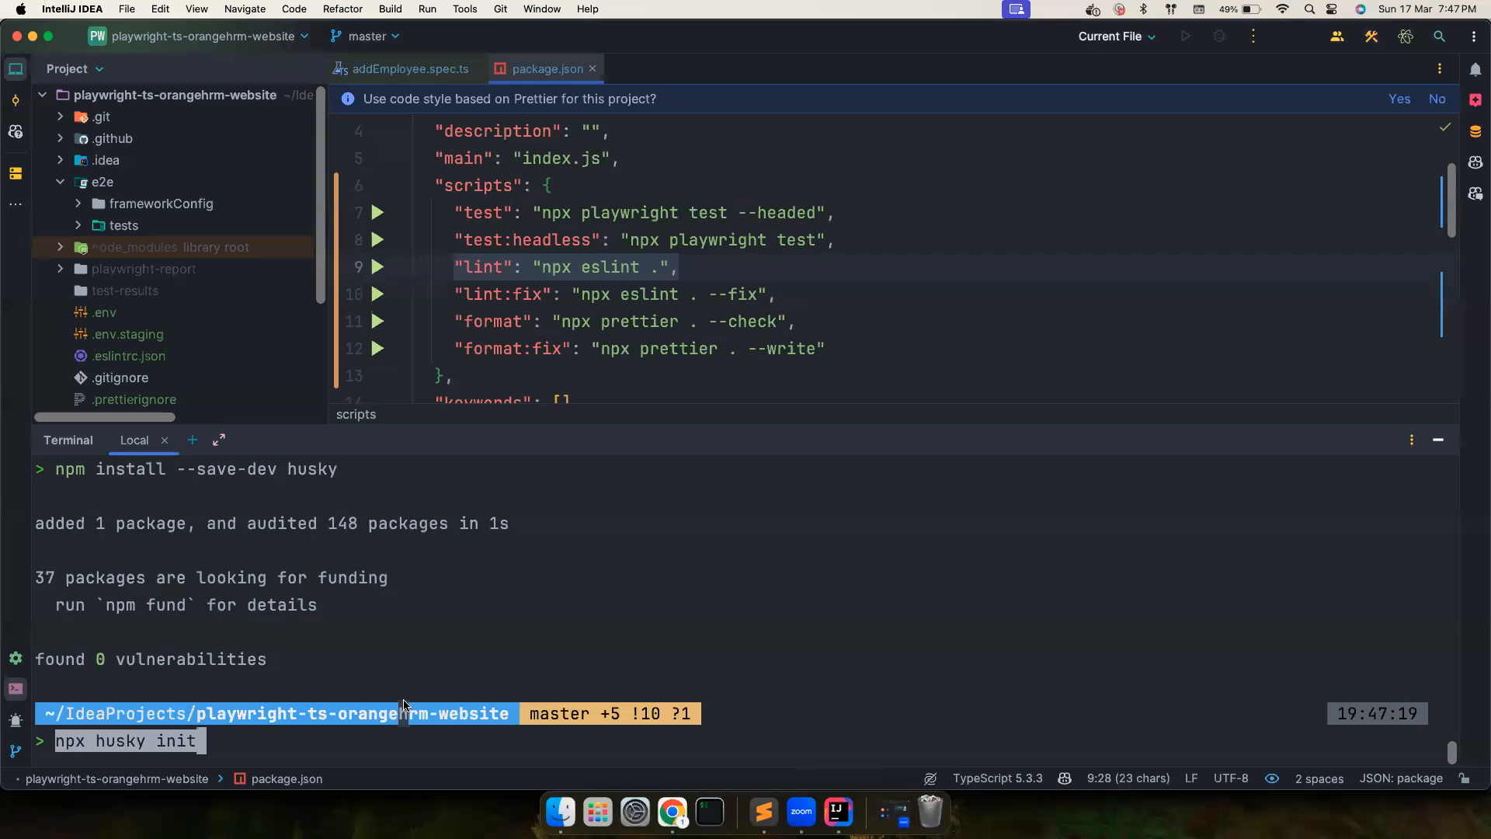
key(Enter)
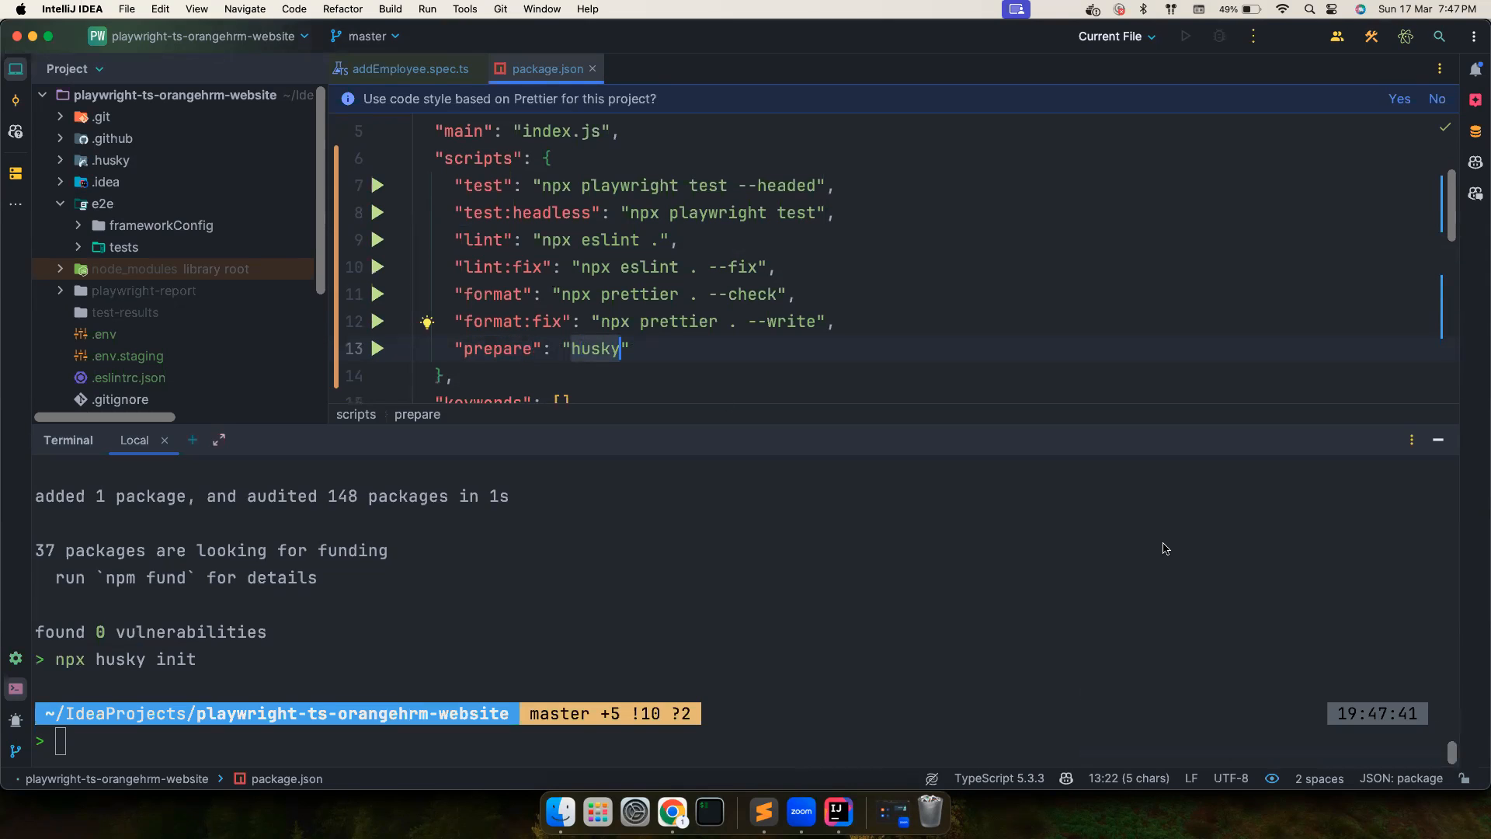
- Inspect the generated .husky/pre-commit hook (npm test) against package.json's test and format scripts
click(60, 160)
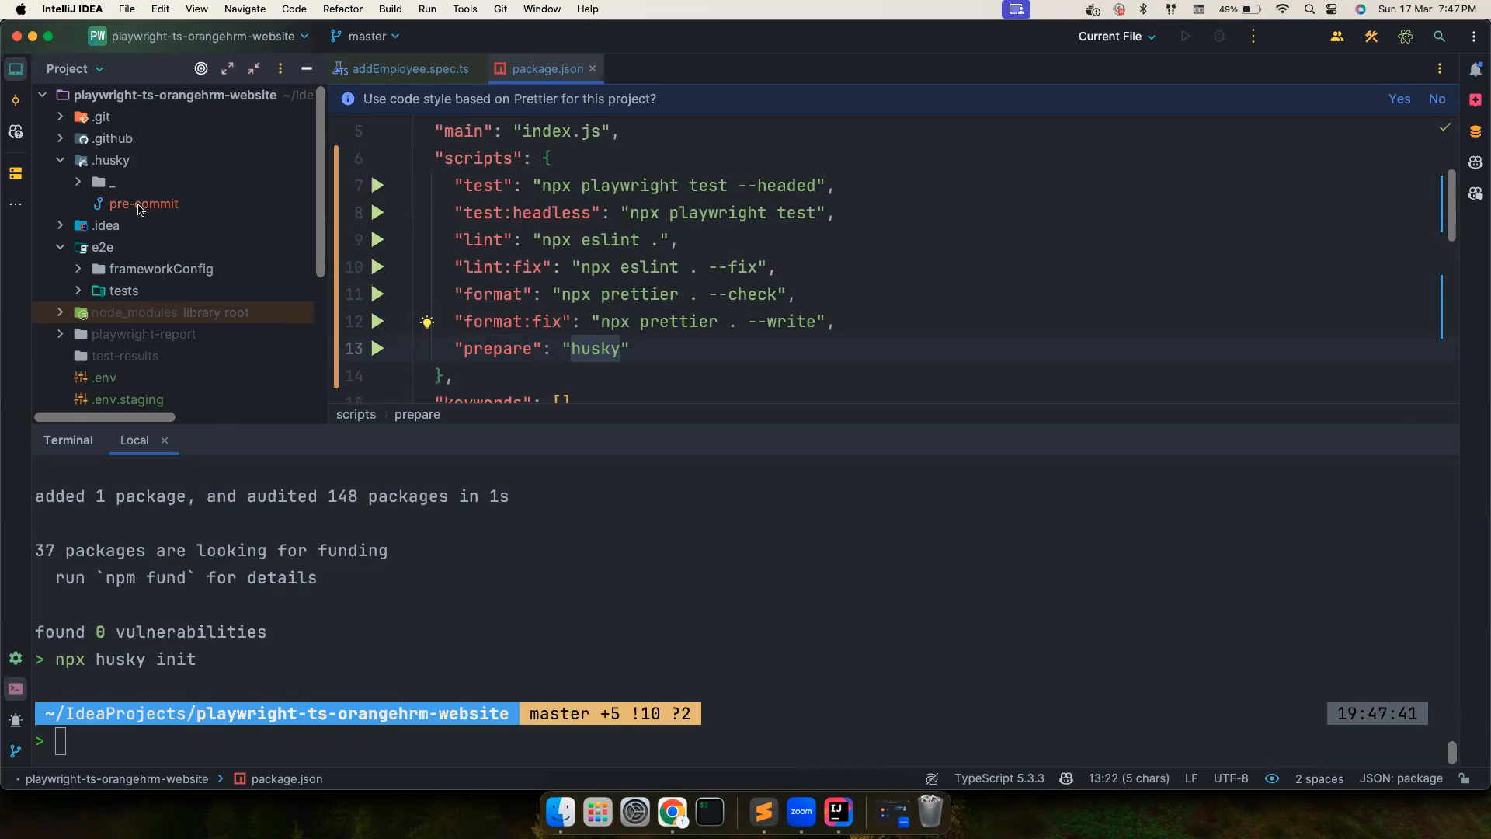
double_click(143, 204)
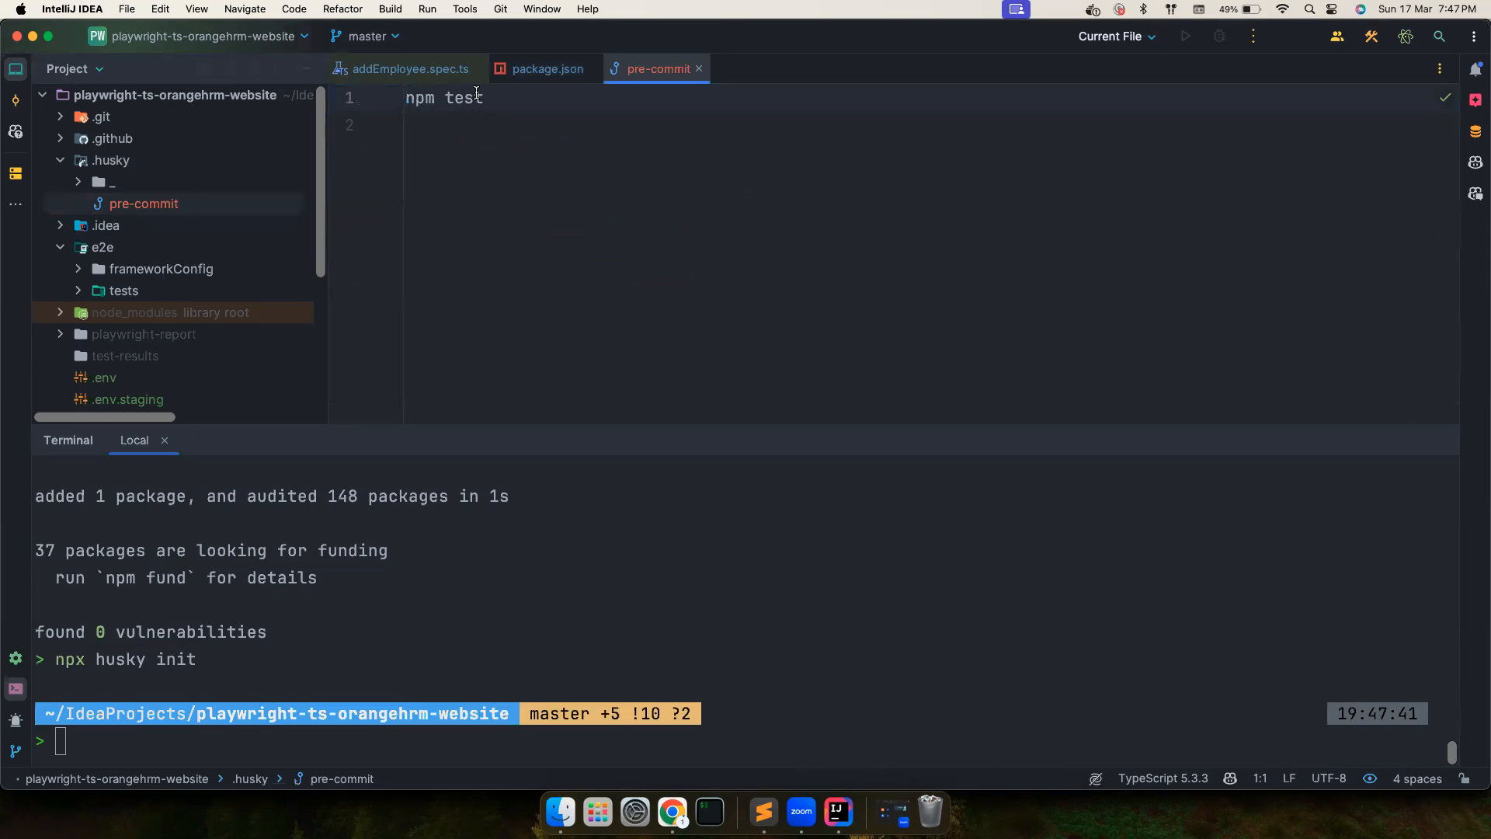
click(545, 68)
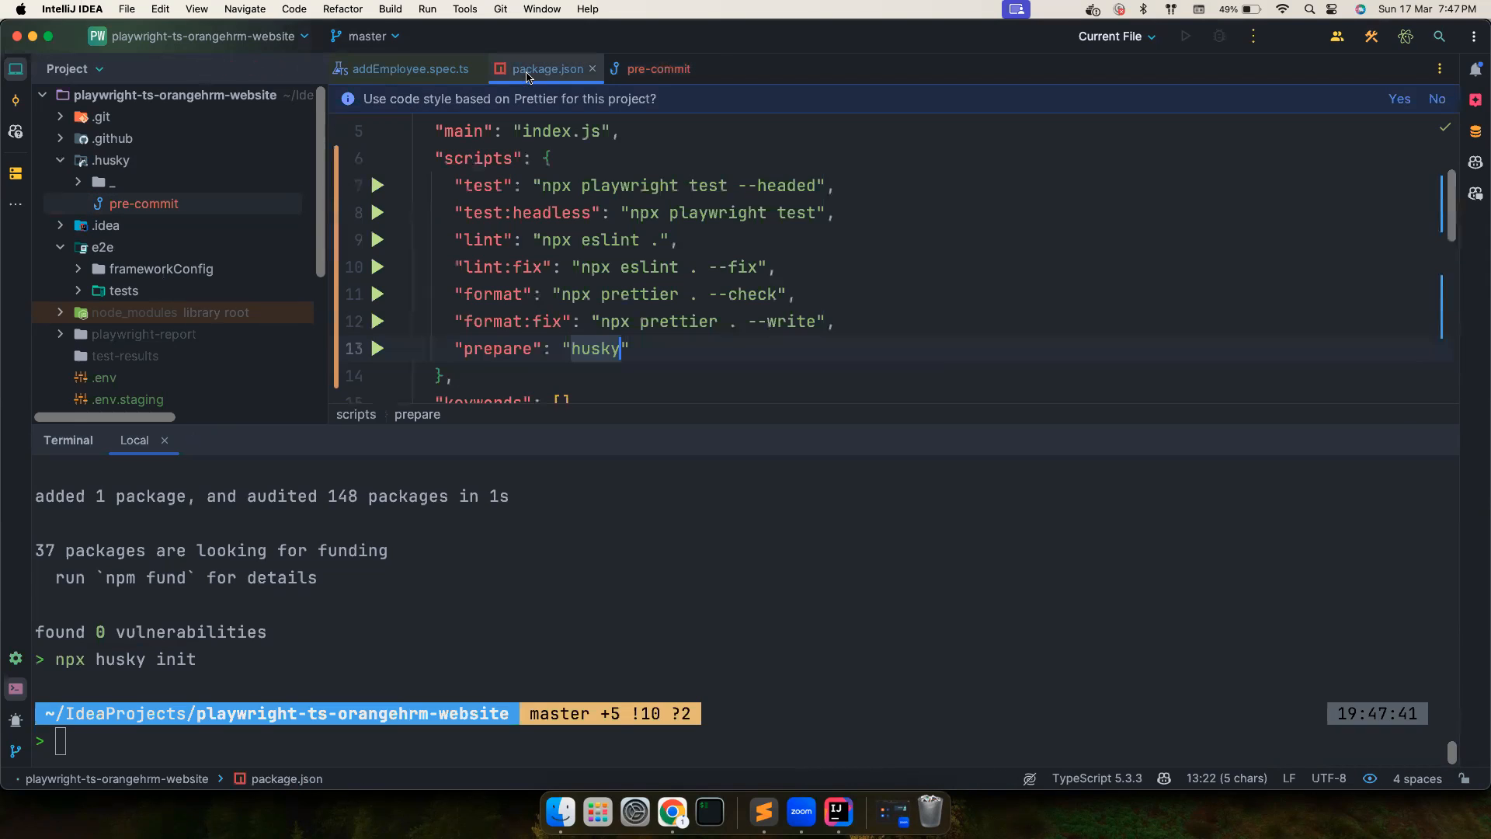
click(748, 184)
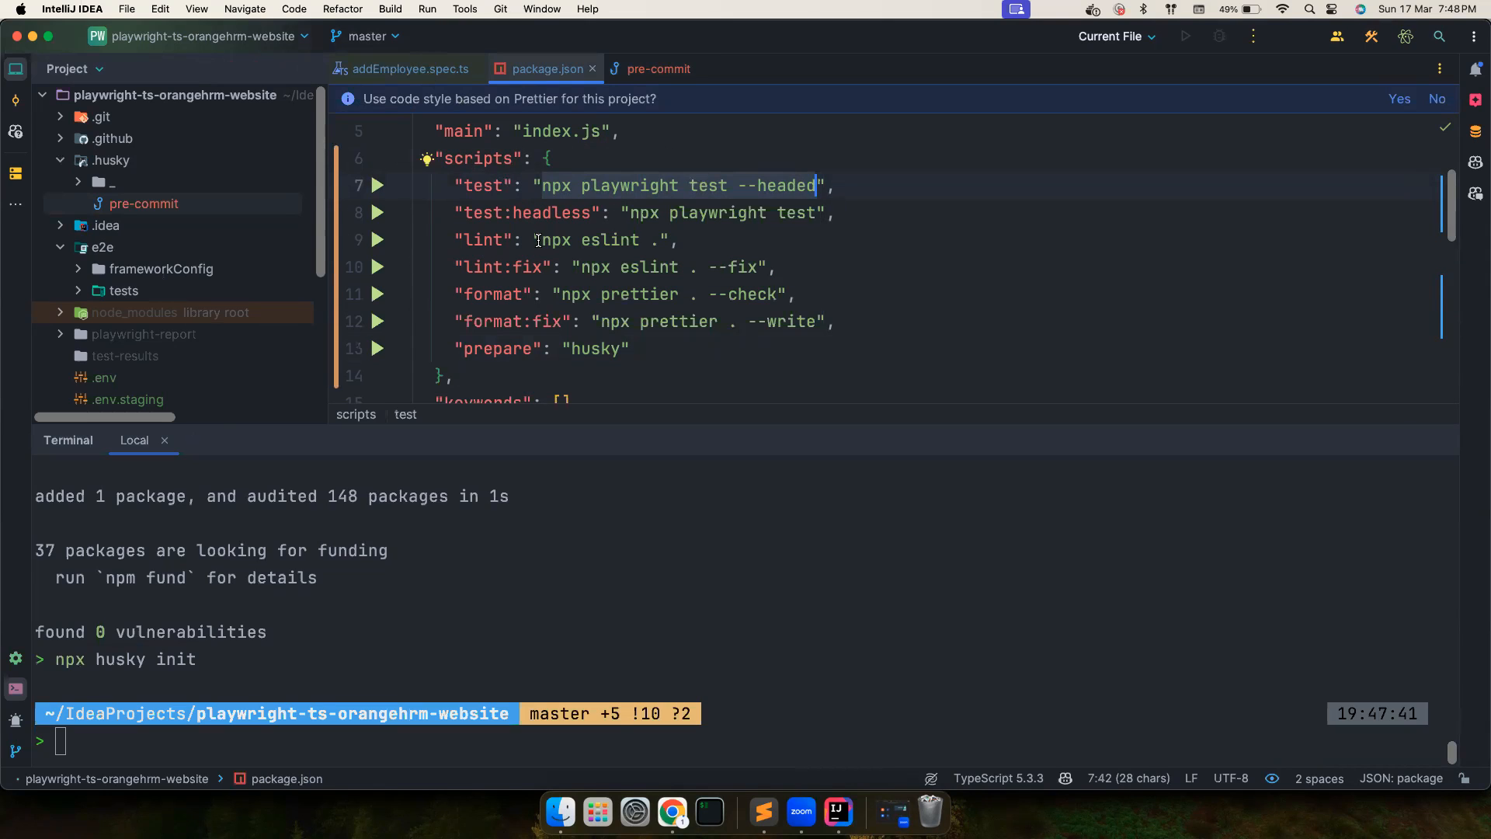
click(476, 239)
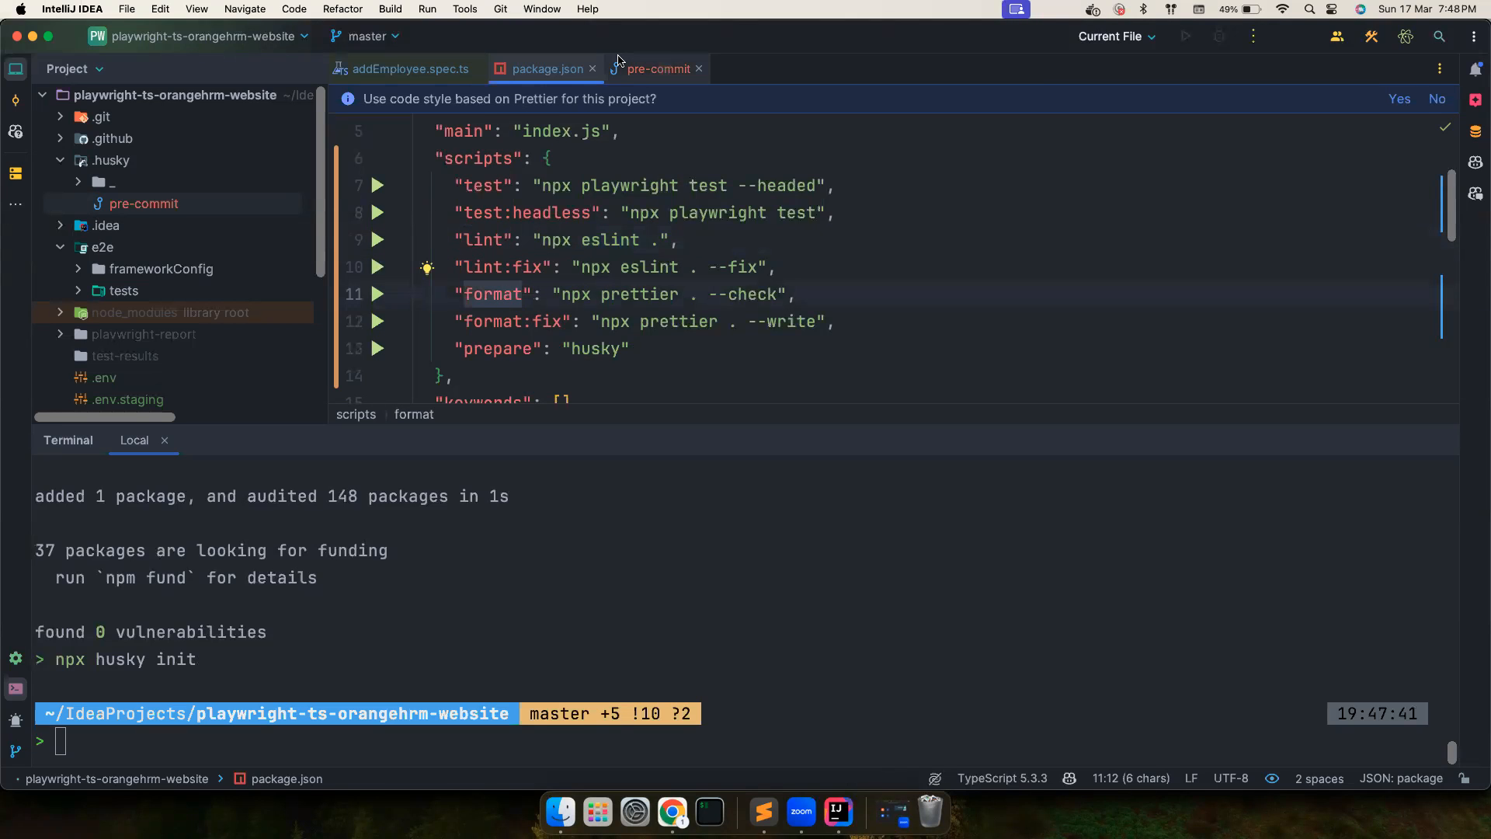
click(652, 68)
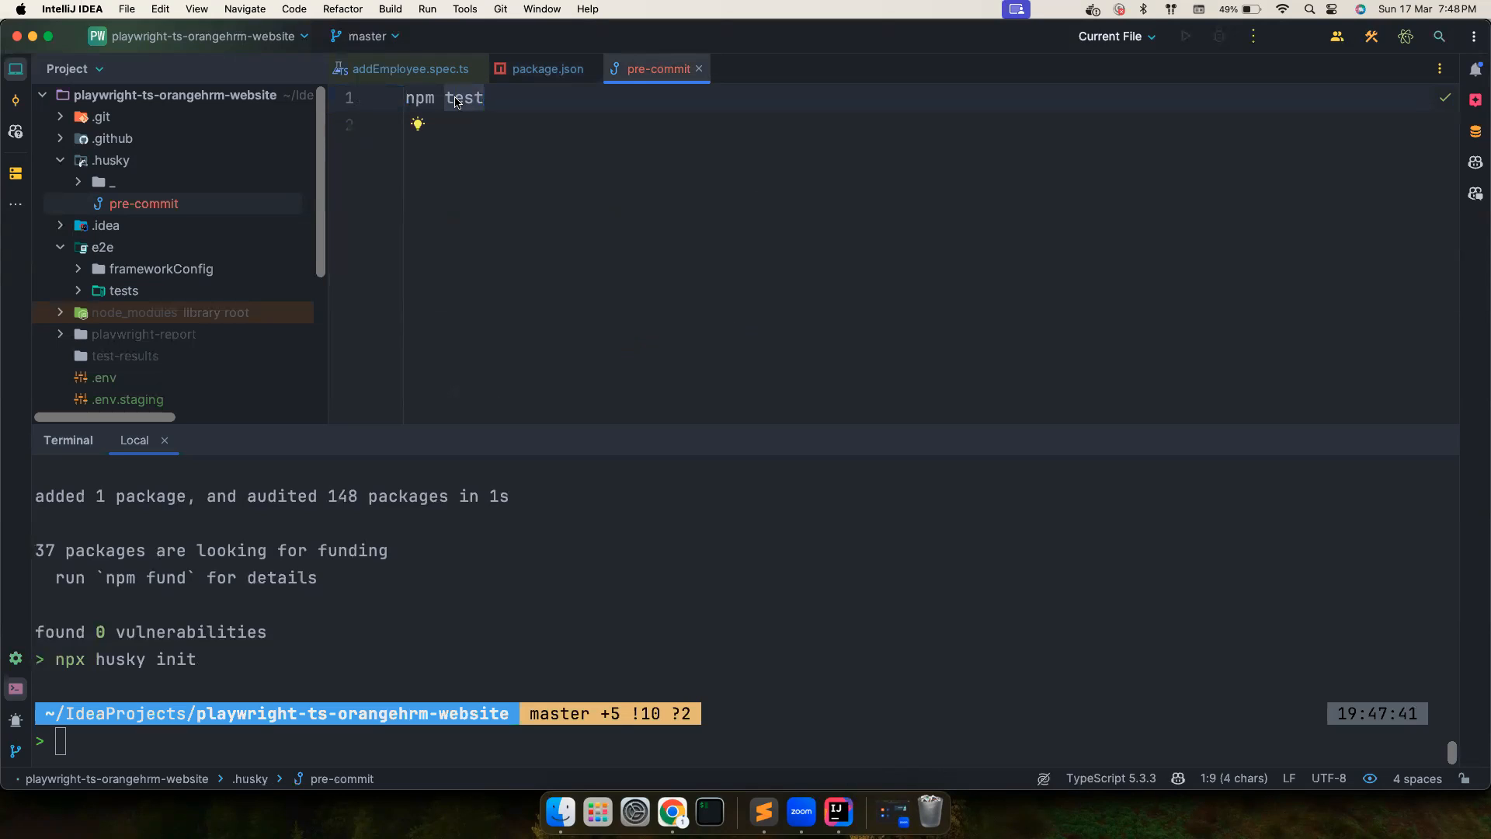
- Change the pre-commit hook to run npm run lint && npm run format instead of npm test
text(npm run lint && npm run forma)
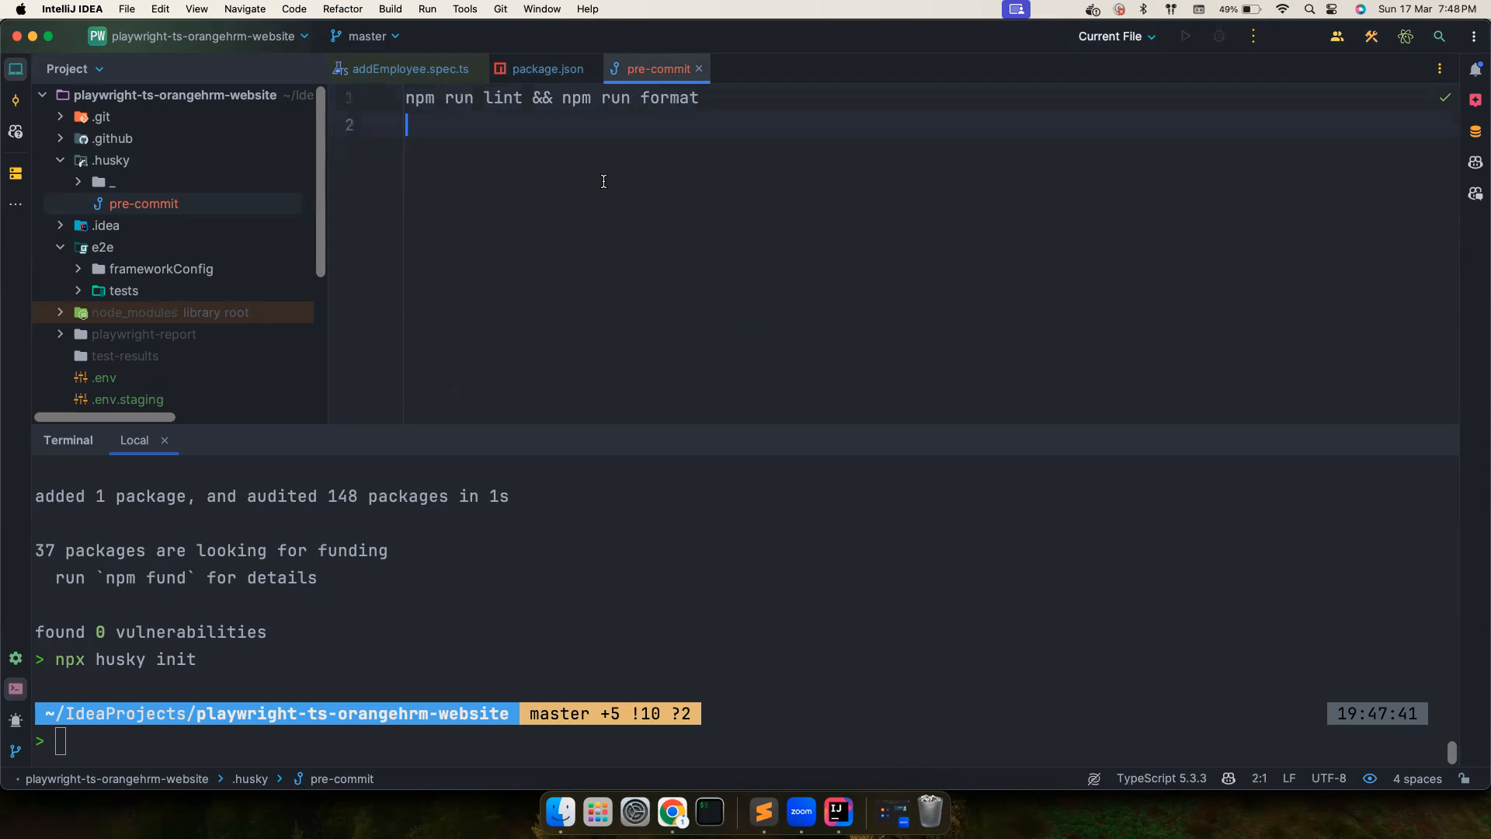
click(541, 69)
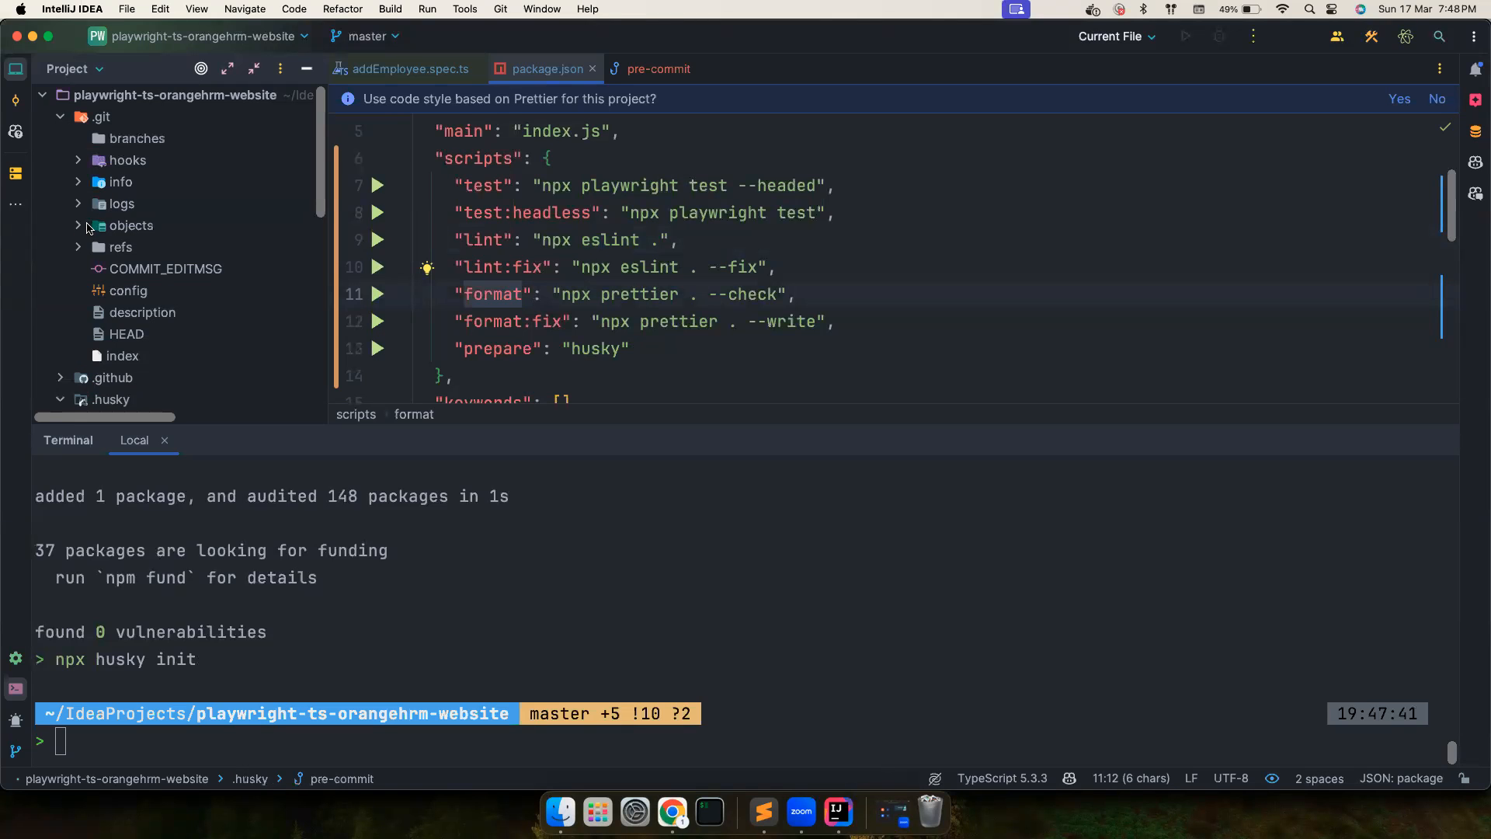
- Review Git's example script in .git/hooks/pre-commit.sample
click(77, 160)
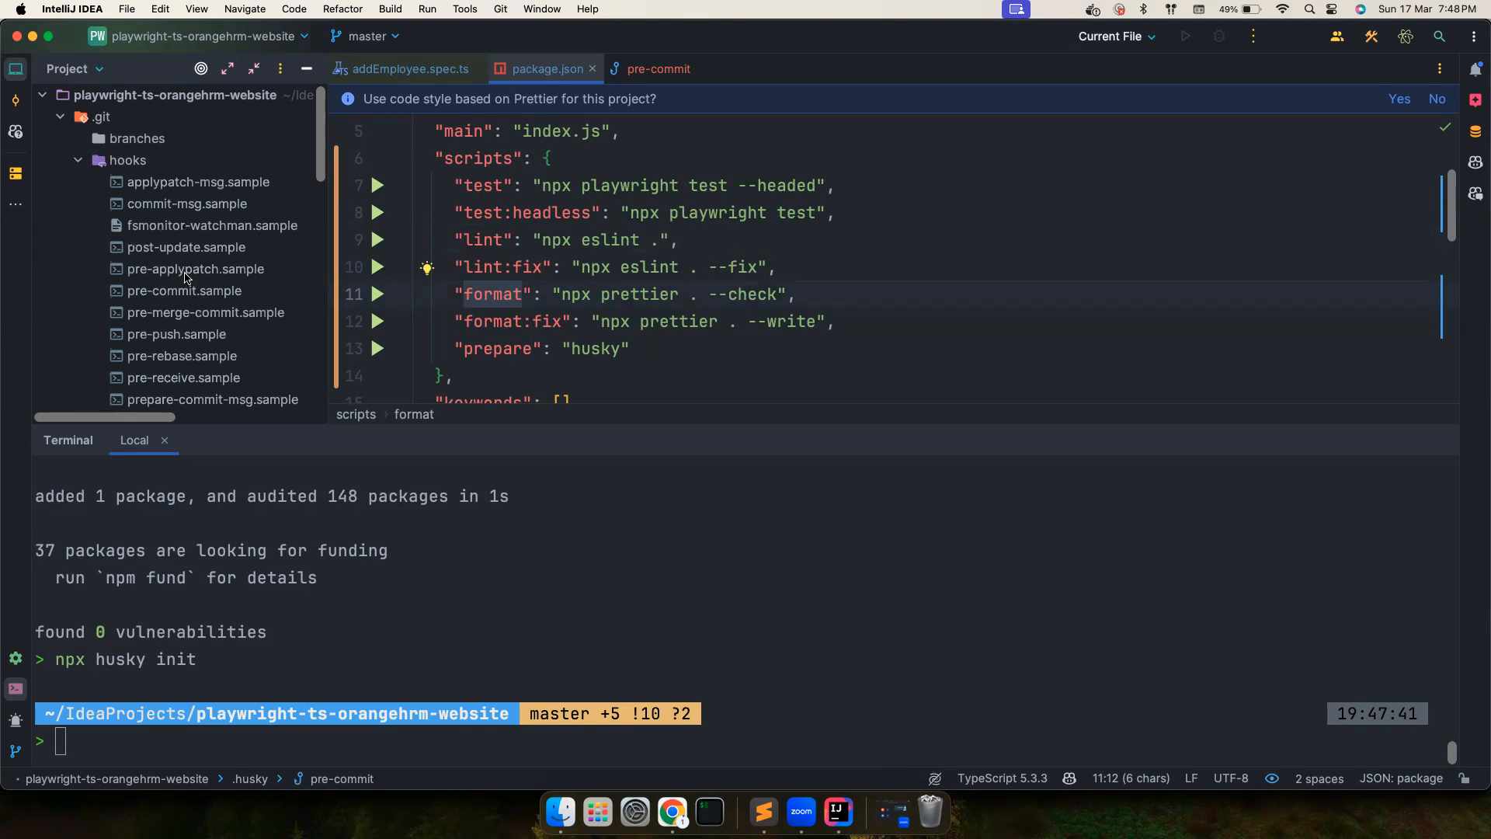
double_click(183, 291)
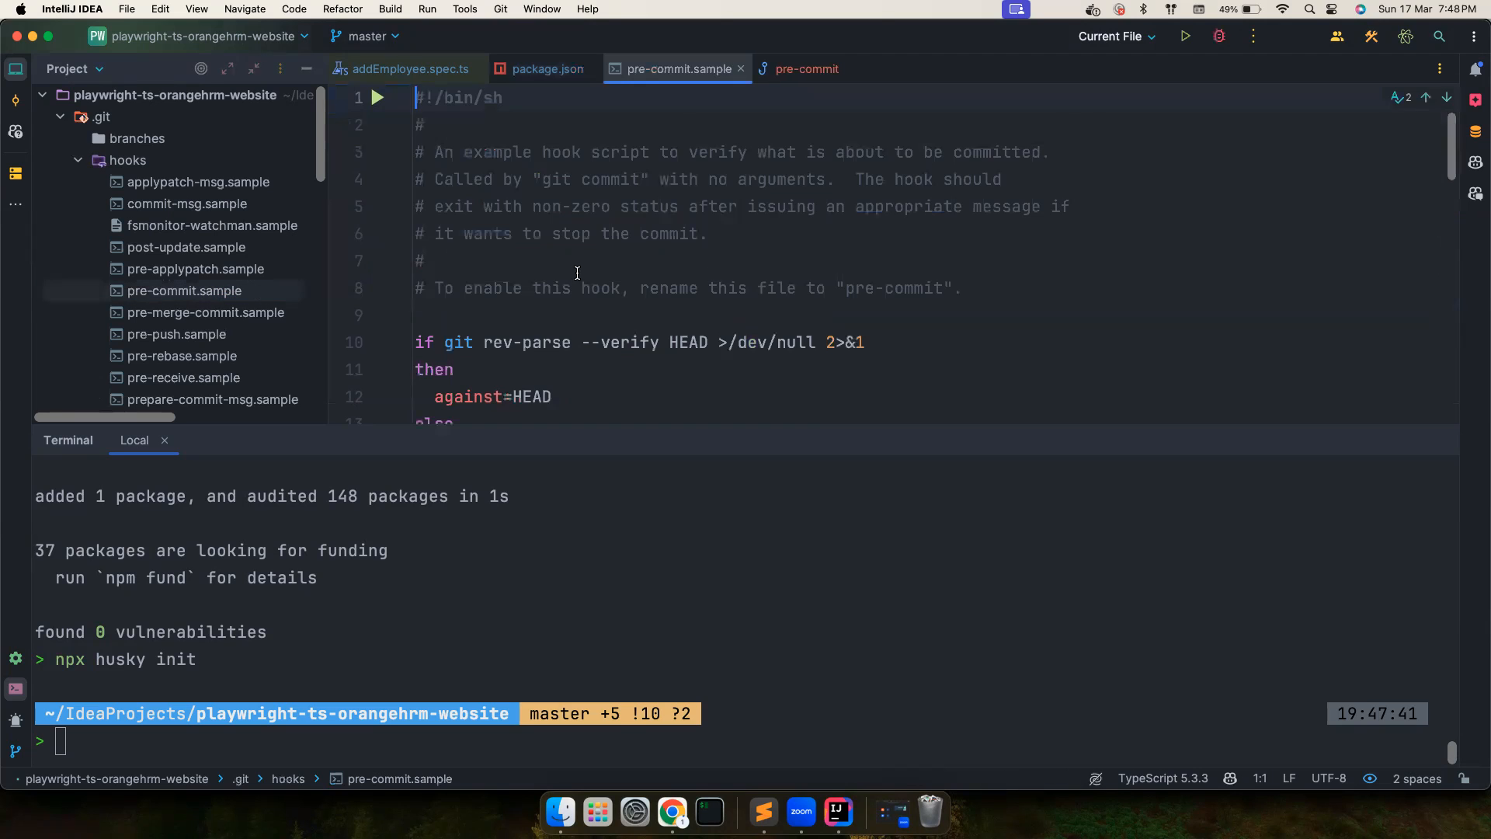
scroll(down, 3)
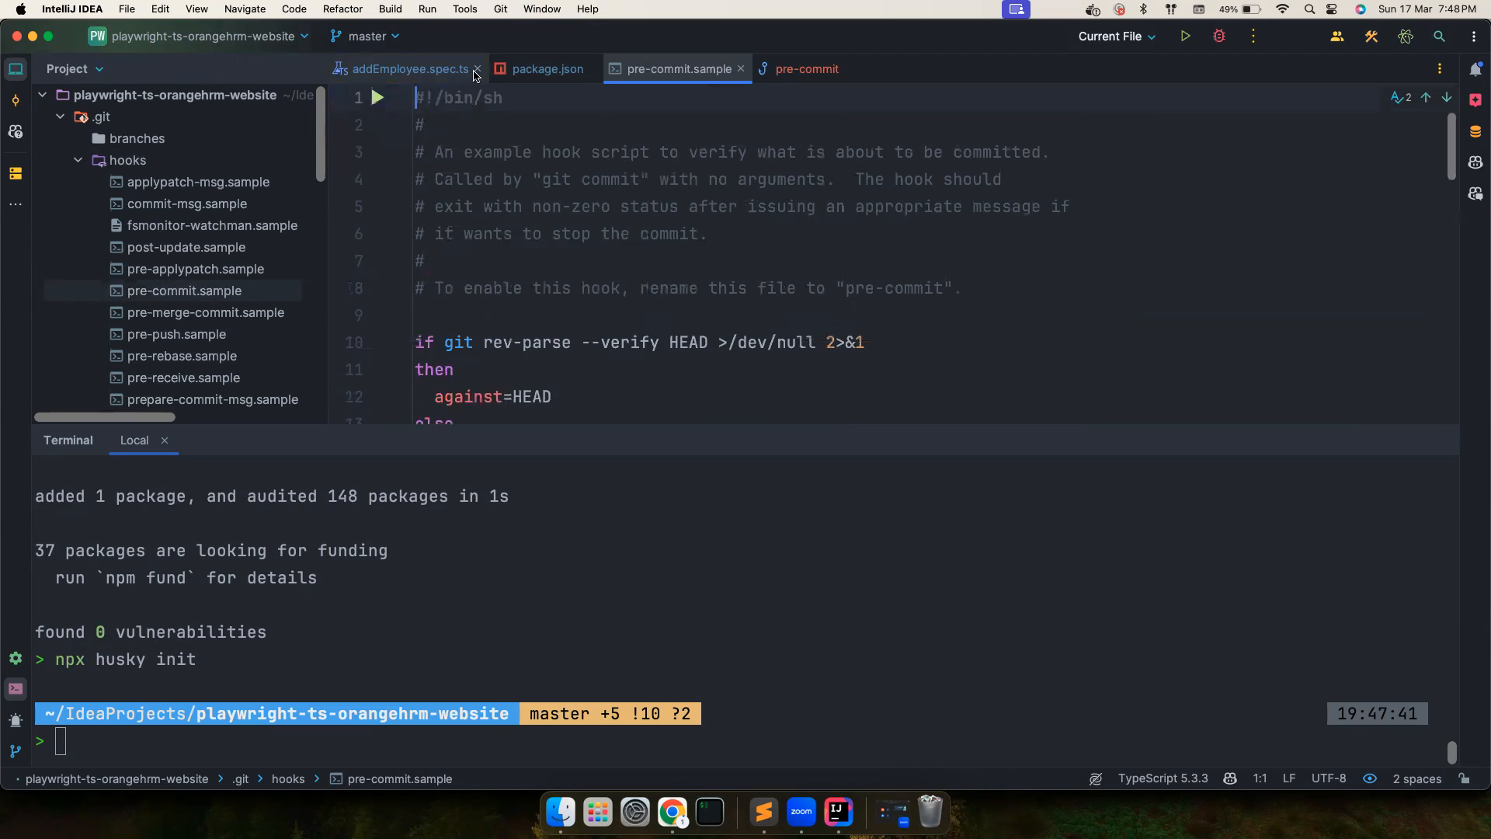
- Add a stray var a; and an over-indented await line to addEmployee.spec.ts, showing 10 changed files to commit
click(404, 69)
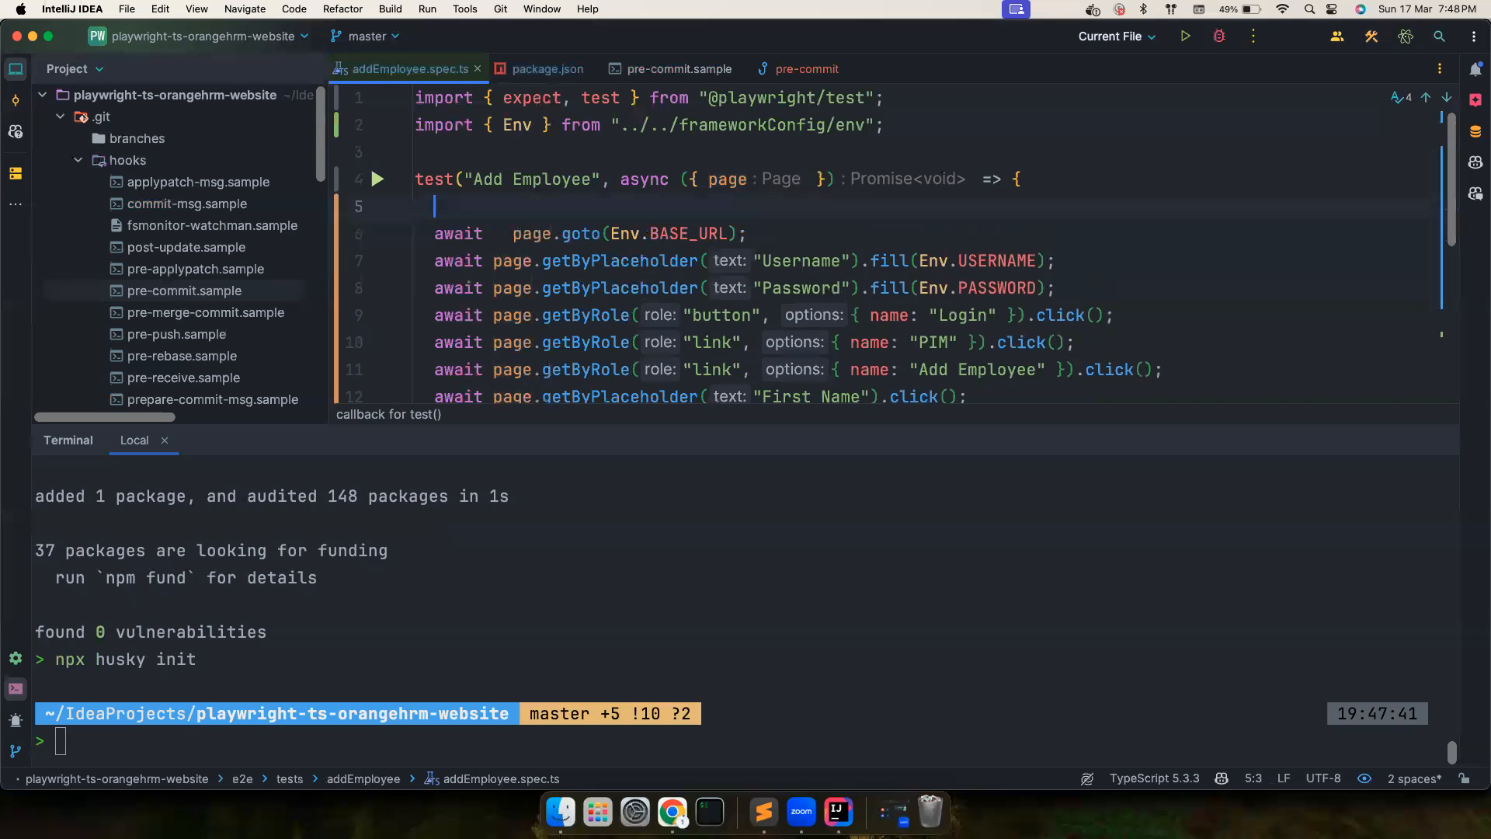
text(var)
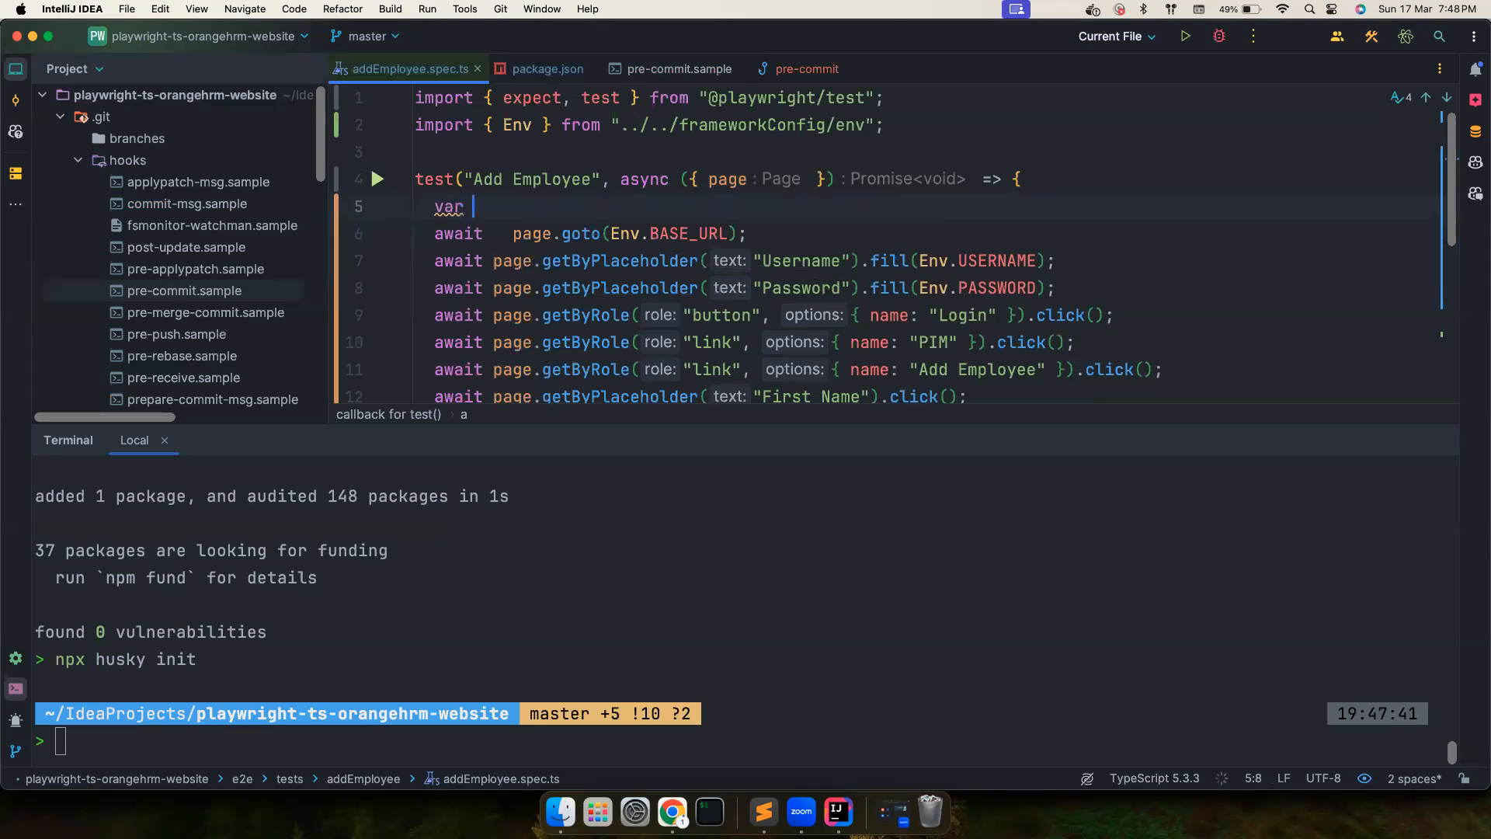
text(con)
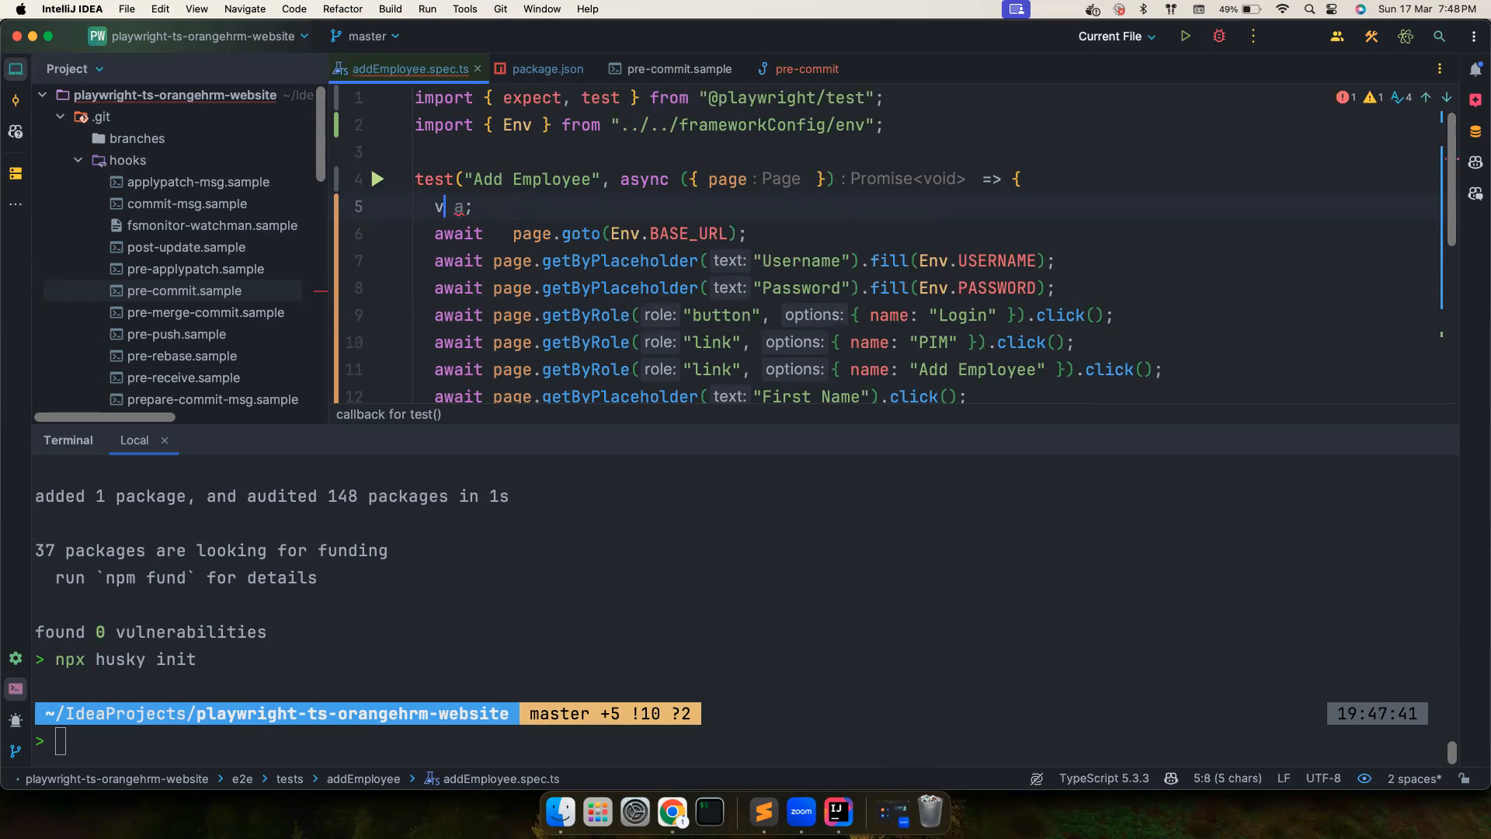
text(ar)
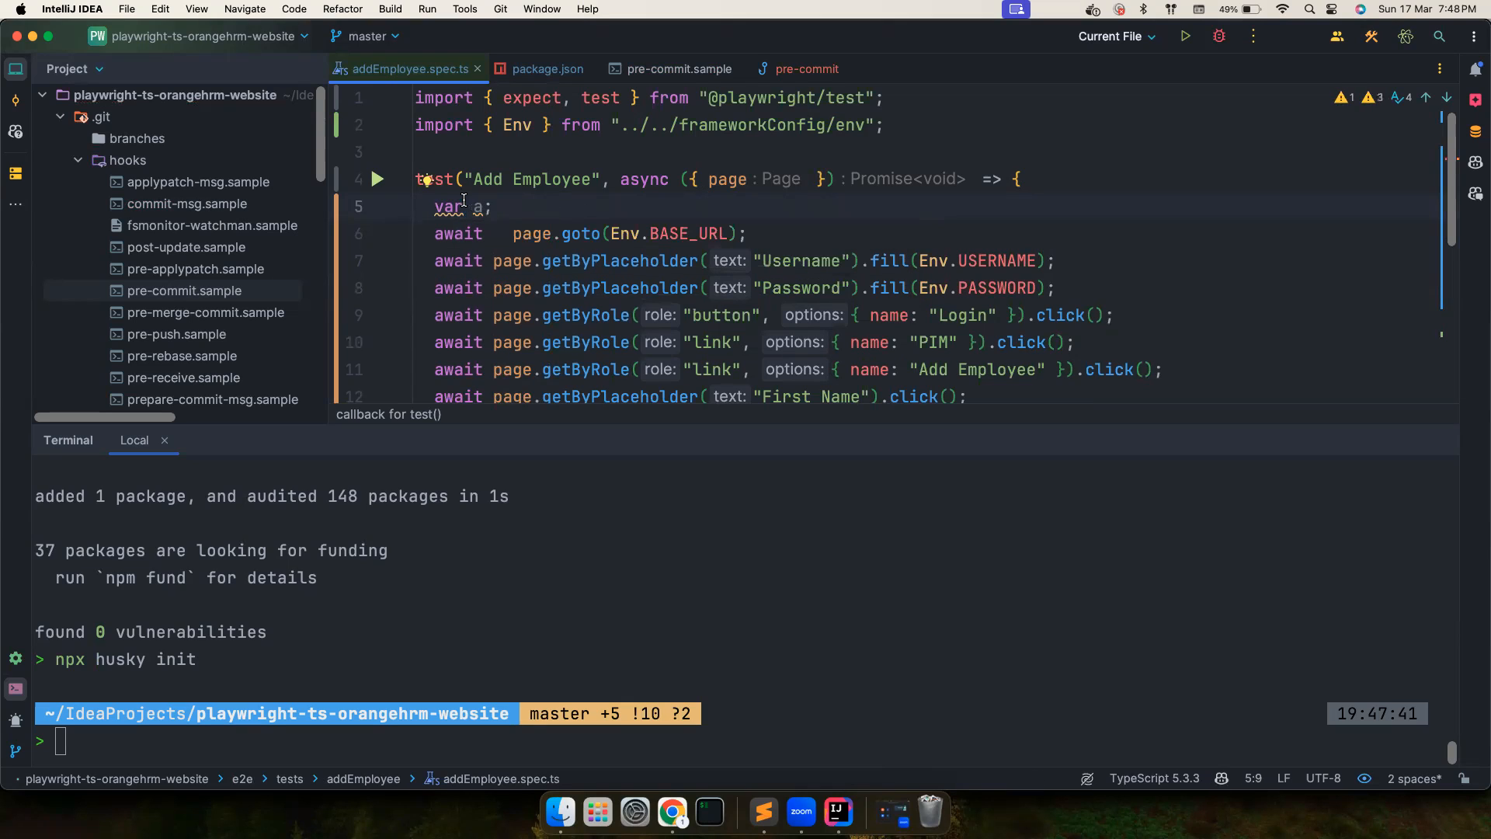
mouse_move(507, 197)
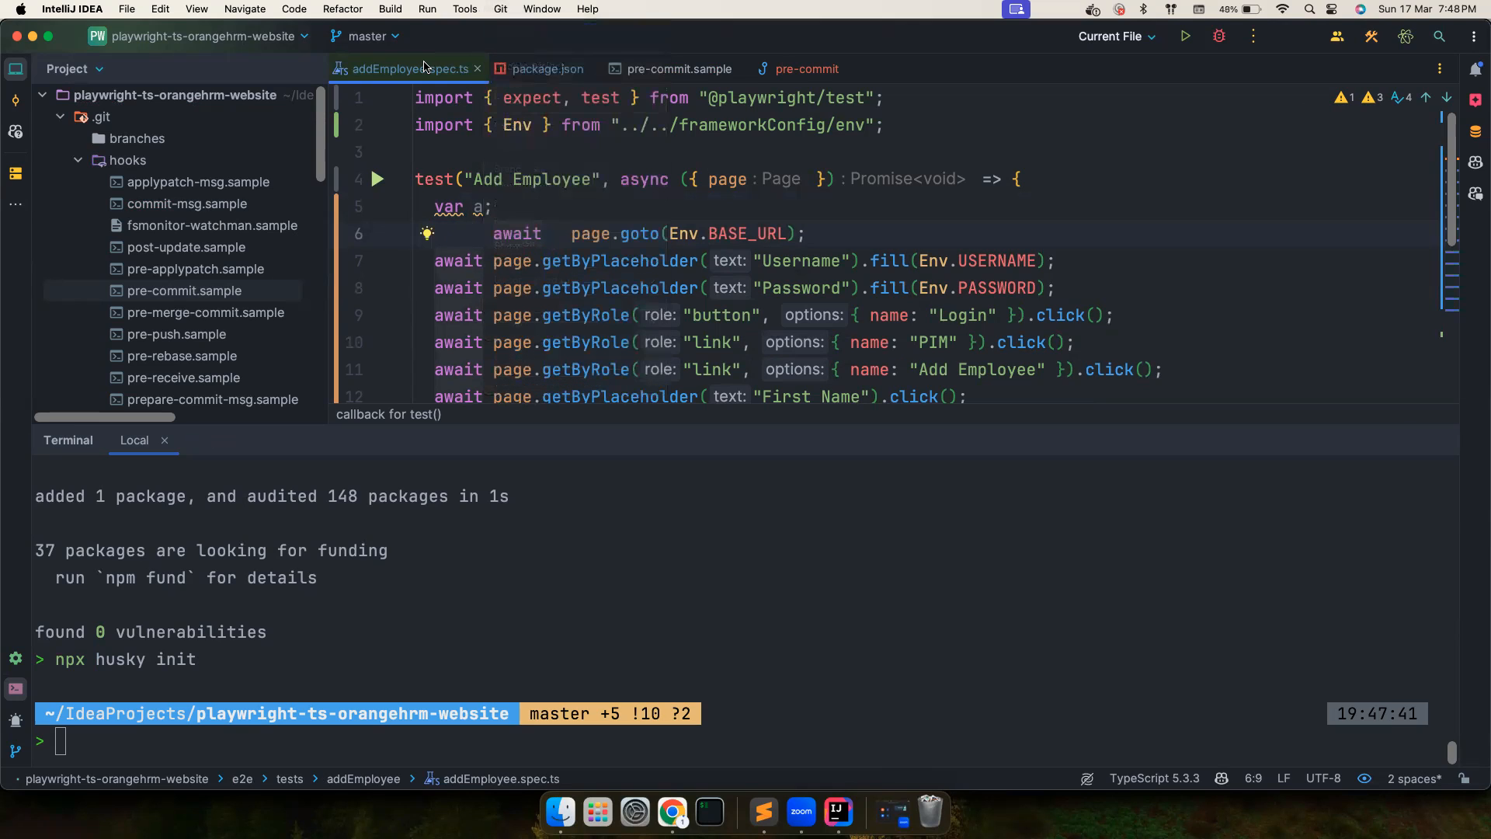
click(15, 122)
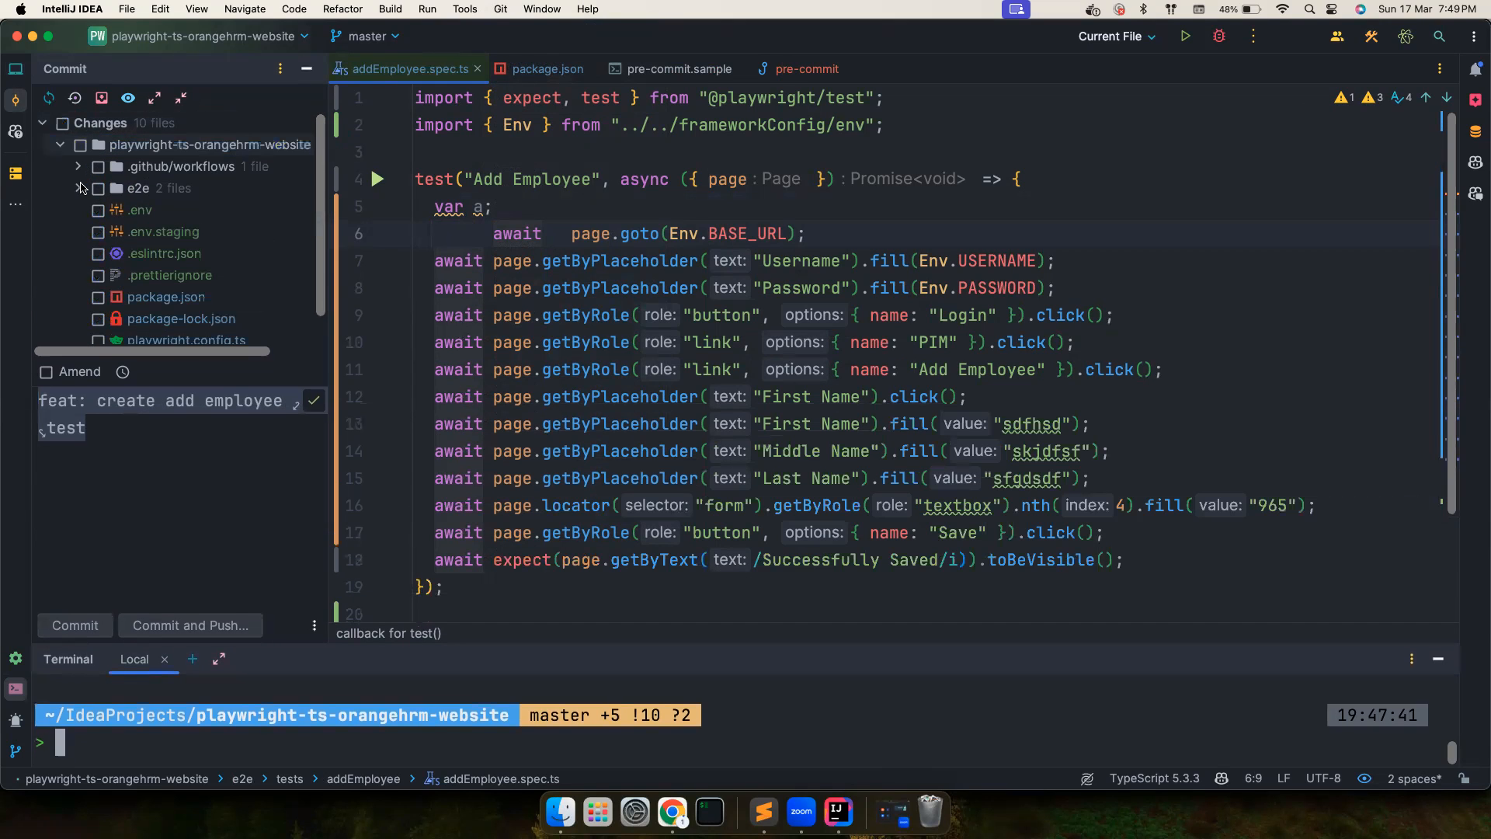
- Commit the add employee test; the Husky pre-commit lint blocks it with two ESLint errors
click(78, 188)
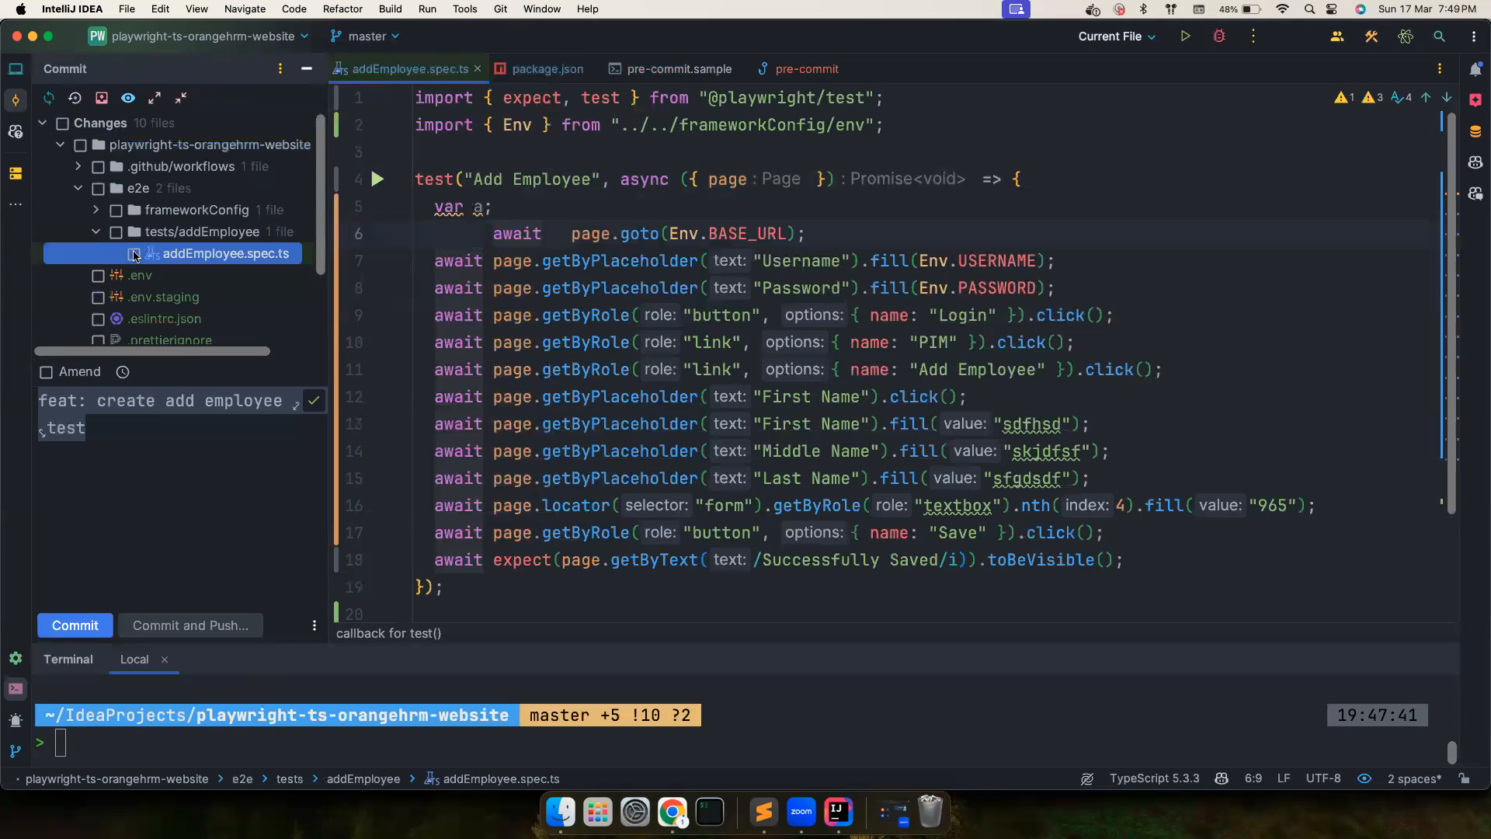
click(134, 255)
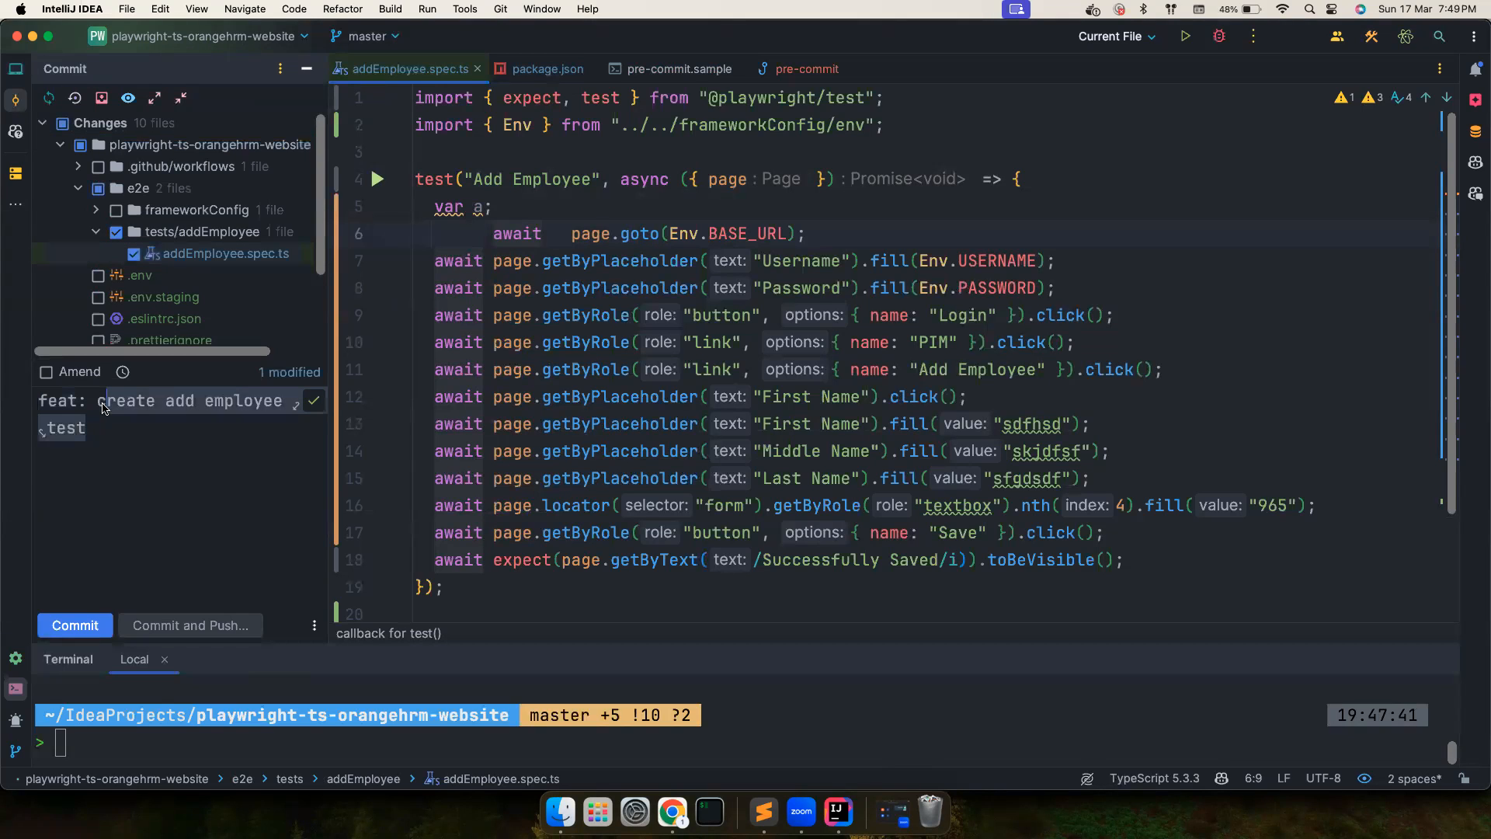
click(74, 624)
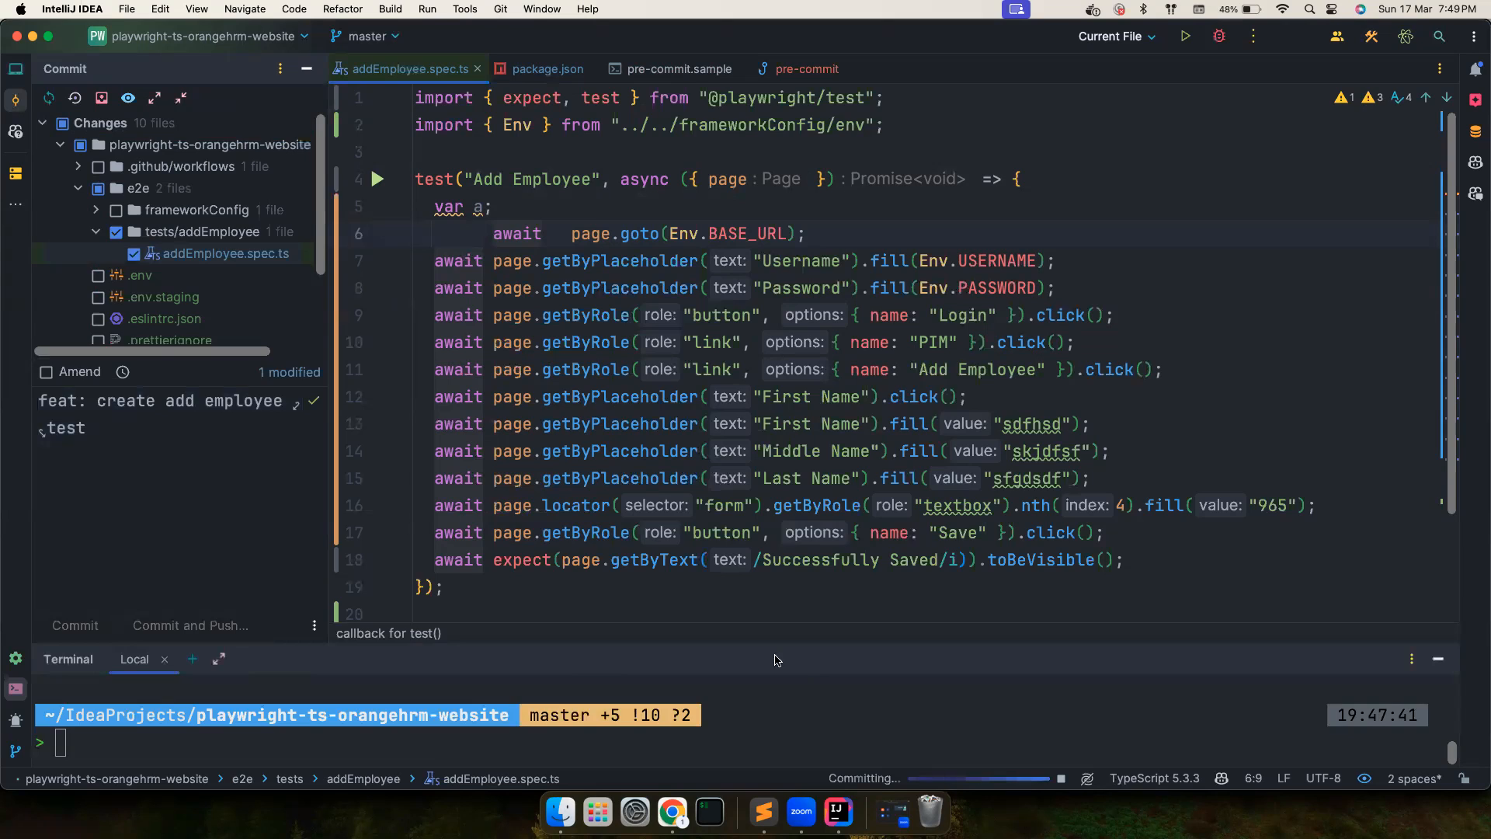
click(74, 625)
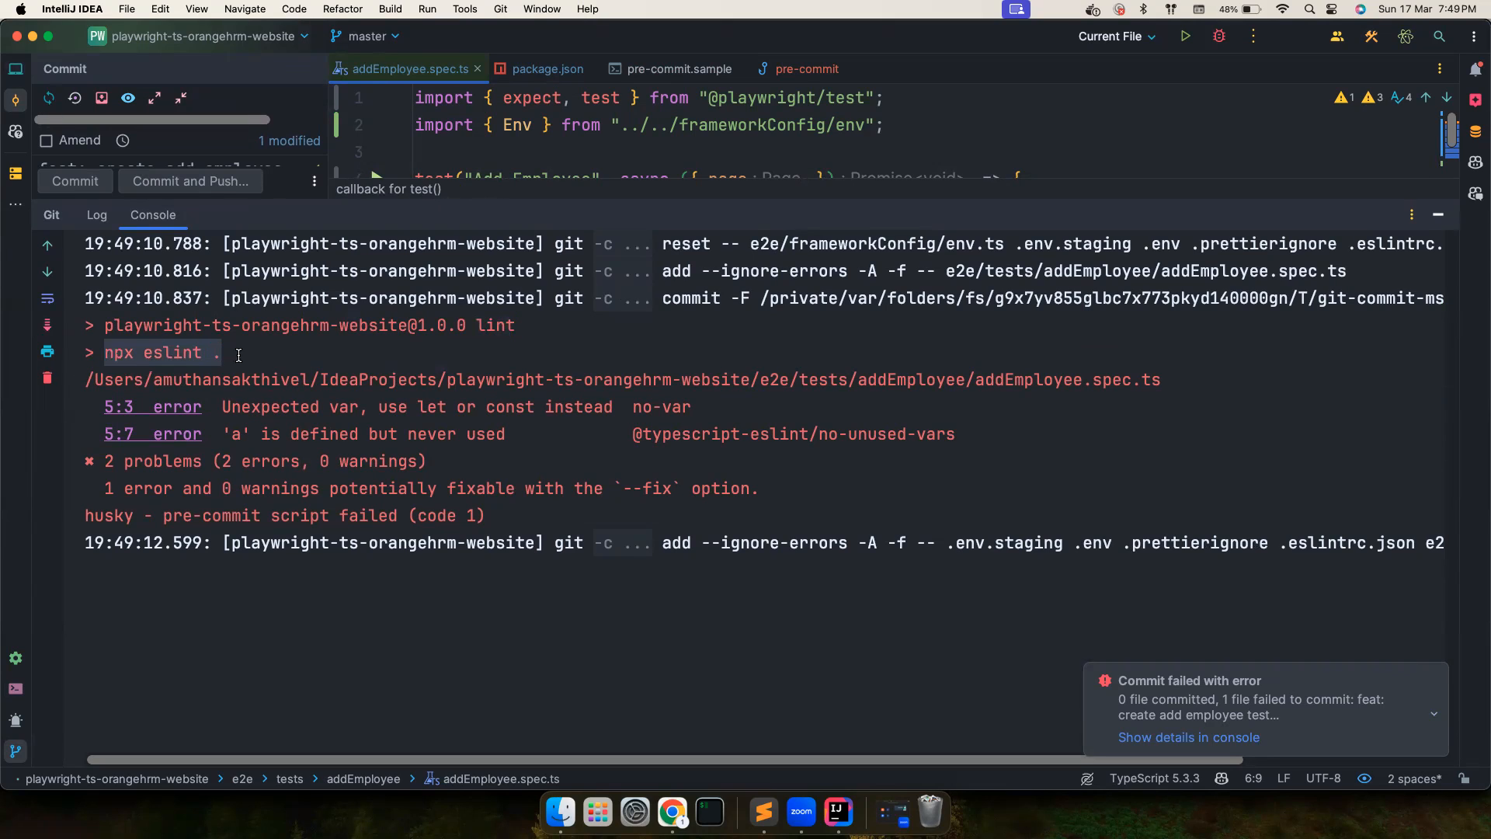
mouse_move(191, 410)
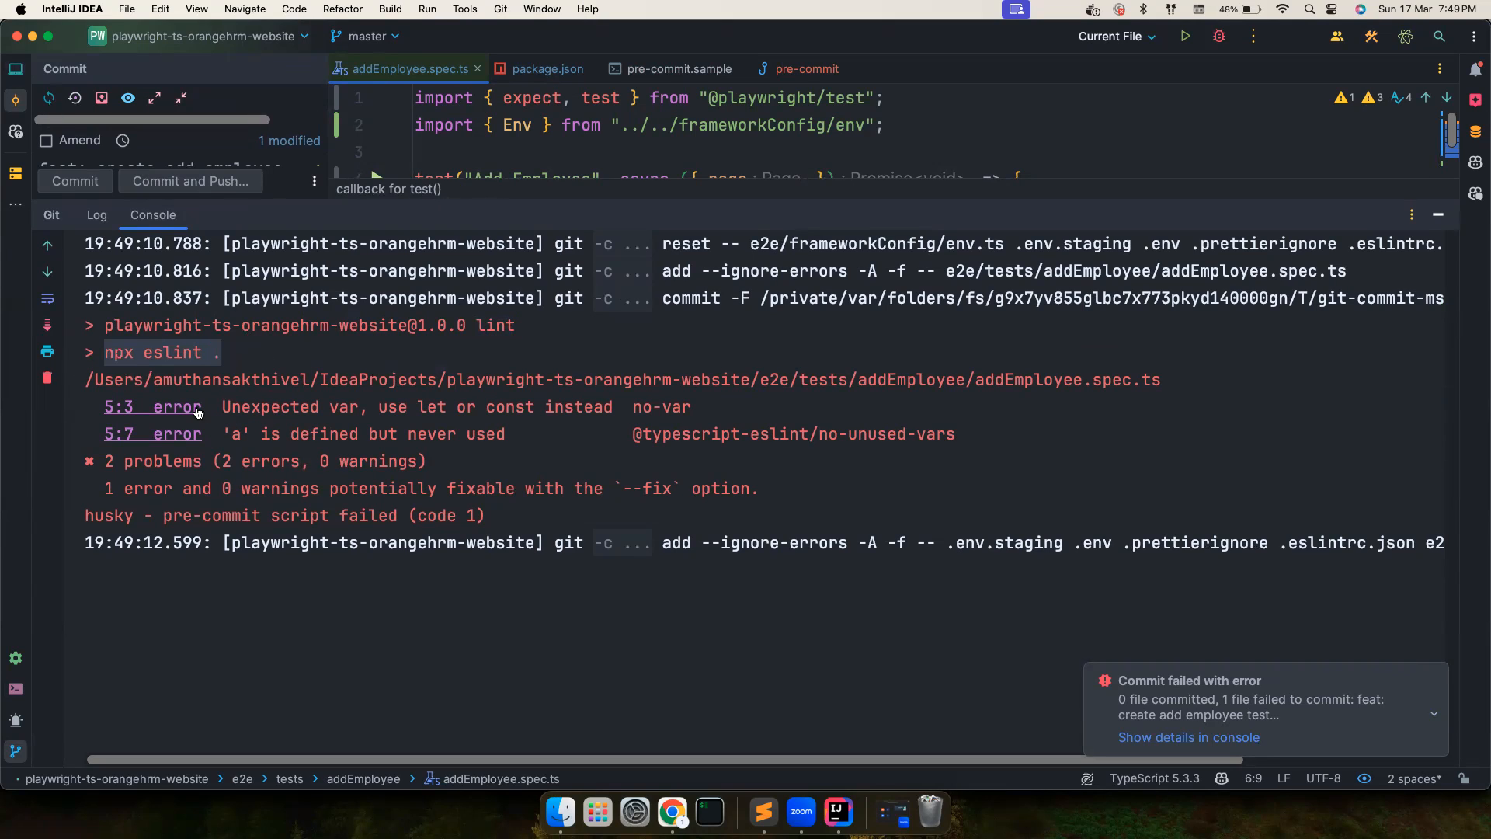
- Jump from the 5:3 console error to the line holding the unused 'var a;' declaration
double_click(345, 407)
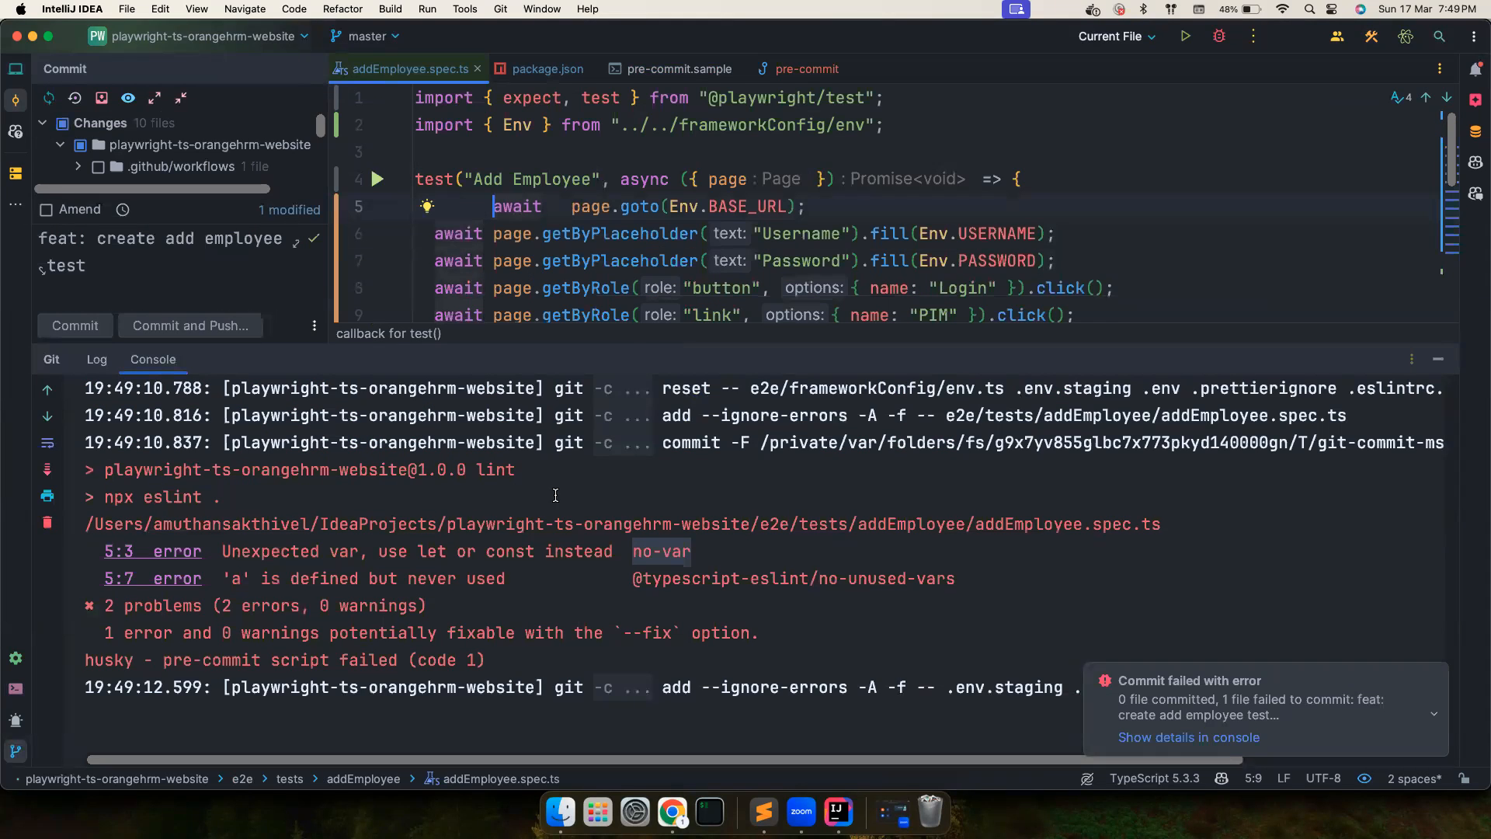
- Retry the commit and pick out the failing 'prettier --check' command from the console
click(74, 326)
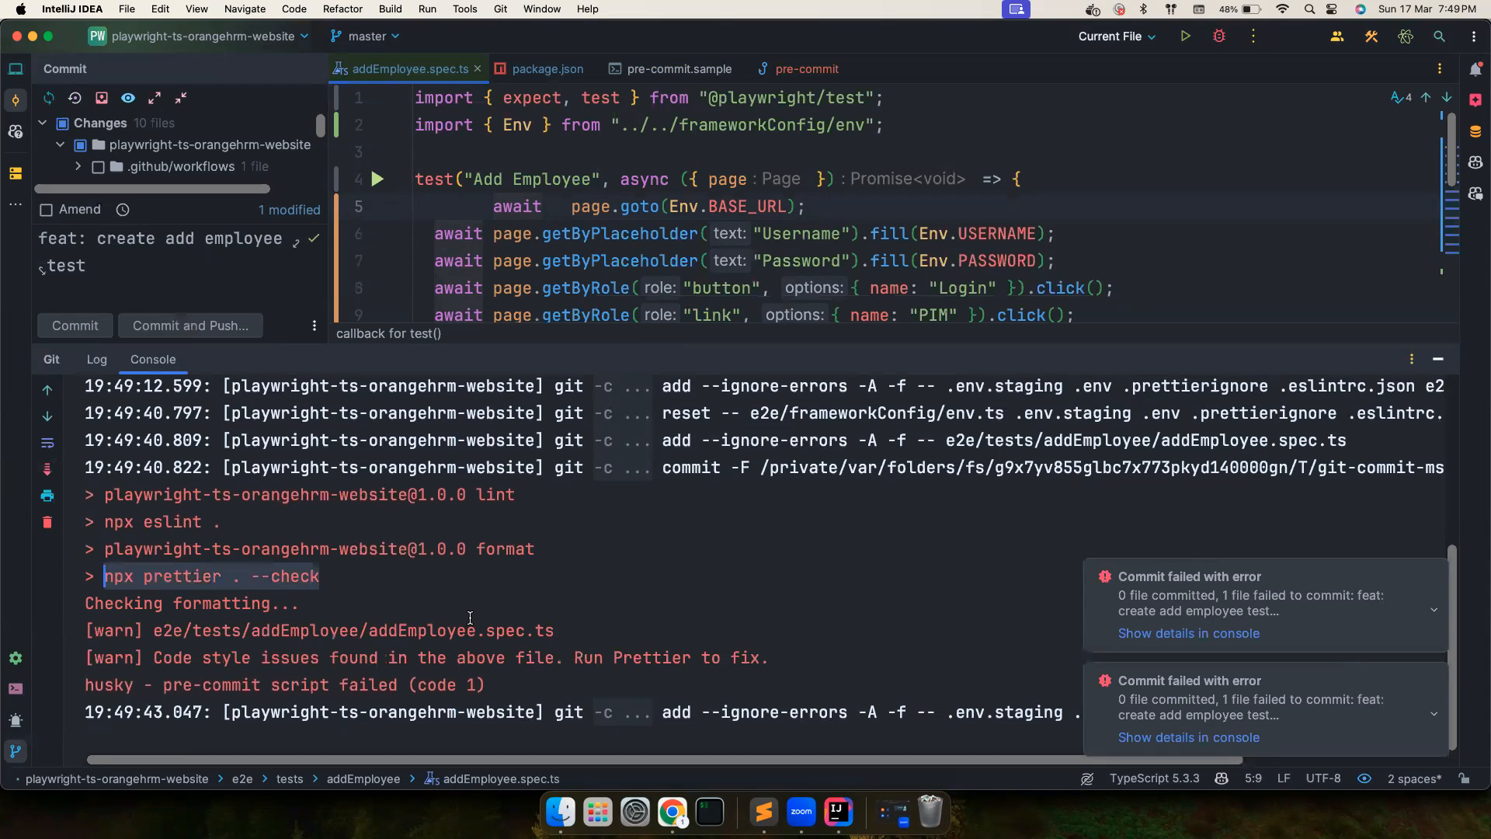
double_click(173, 659)
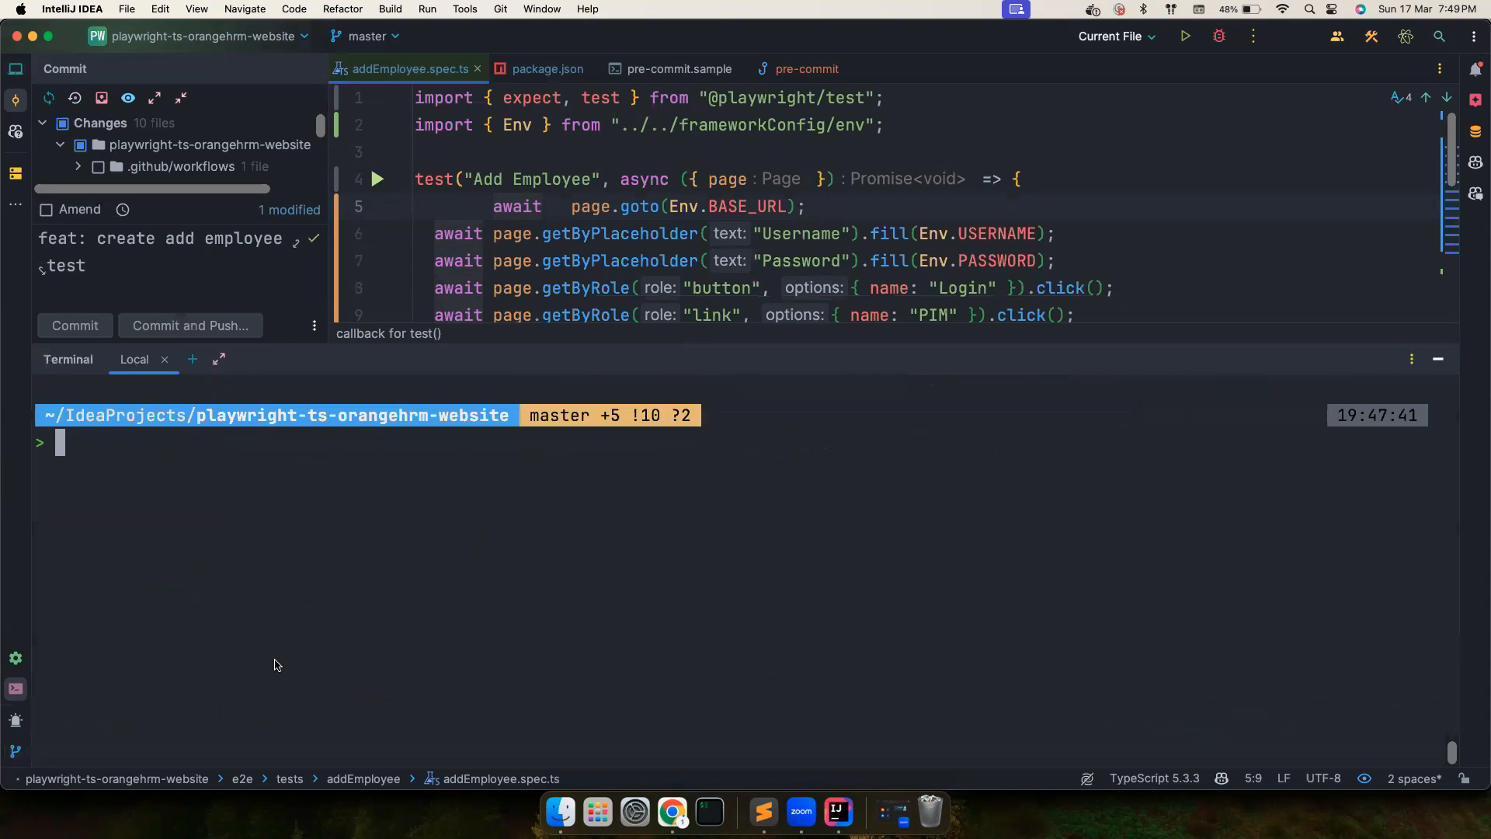
- Run 'npm run format:fix' to reformat addEmployee.spec.ts, then commit the reformatted test
text(npm run format:fix)
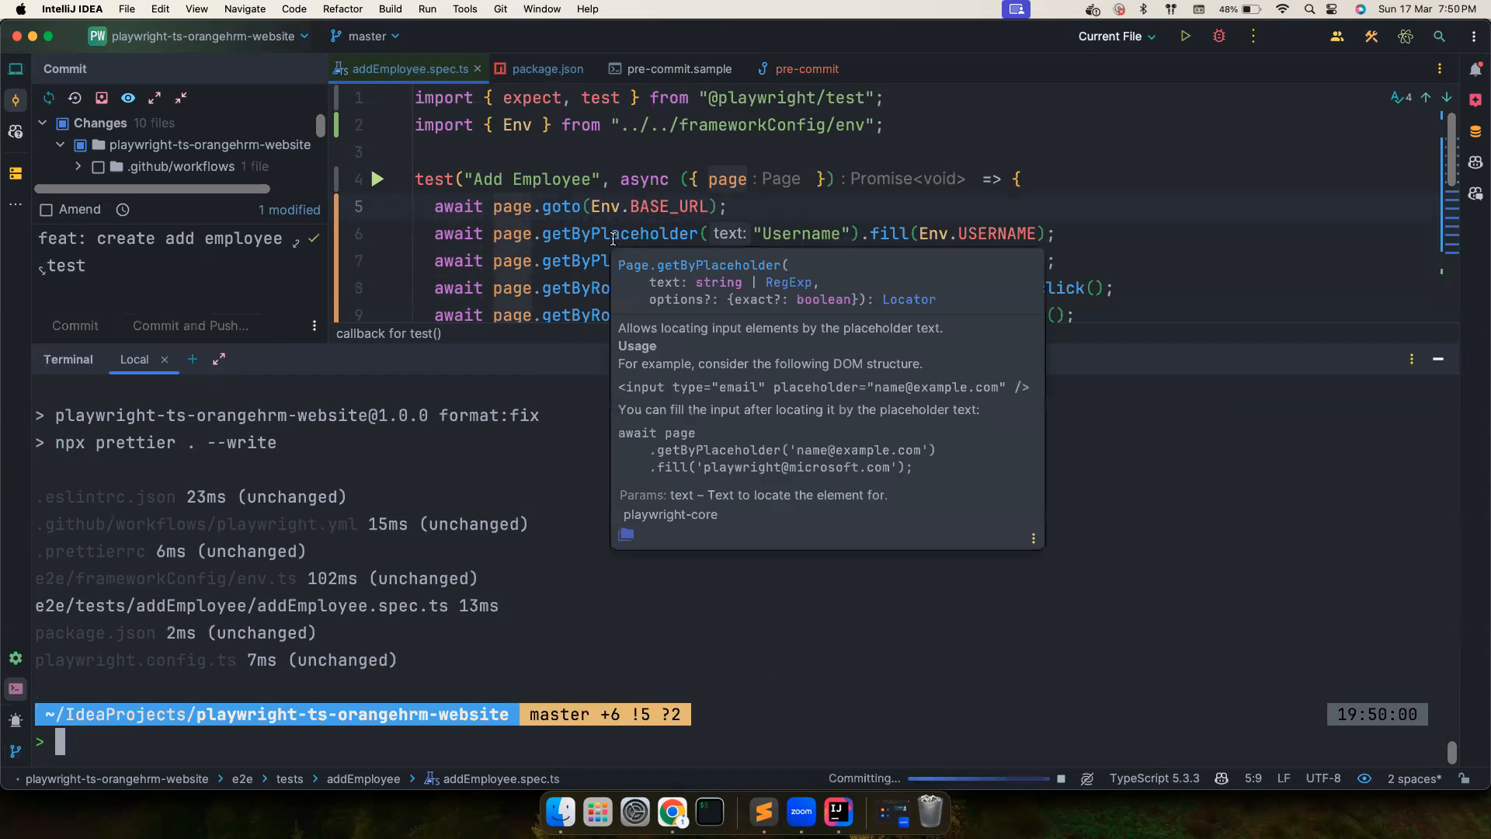
click(75, 326)
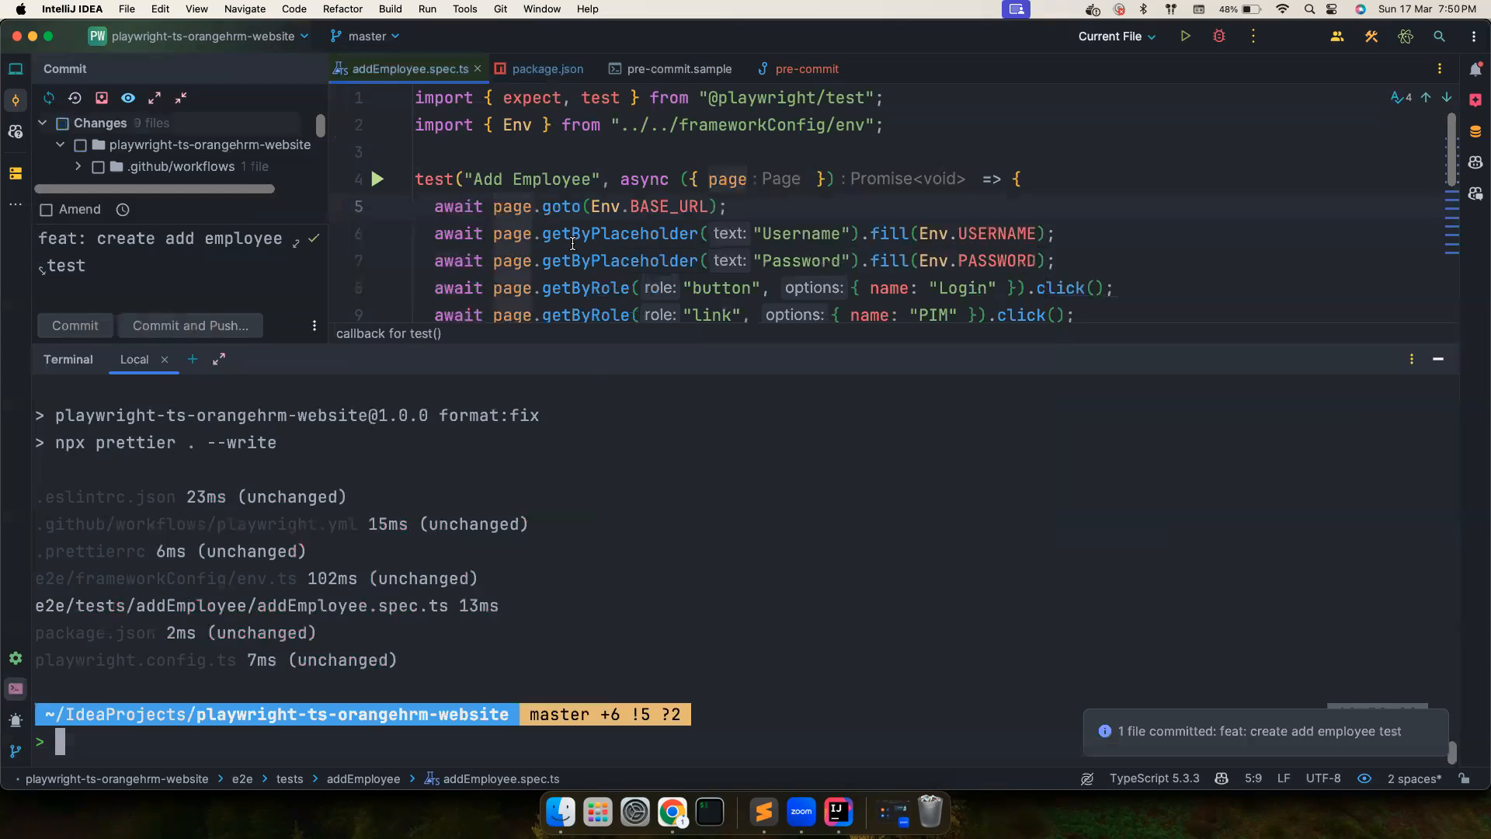
mouse_move(671, 690)
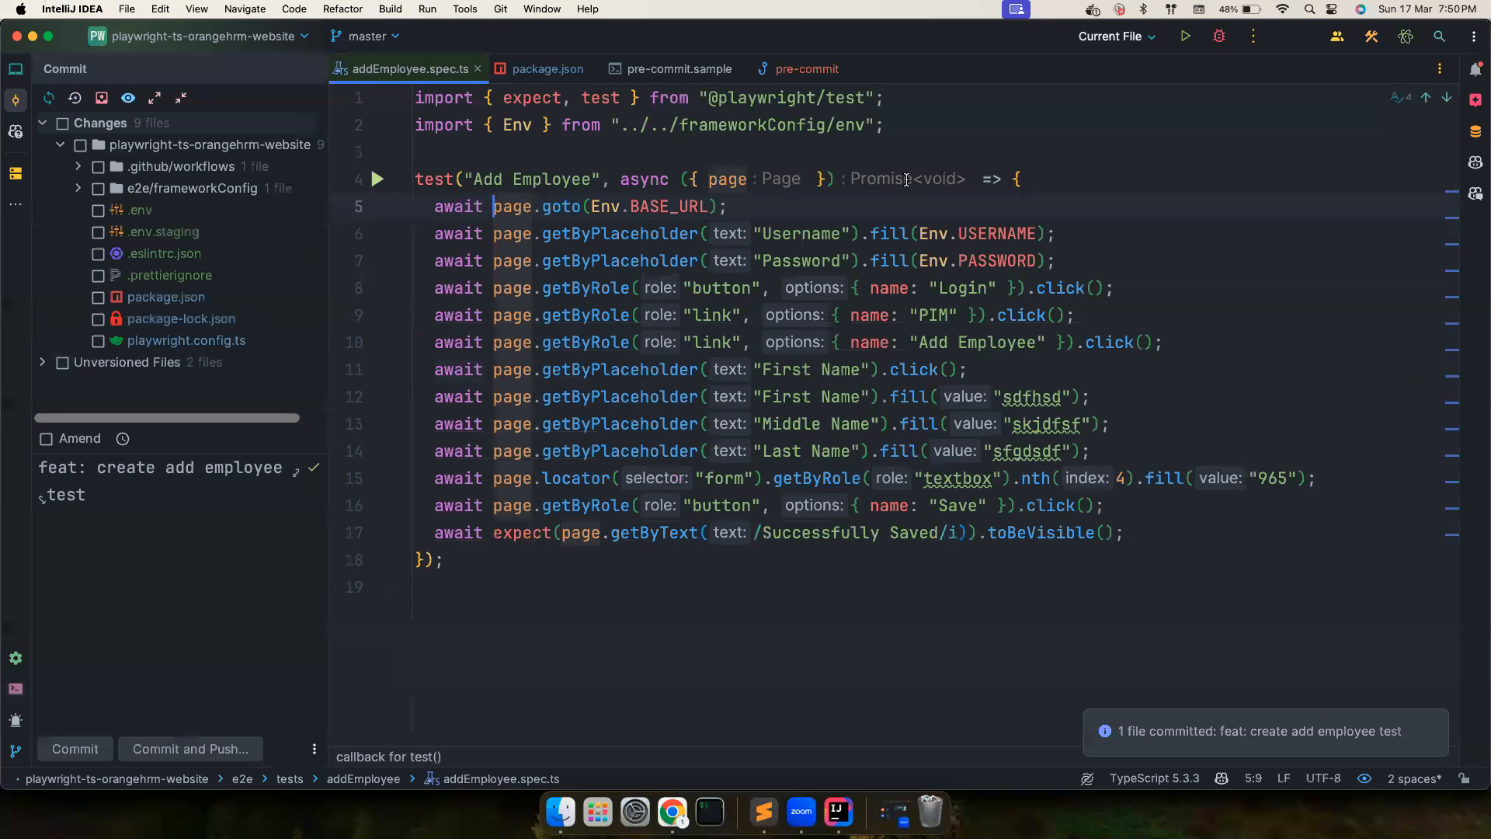
mouse_move(884, 183)
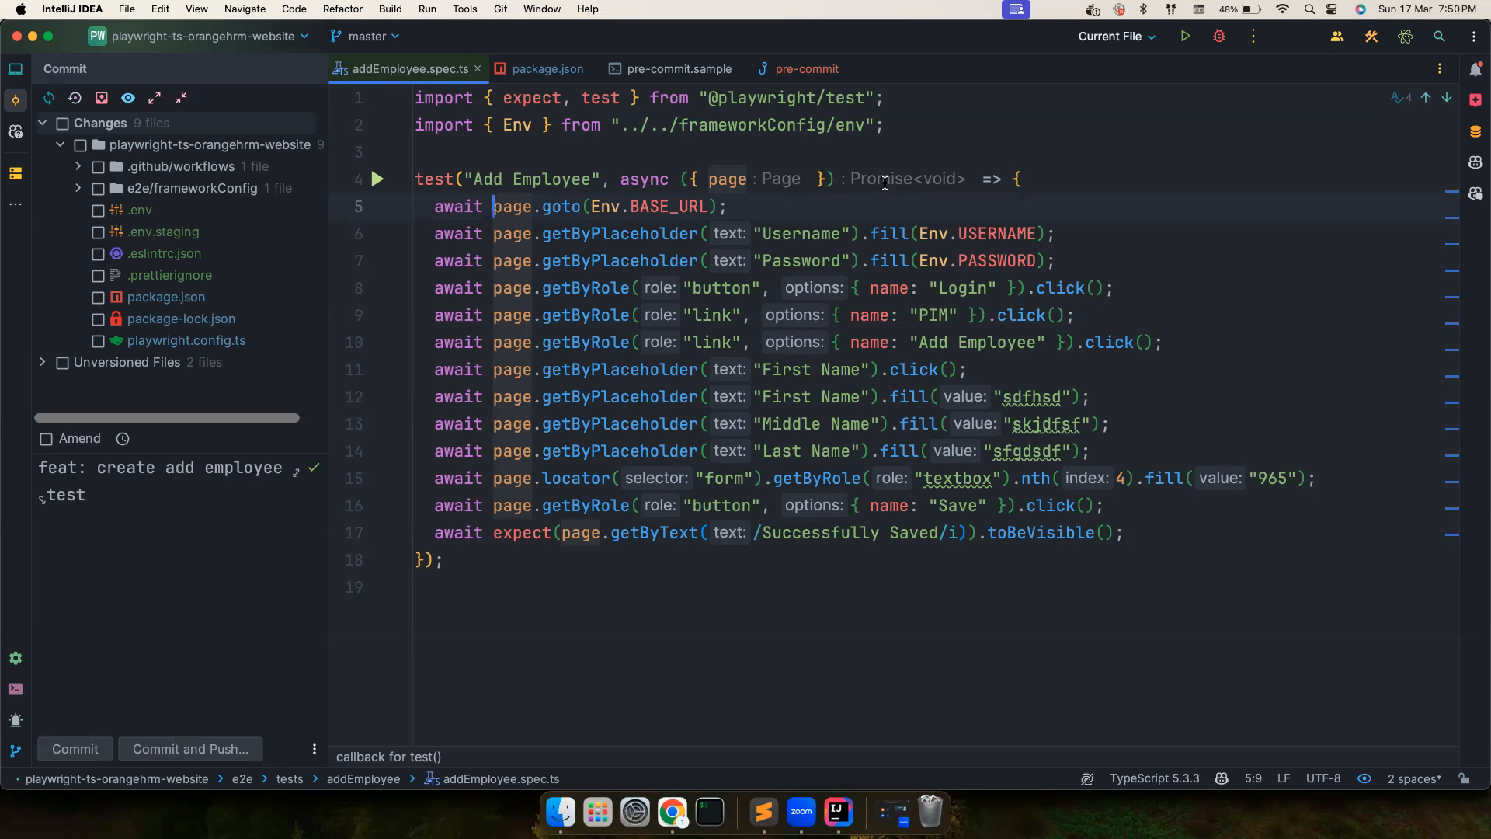
mouse_move(348, 140)
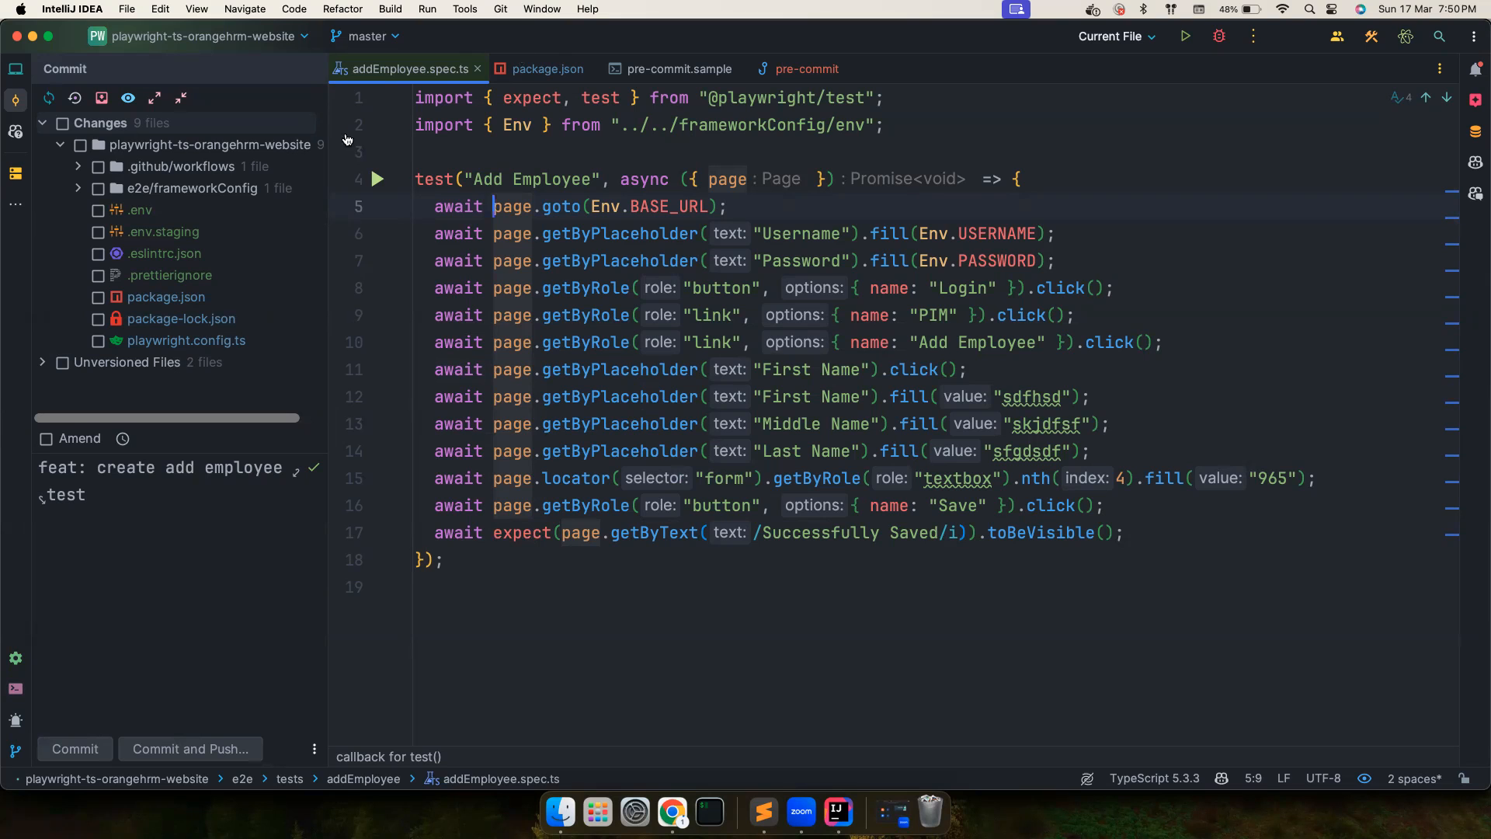
mouse_move(662, 209)
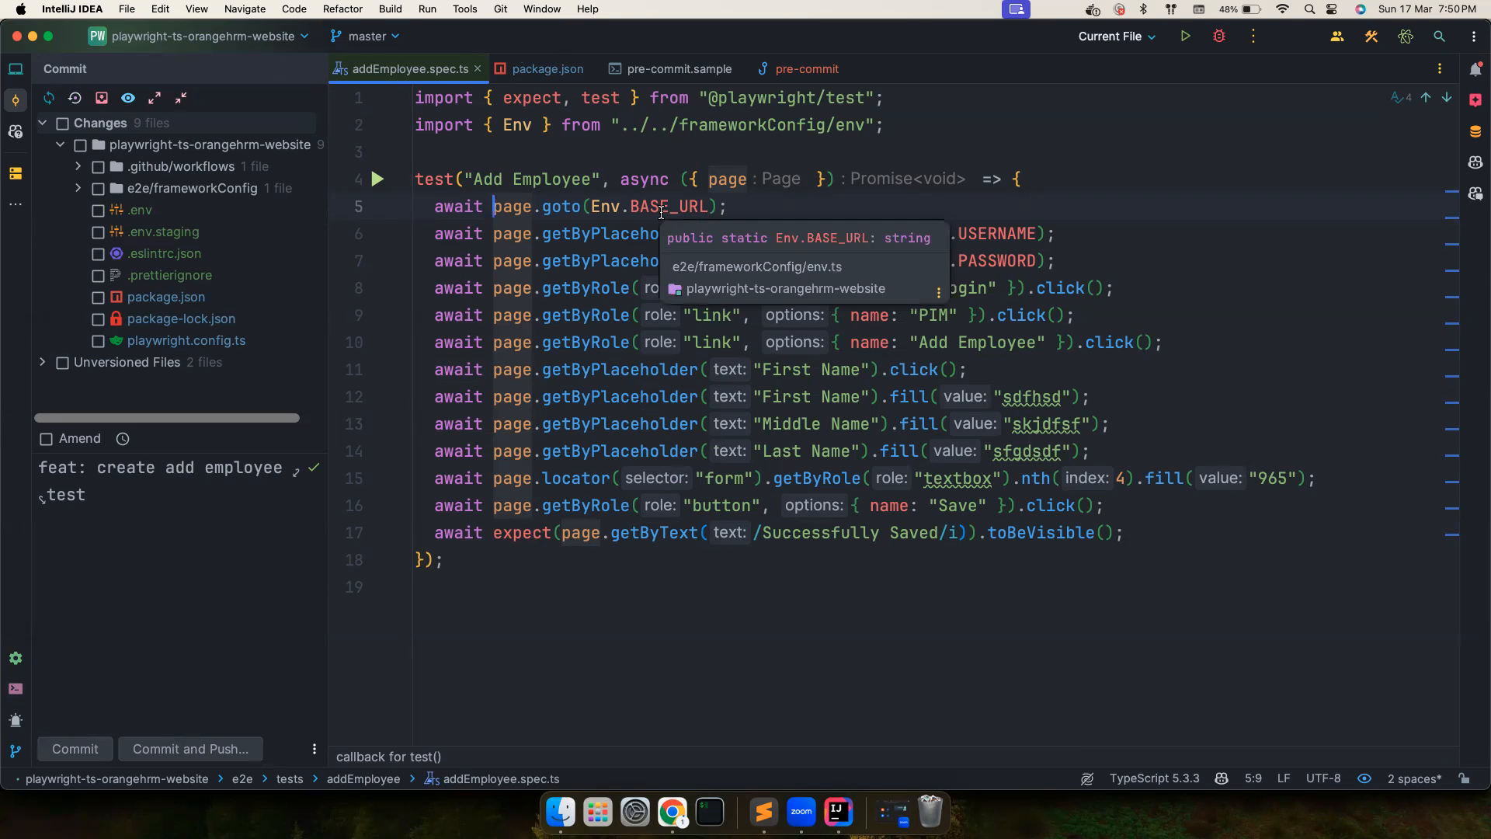
- Switch to Chrome showing the Husky Get Started docs
click(671, 813)
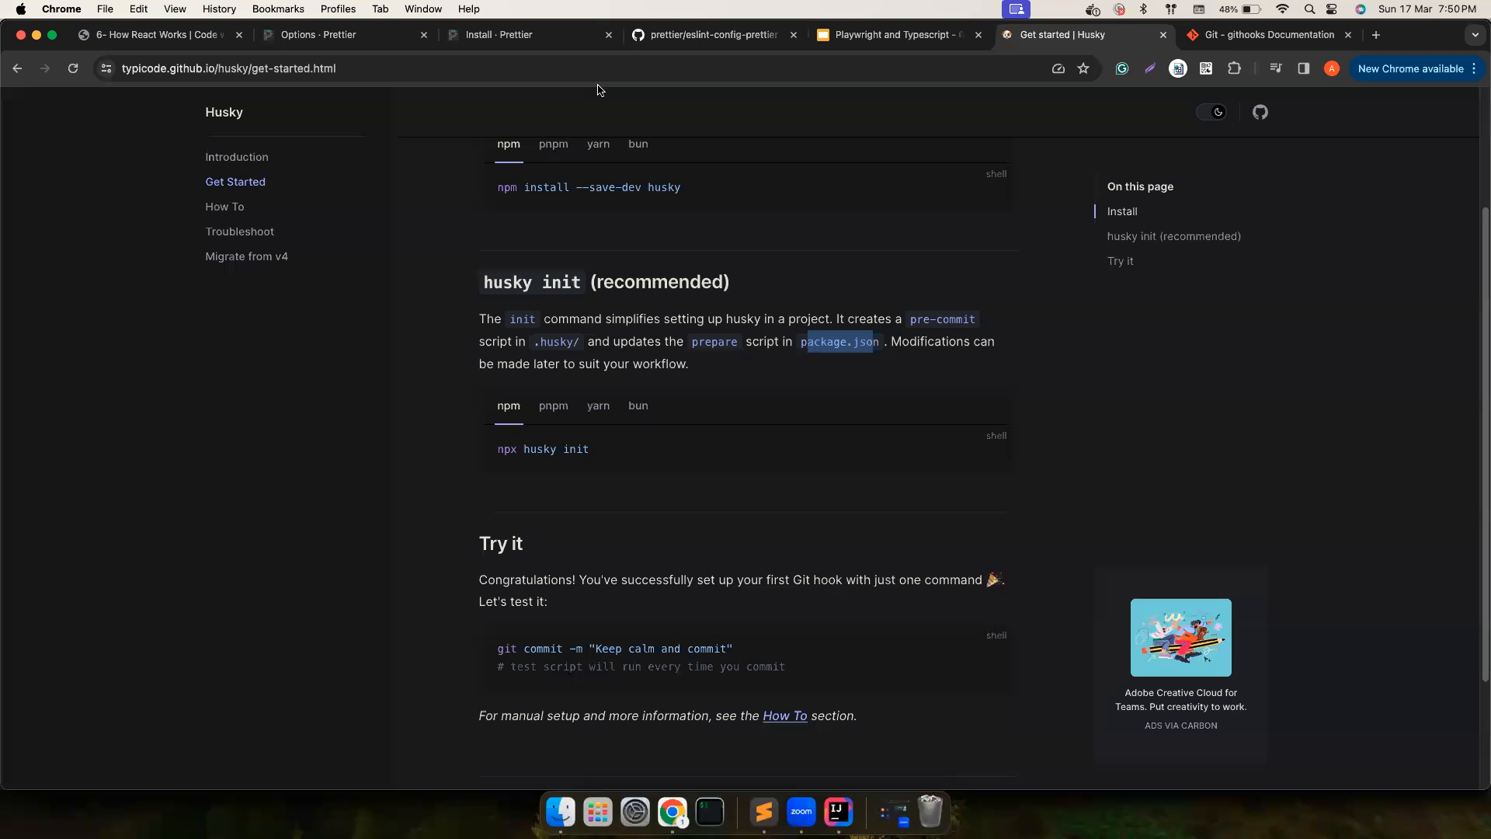
- Scroll down the Husky Get Started page toward the How To content
scroll(down, 3)
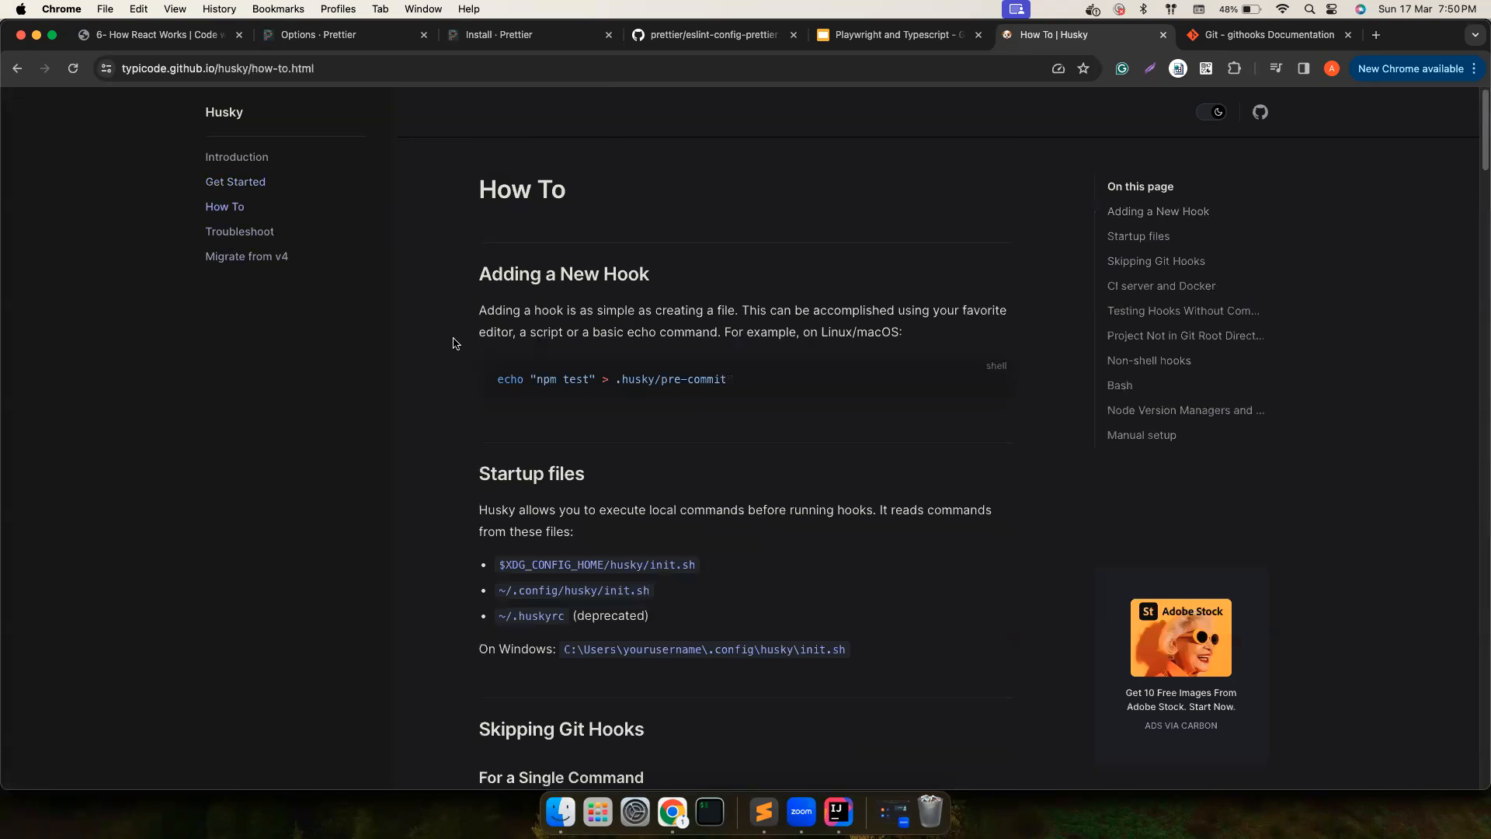
scroll(down, 3)
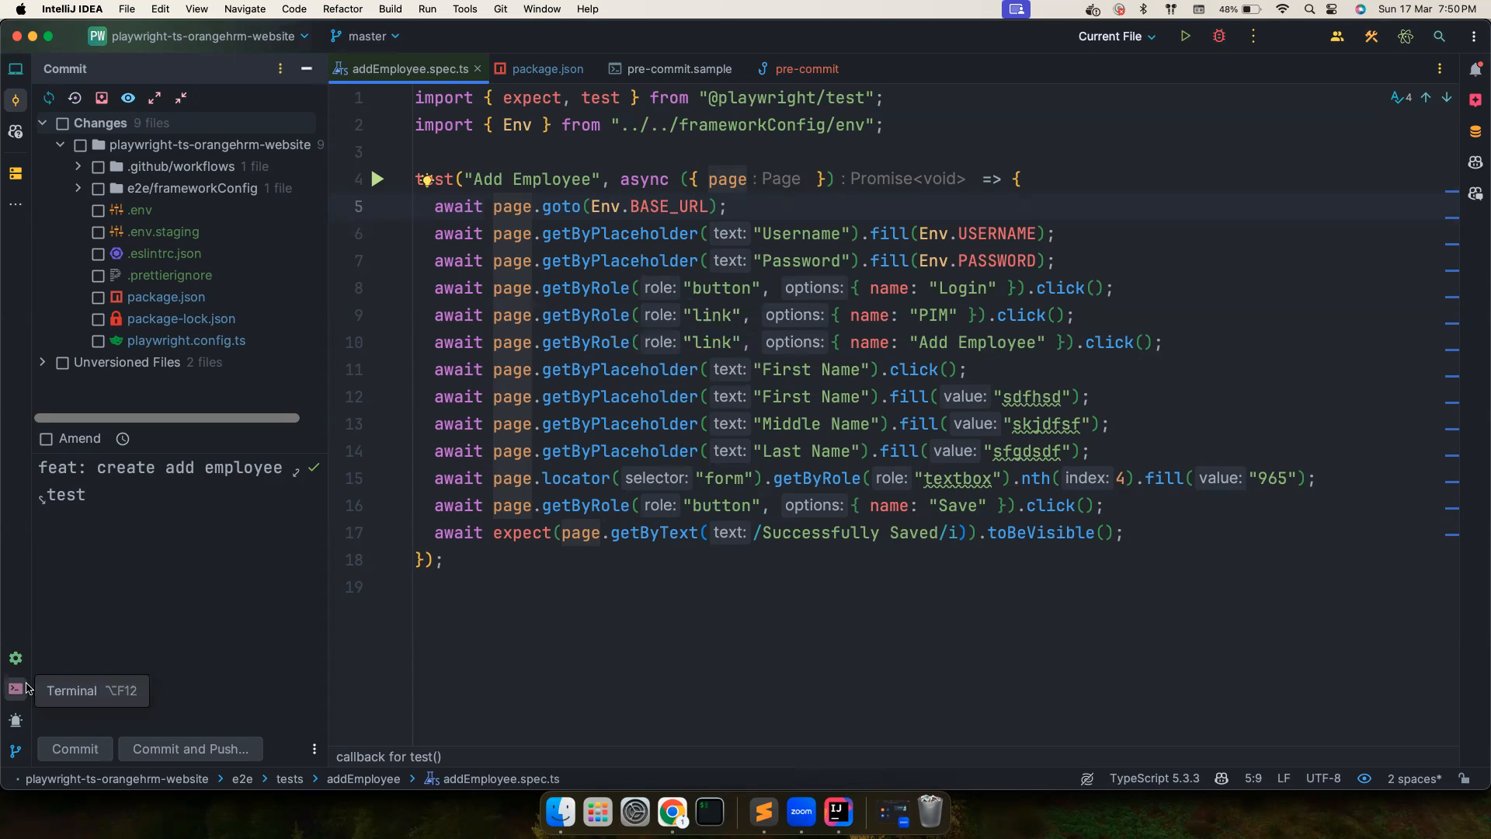
- In the terminal, compose 'git commit -m "forcing" --no-verify' to bypass the Husky hooks
click(15, 688)
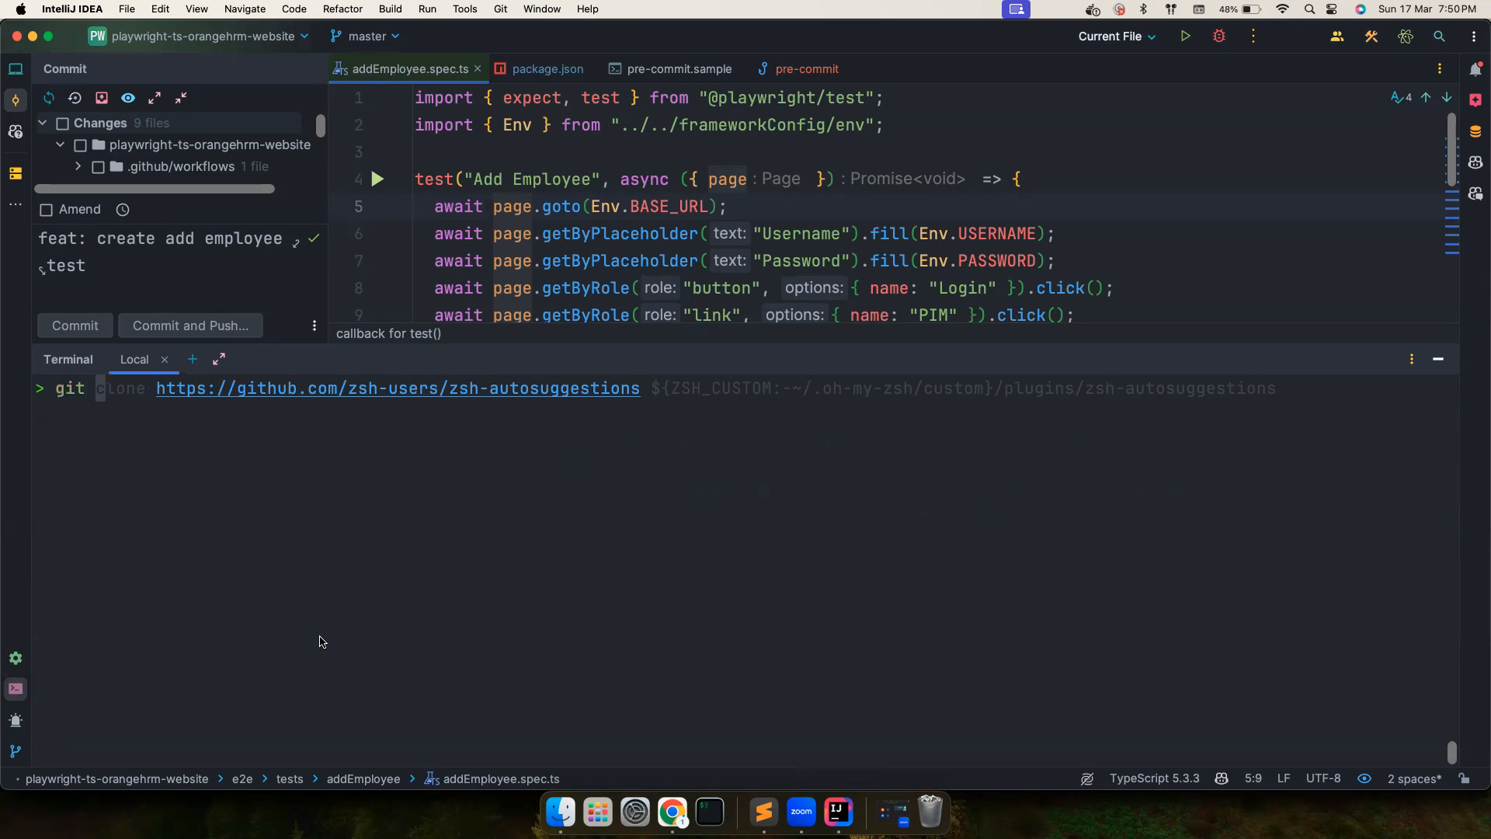
text(git commit -m "chore: fix type errors")
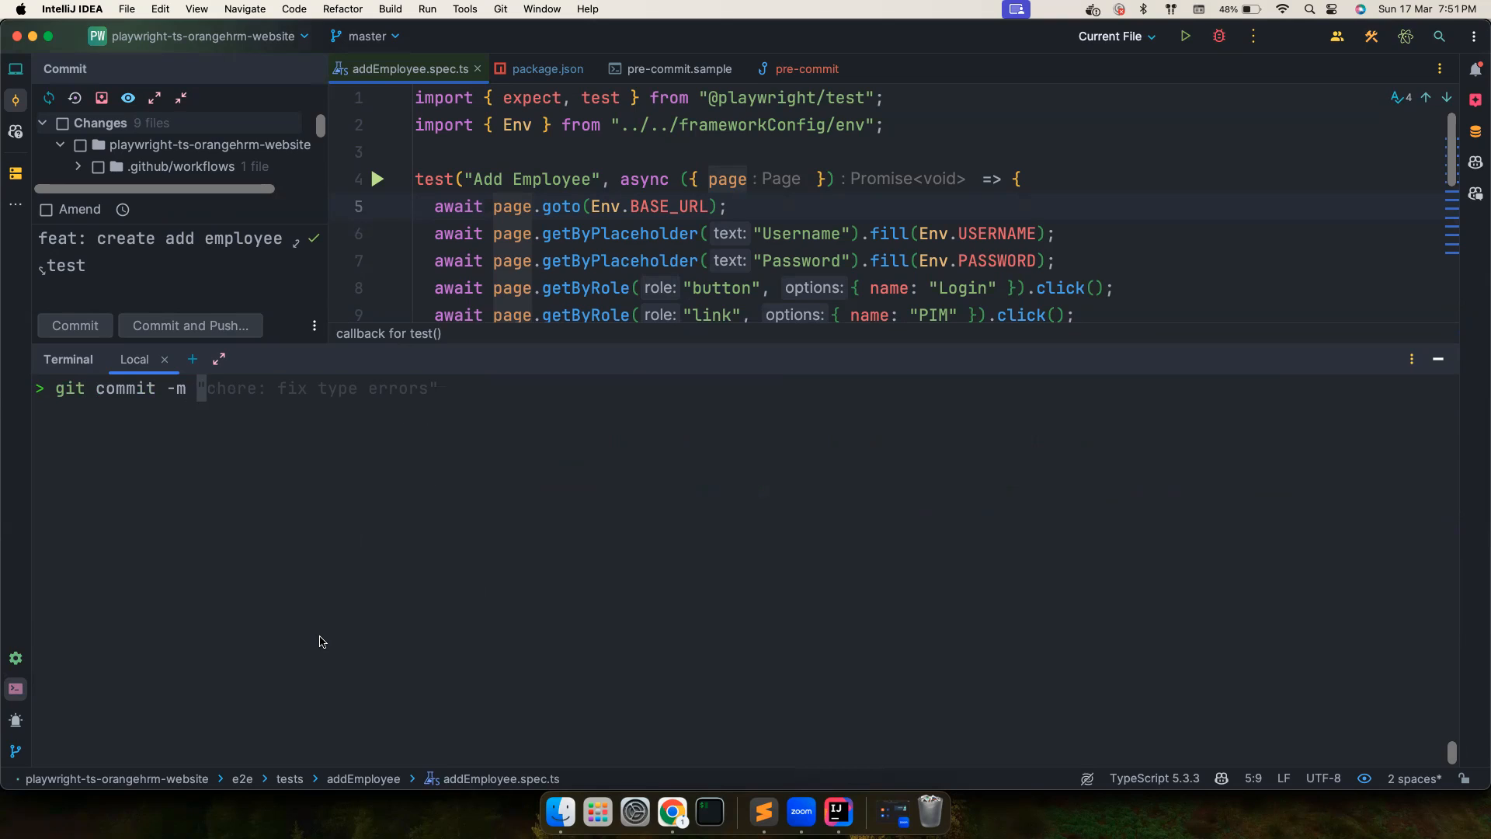
text("forcing")
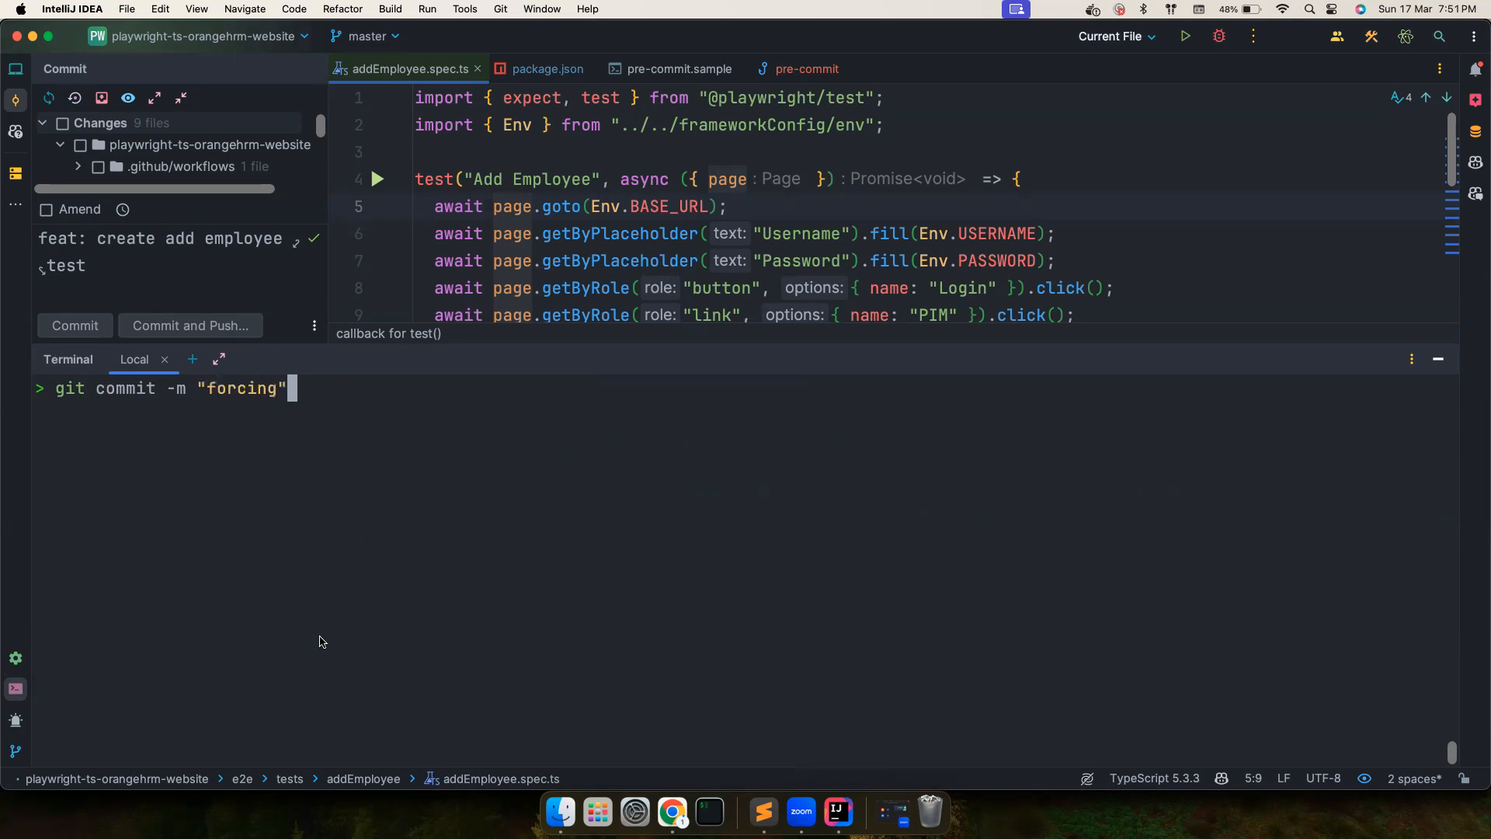
text(--no-verify)
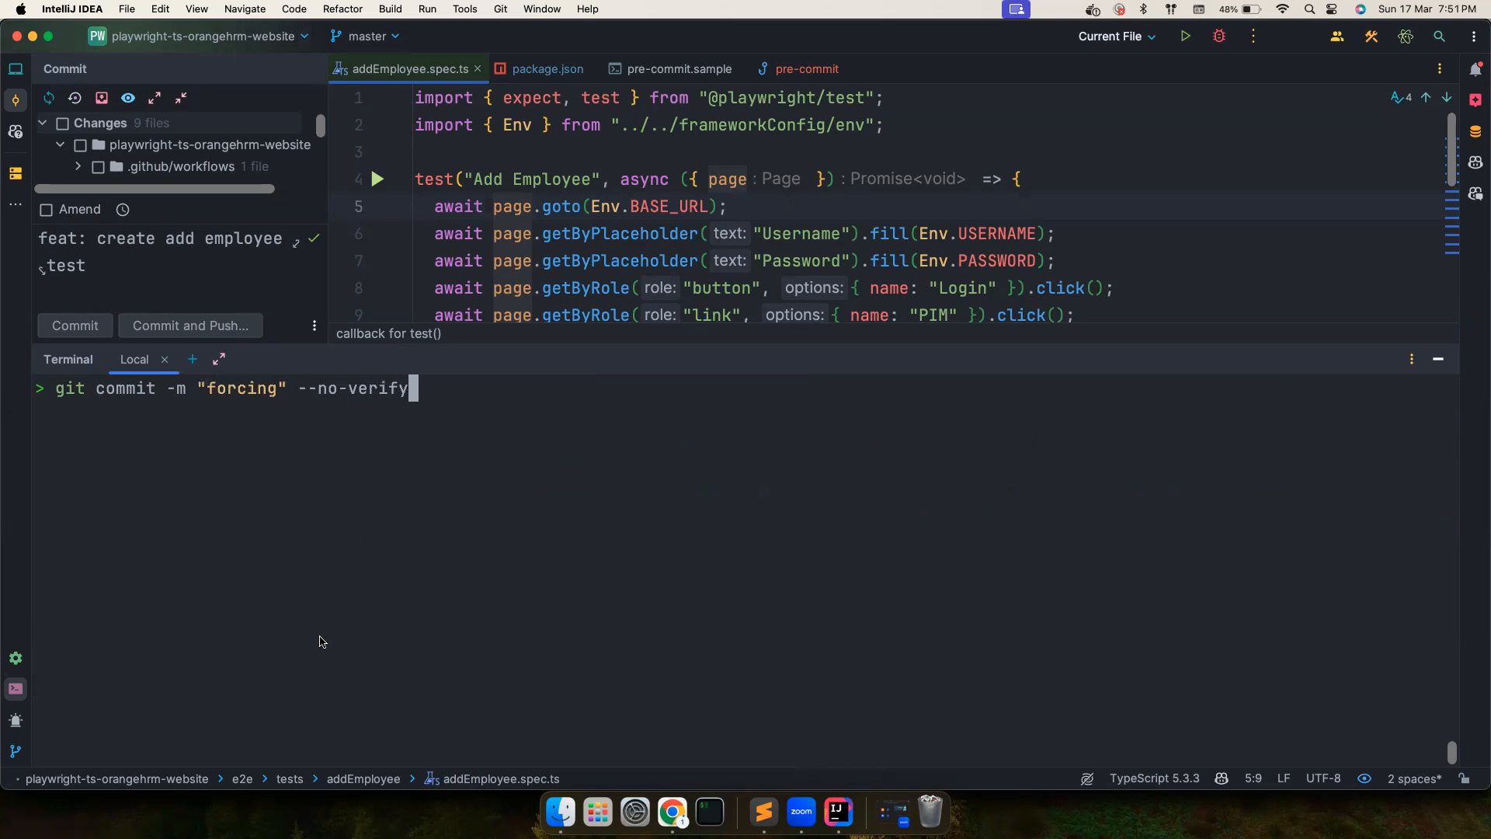
mouse_move(477, 360)
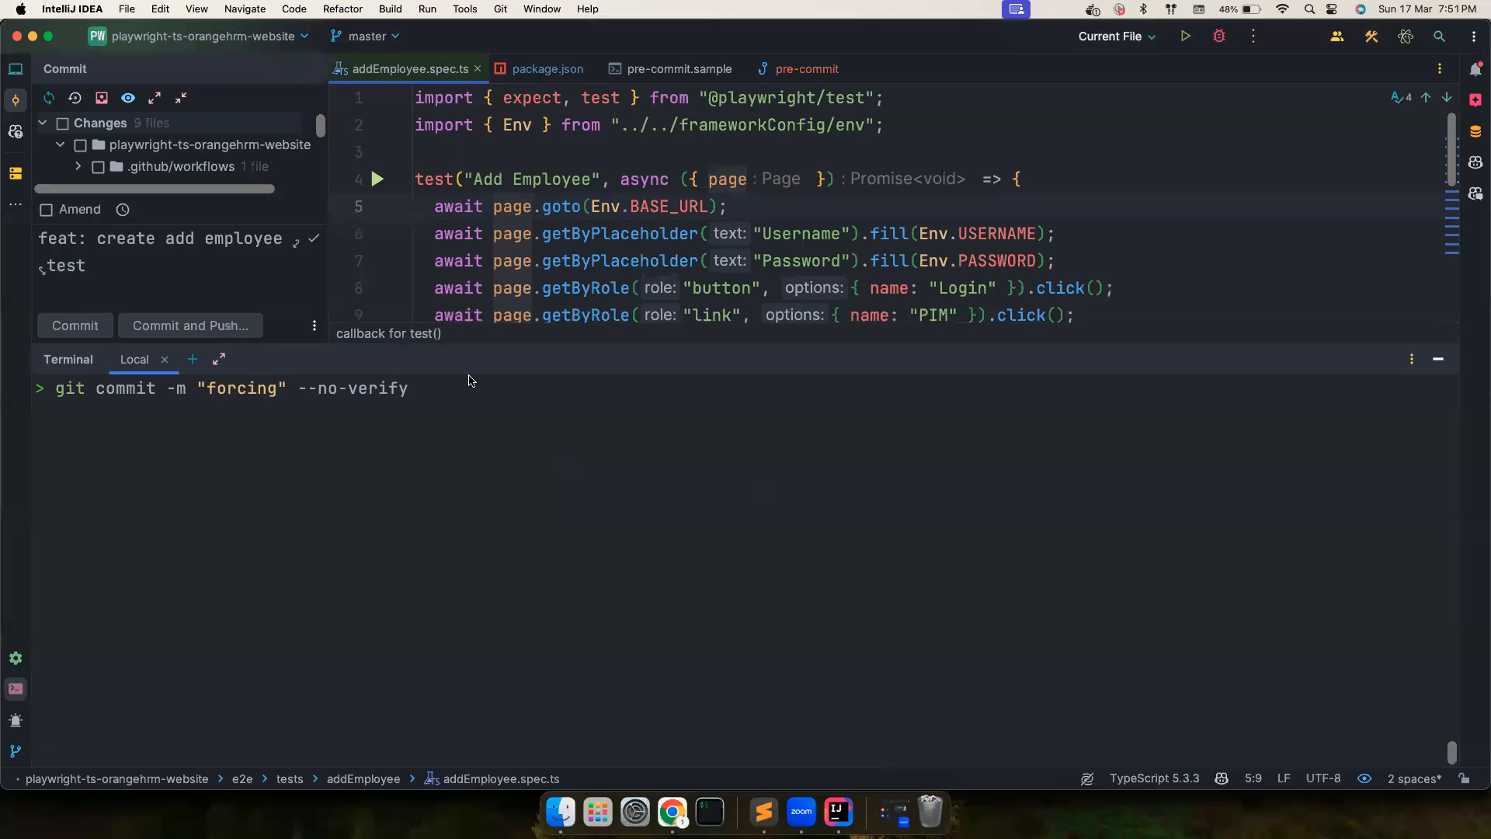
mouse_move(467, 370)
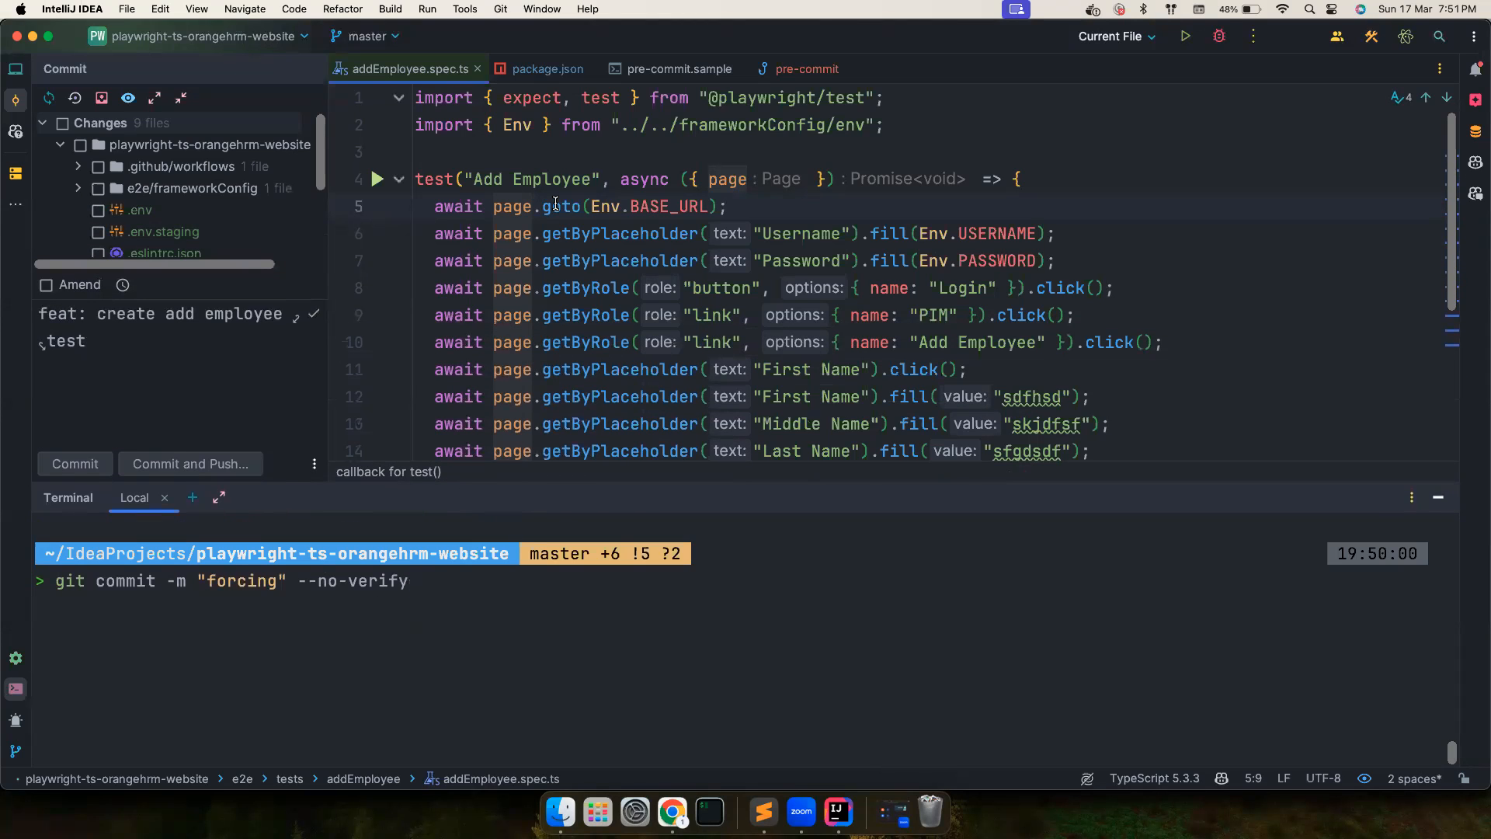
mouse_move(559, 206)
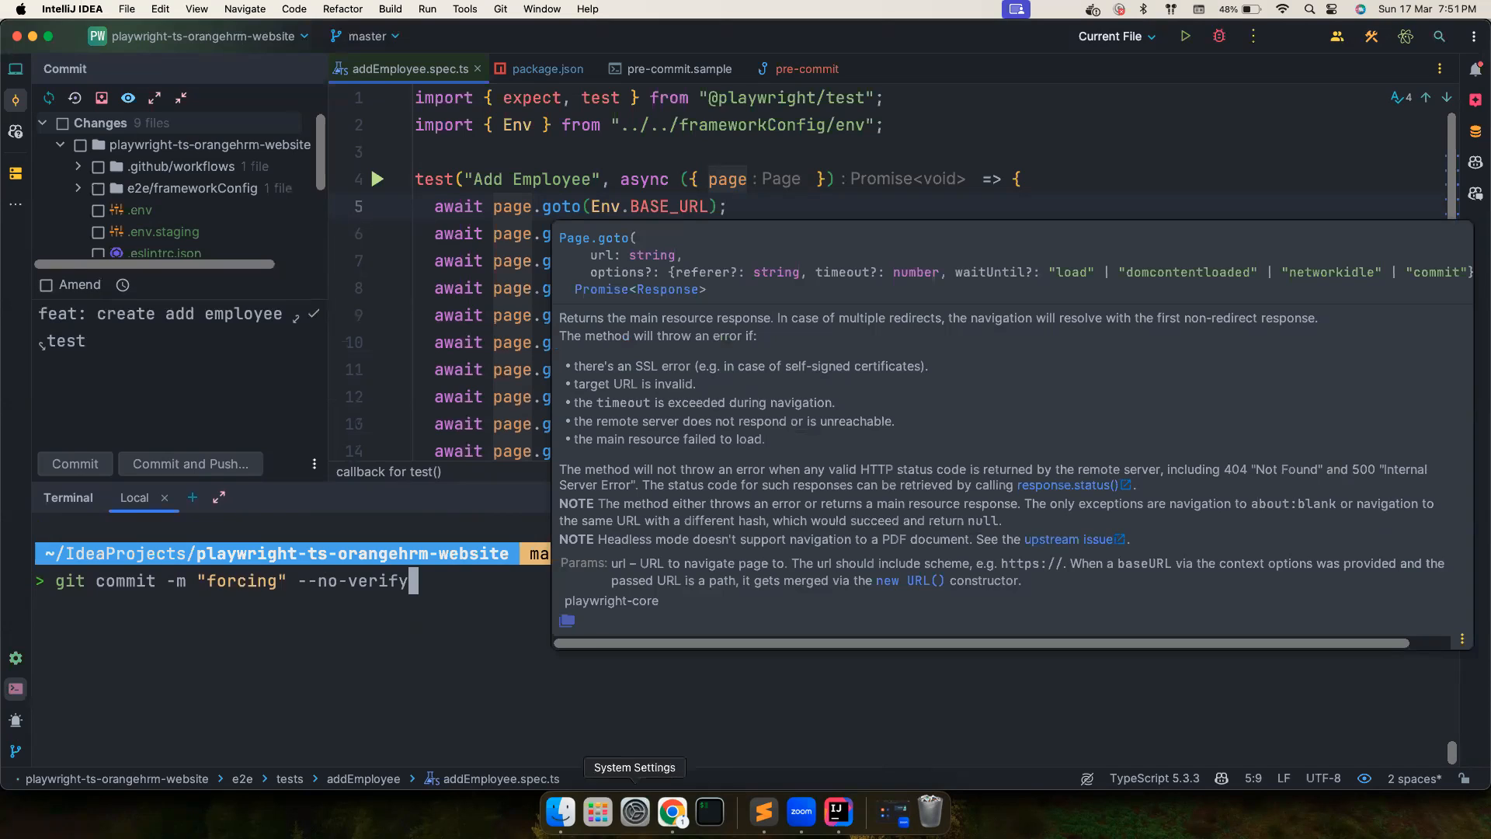